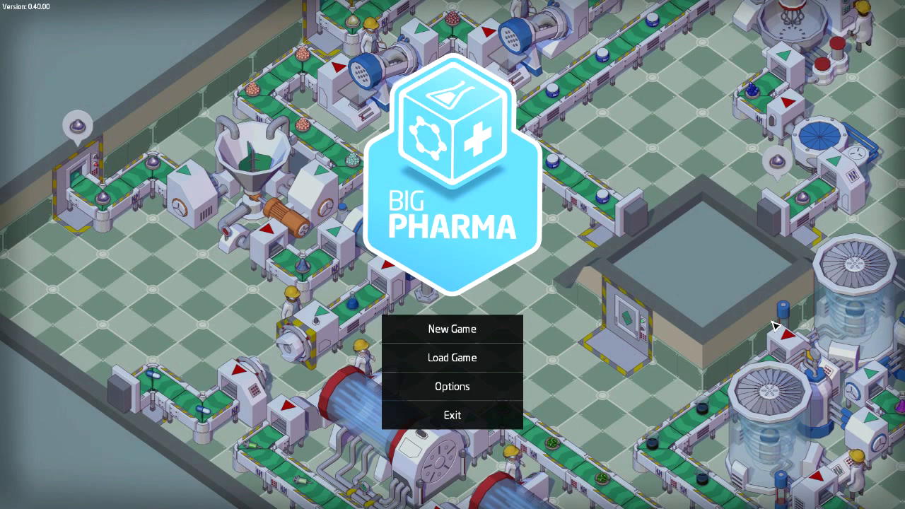
pyautogui.moveTo(742, 331)
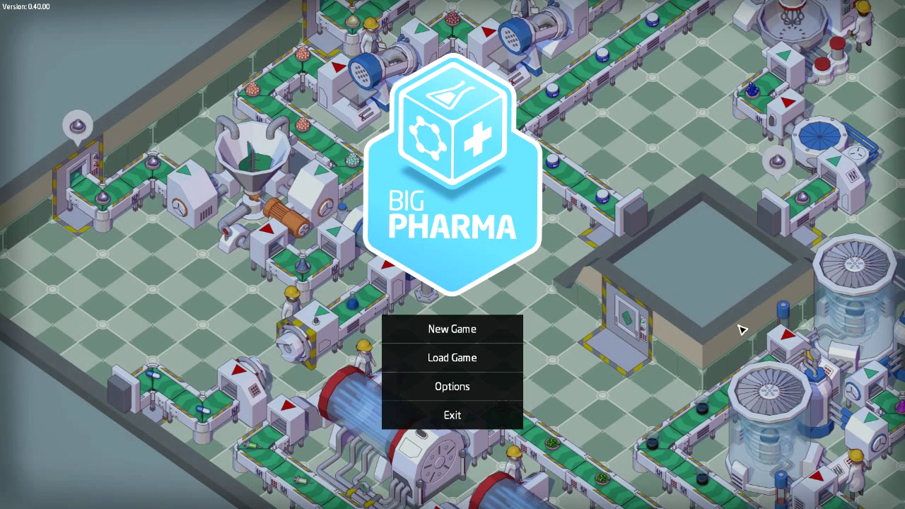
pyautogui.moveTo(679, 313)
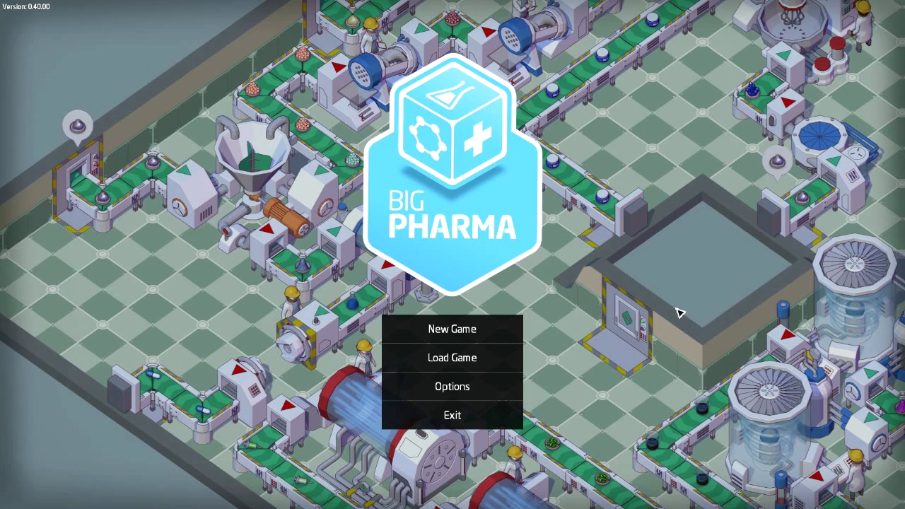
pyautogui.moveTo(532, 292)
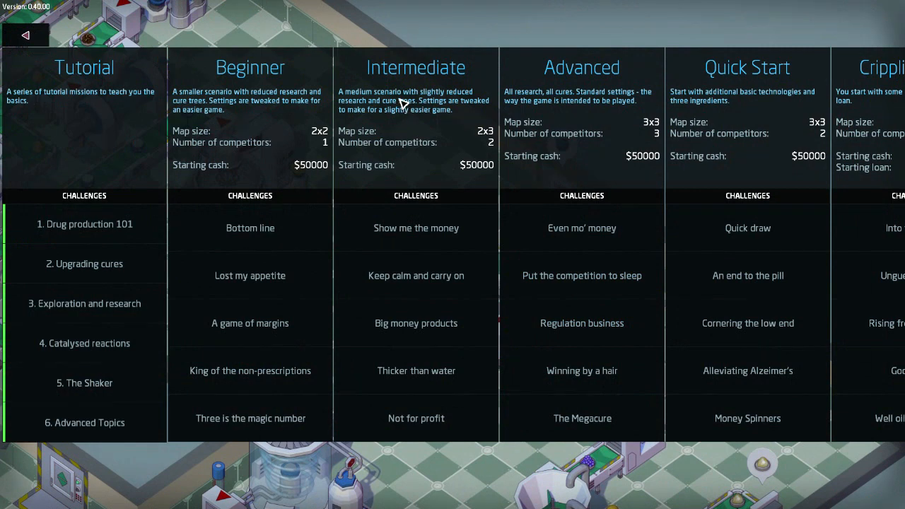
pyautogui.moveTo(423, 16)
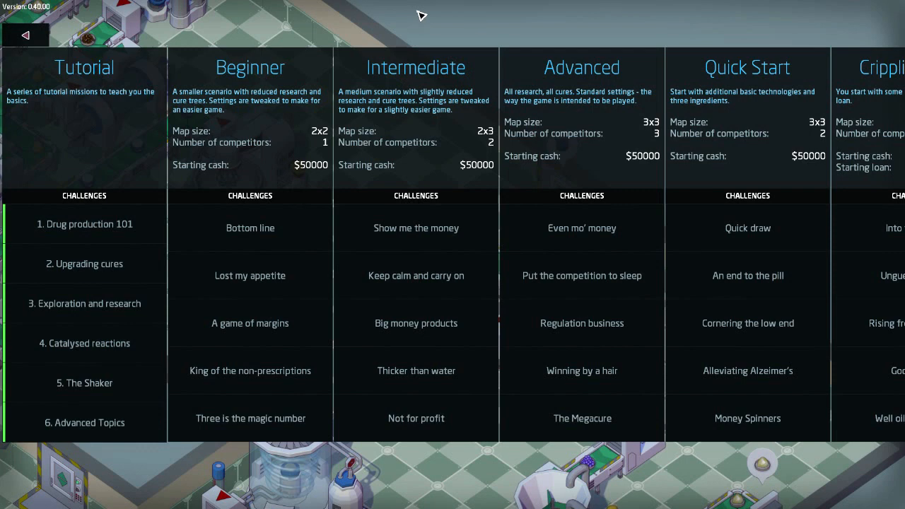
pyautogui.moveTo(200, 128)
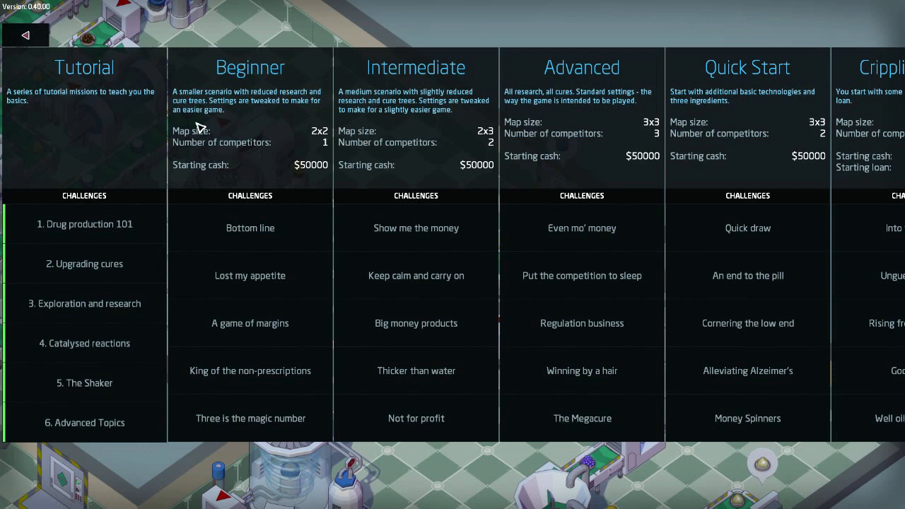
pyautogui.moveTo(258, 81)
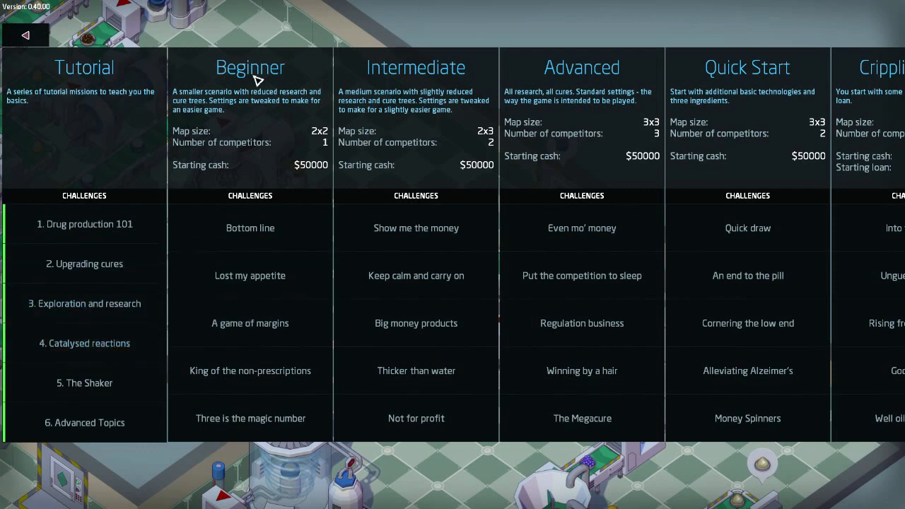
pyautogui.moveTo(278, 127)
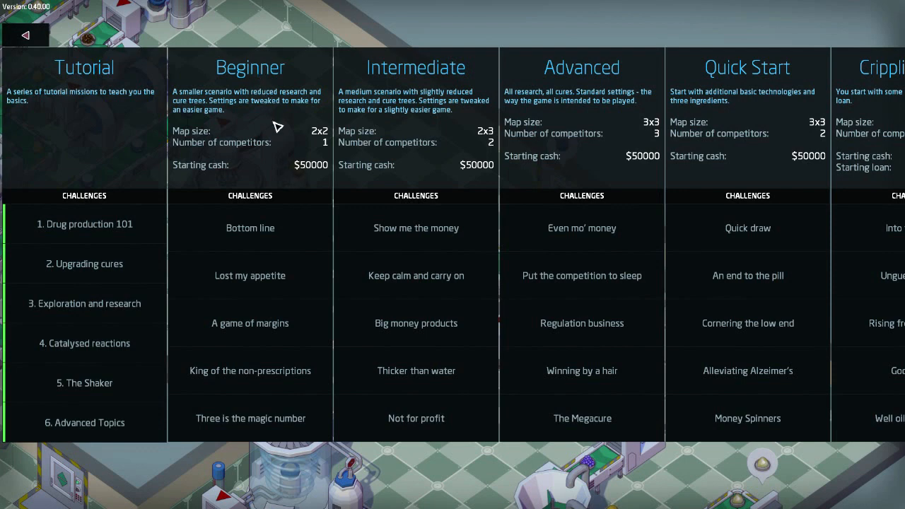
# Step: Start a new game and choose the Beginner 'Bottom line' challenge
pyautogui.hscroll(3)
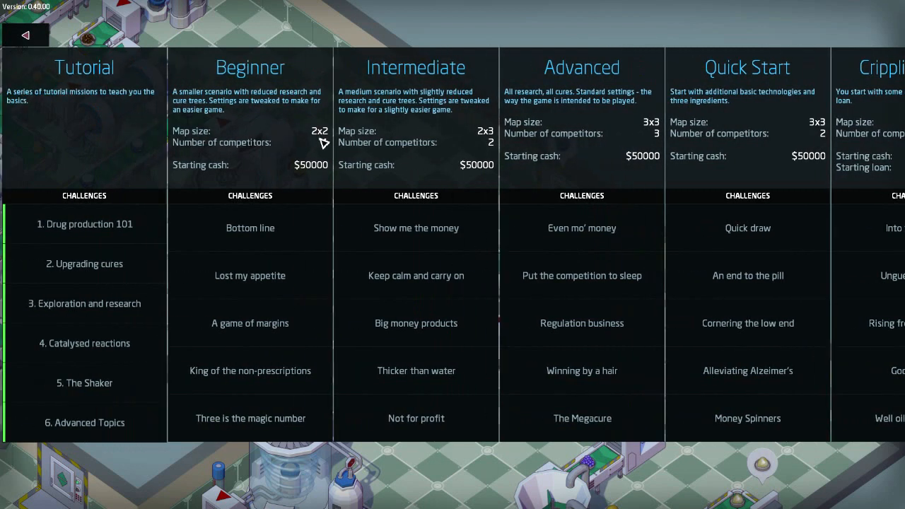
pyautogui.click(325, 142)
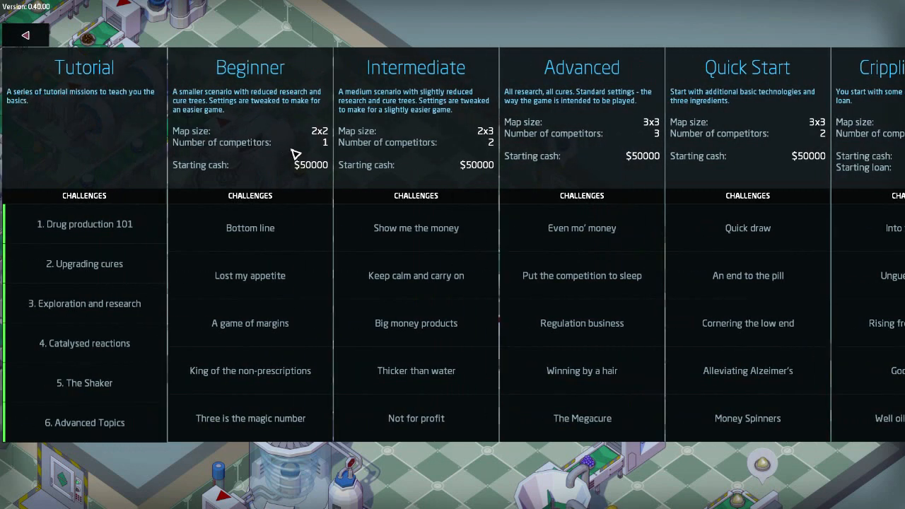
pyautogui.moveTo(292, 143)
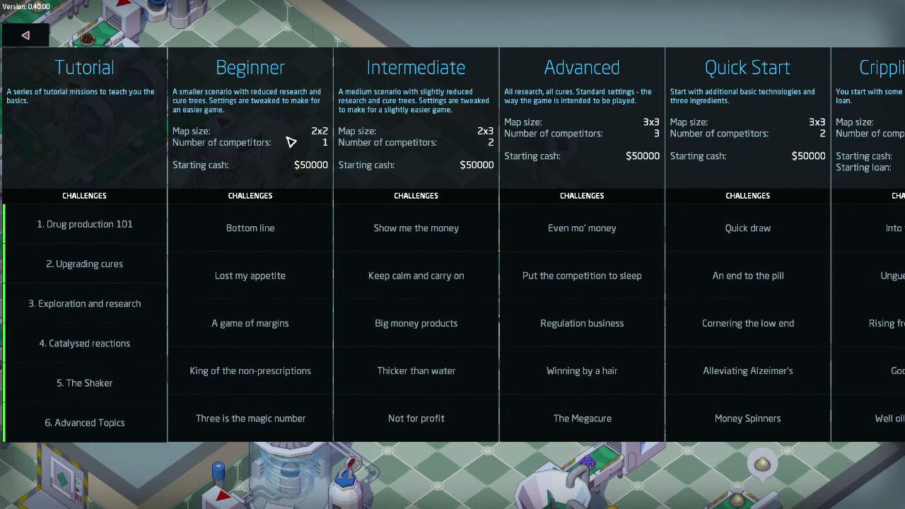
pyautogui.moveTo(268, 176)
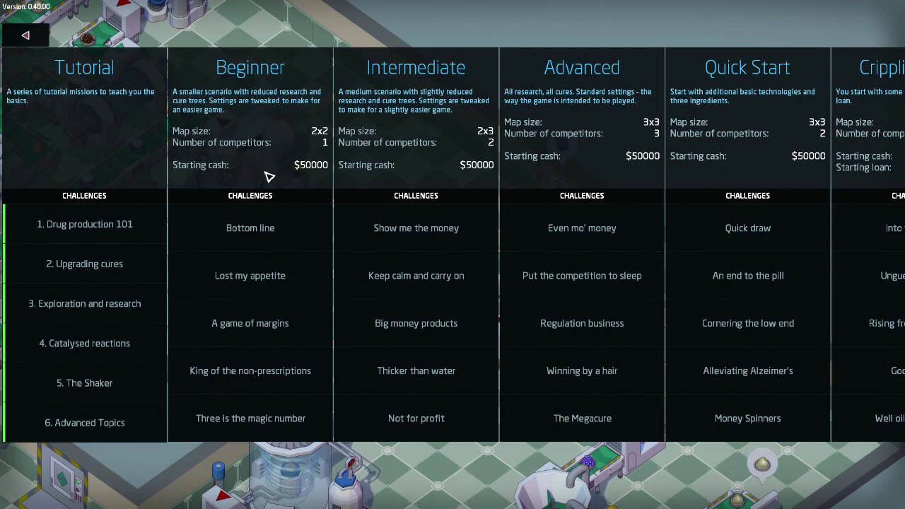
pyautogui.moveTo(292, 164)
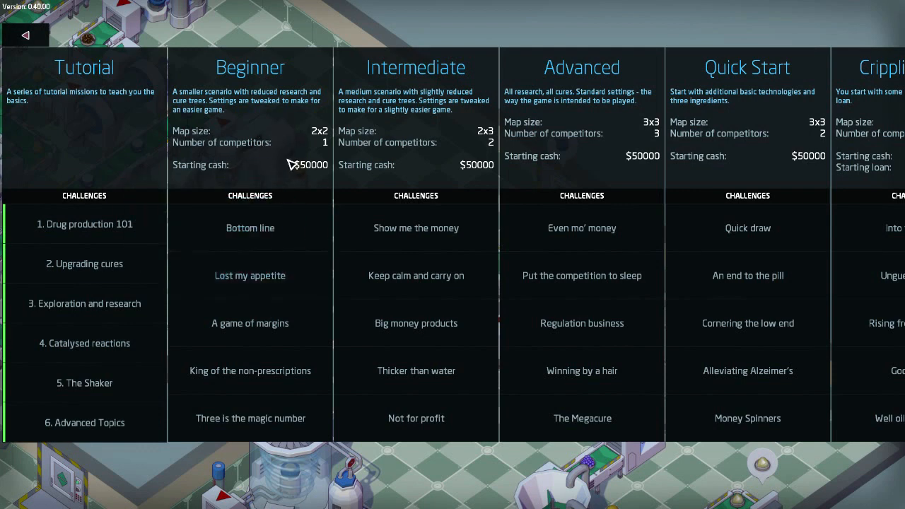
pyautogui.moveTo(300, 205)
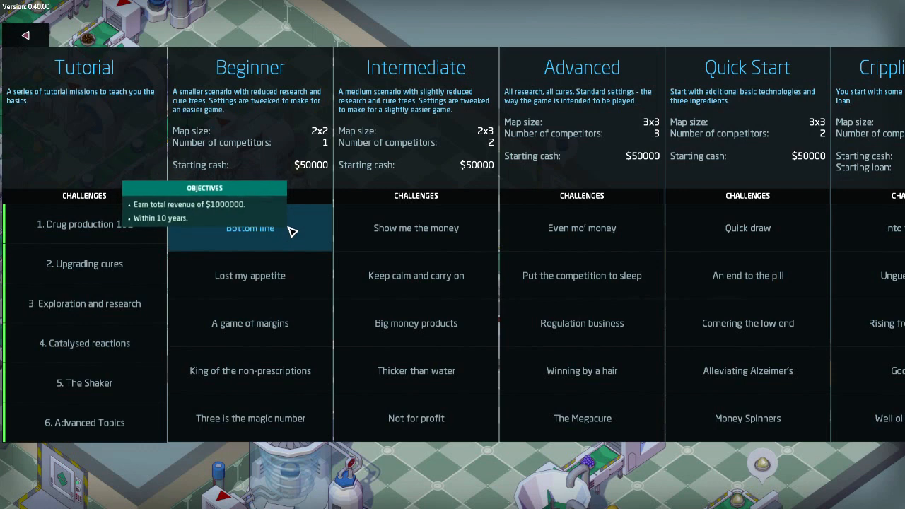
pyautogui.click(250, 228)
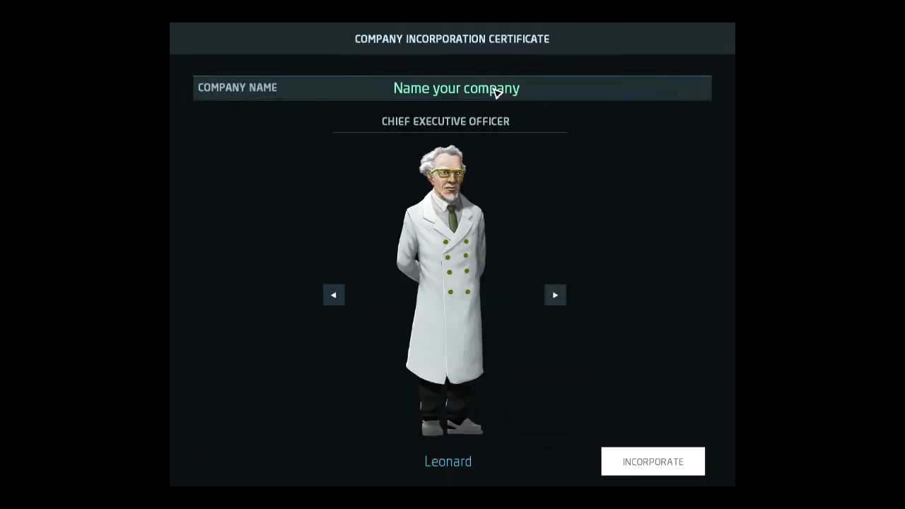
# Step: Enter 'WoBro Co' as the company name on the incorporation certificate
pyautogui.click(456, 87)
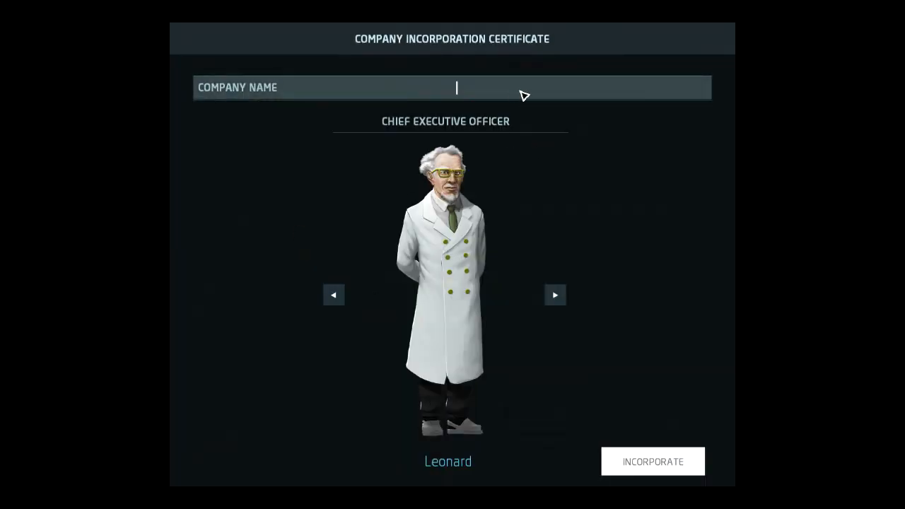
pyautogui.moveTo(668, 166)
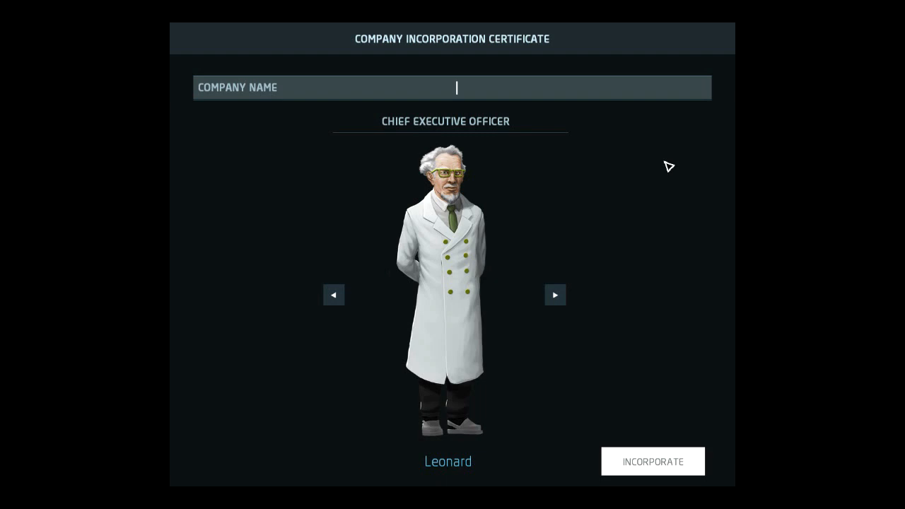
pyautogui.write('WoBrd')
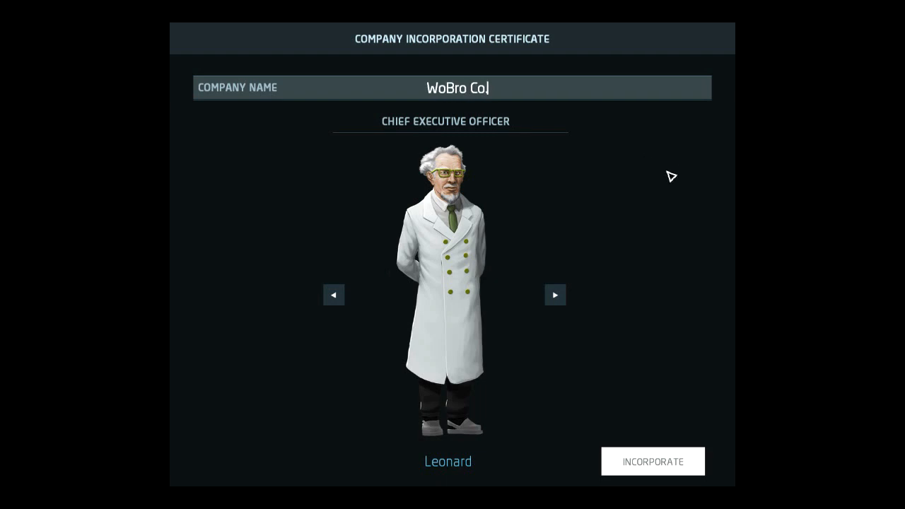
pyautogui.moveTo(618, 178)
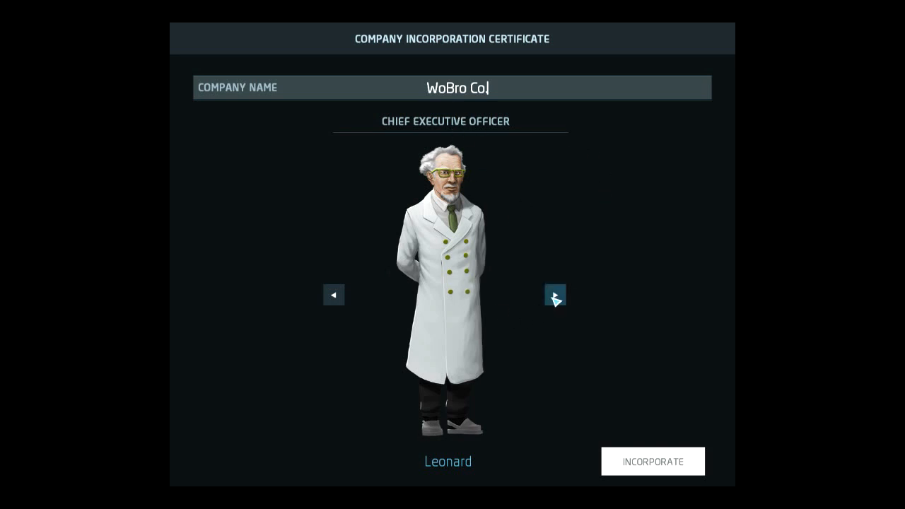
# Step: Cycle through chief executive candidates to Orion, then incorporate the company
pyautogui.click(556, 295)
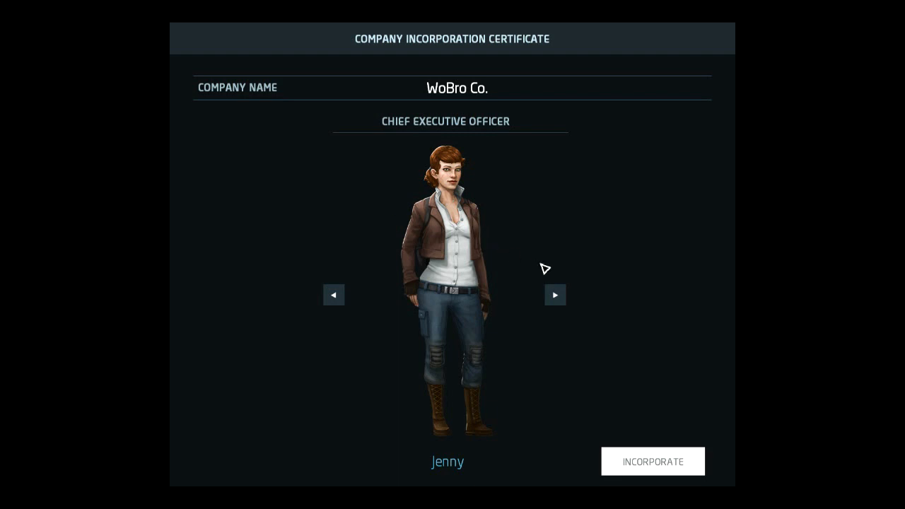
pyautogui.click(555, 295)
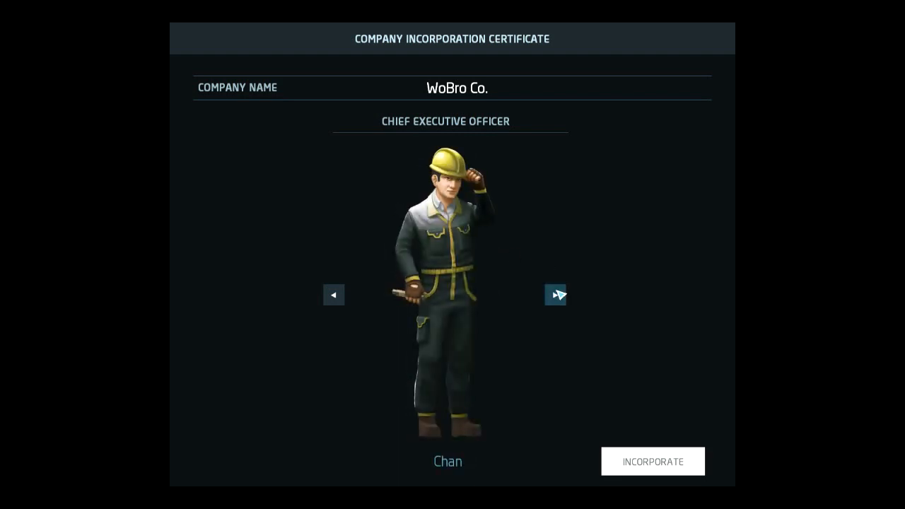
pyautogui.click(556, 295)
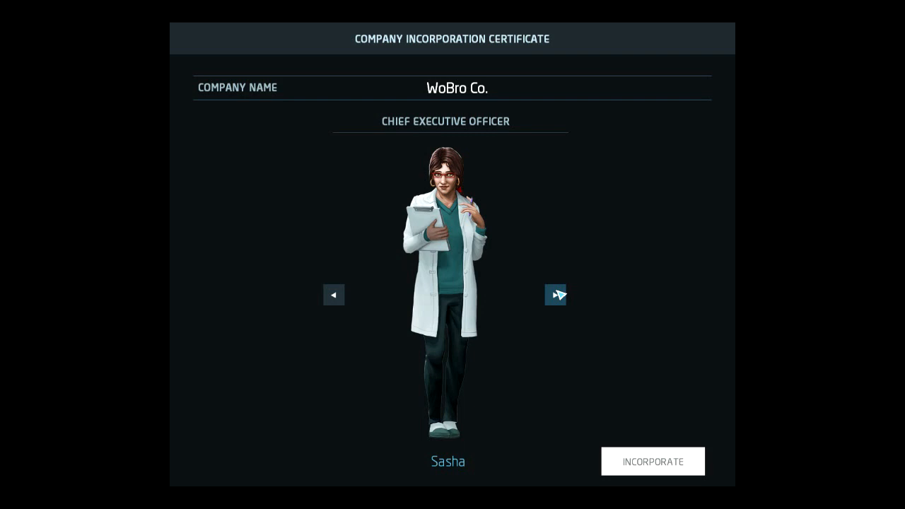
pyautogui.click(556, 295)
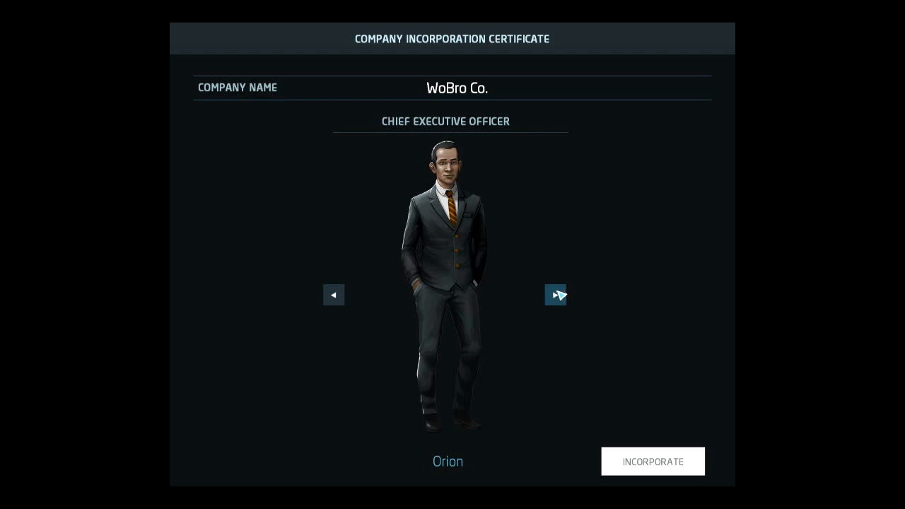
pyautogui.click(556, 294)
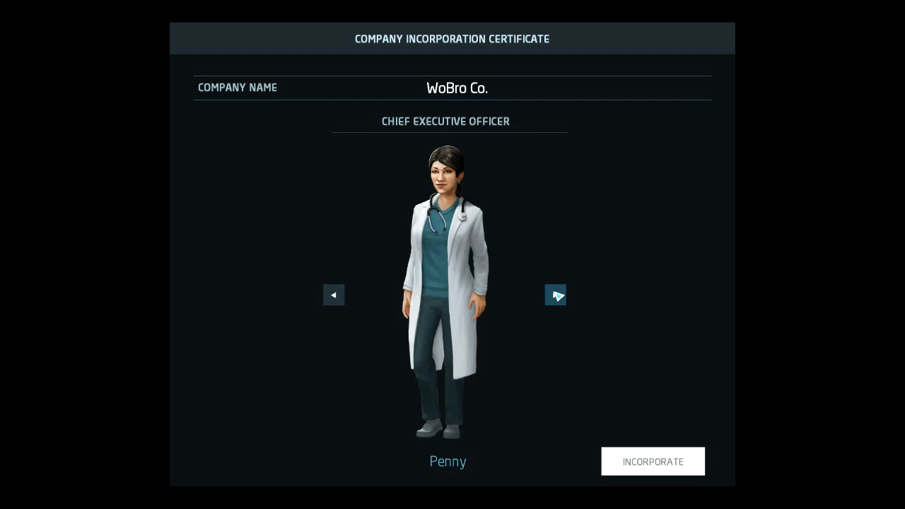
pyautogui.click(556, 295)
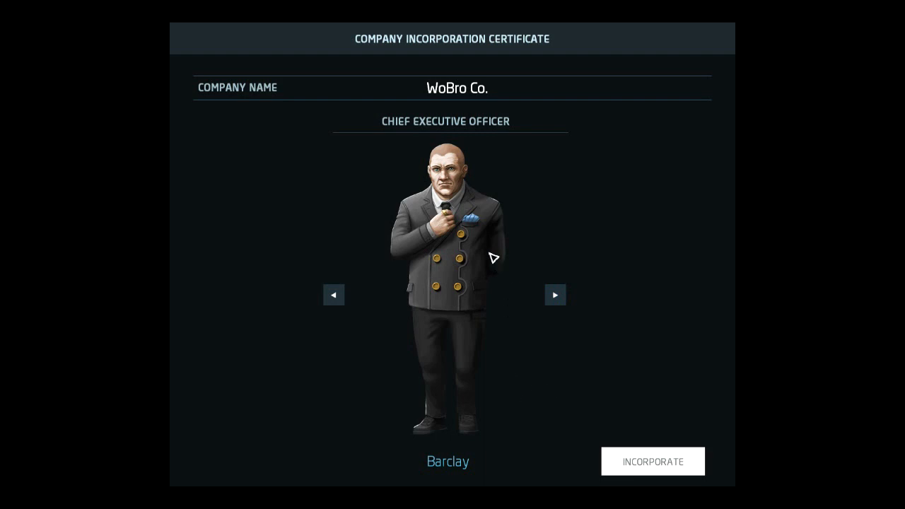
pyautogui.moveTo(584, 307)
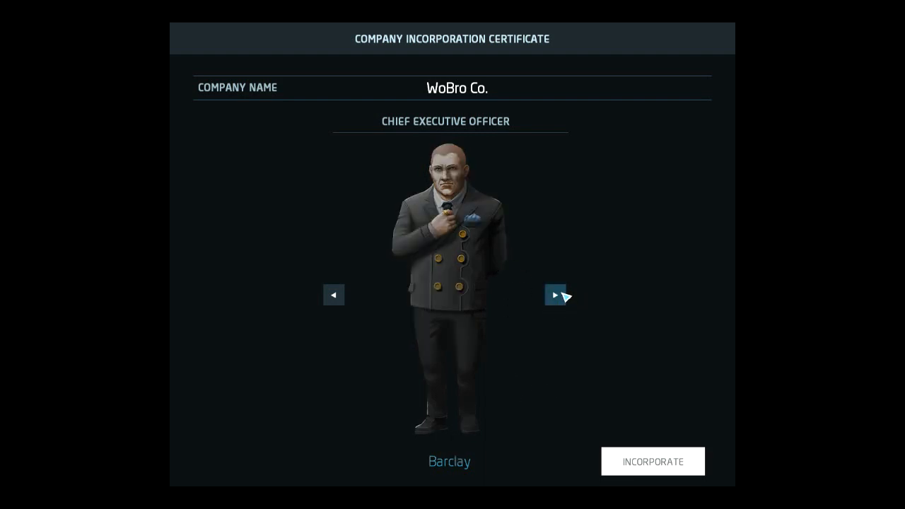
pyautogui.click(556, 295)
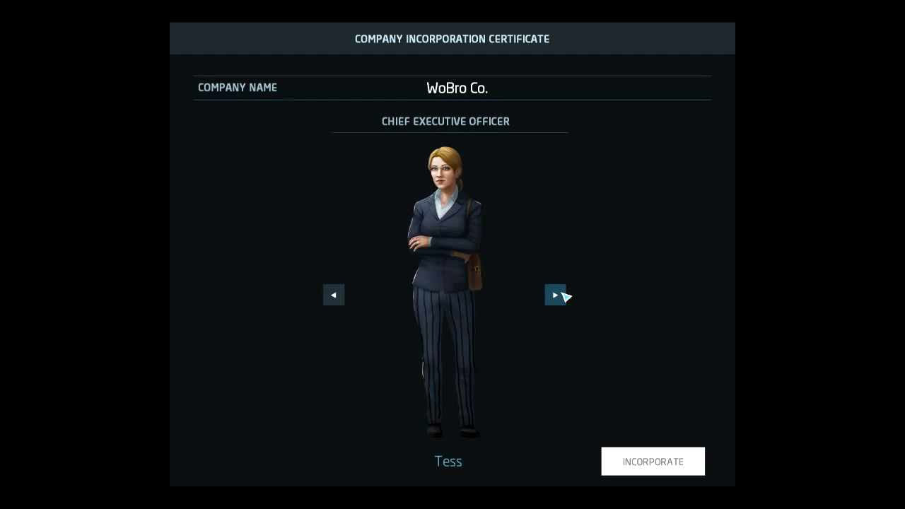
pyautogui.click(555, 295)
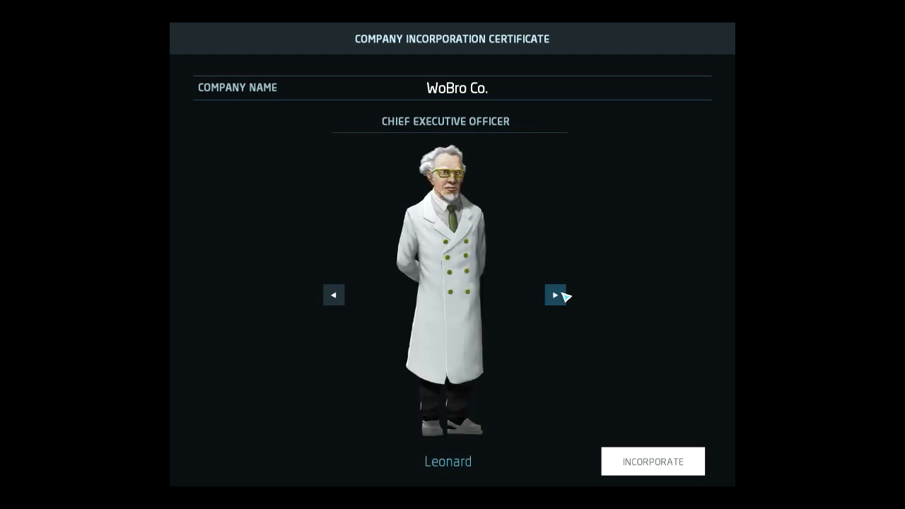
pyautogui.click(555, 295)
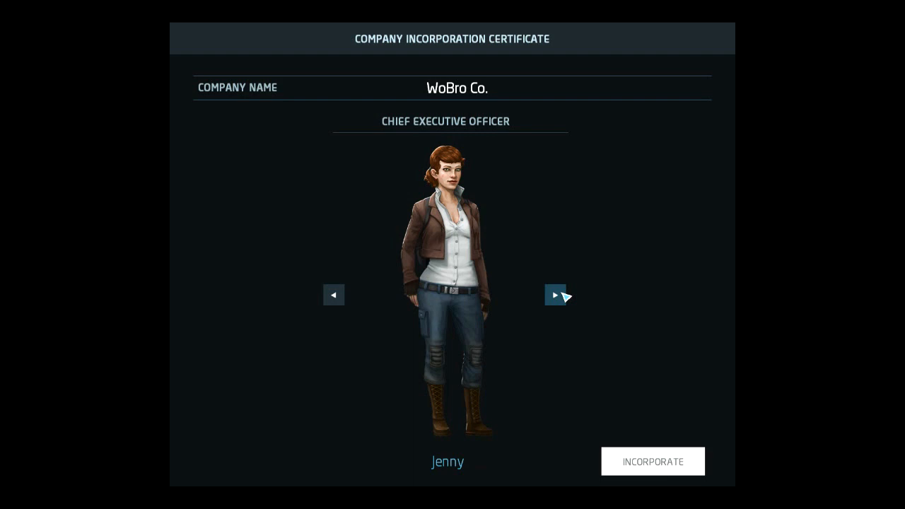
pyautogui.click(556, 295)
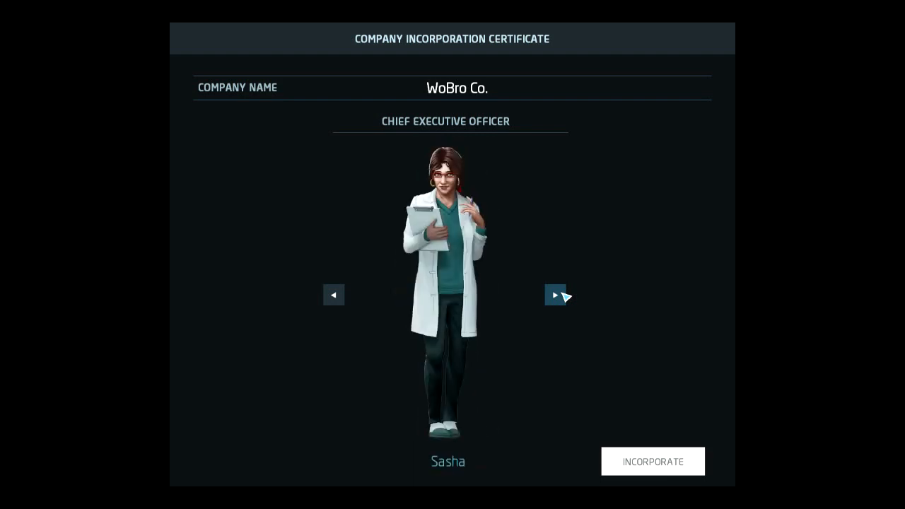
pyautogui.click(555, 294)
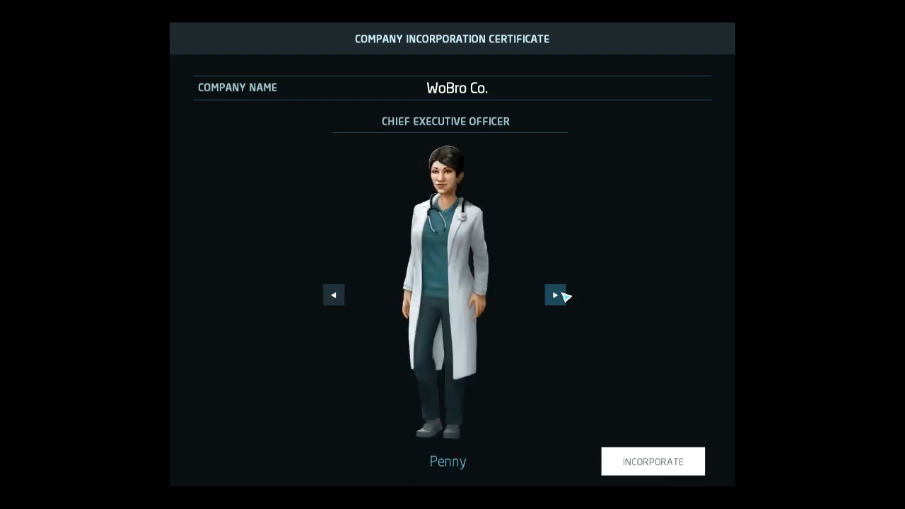
pyautogui.click(555, 294)
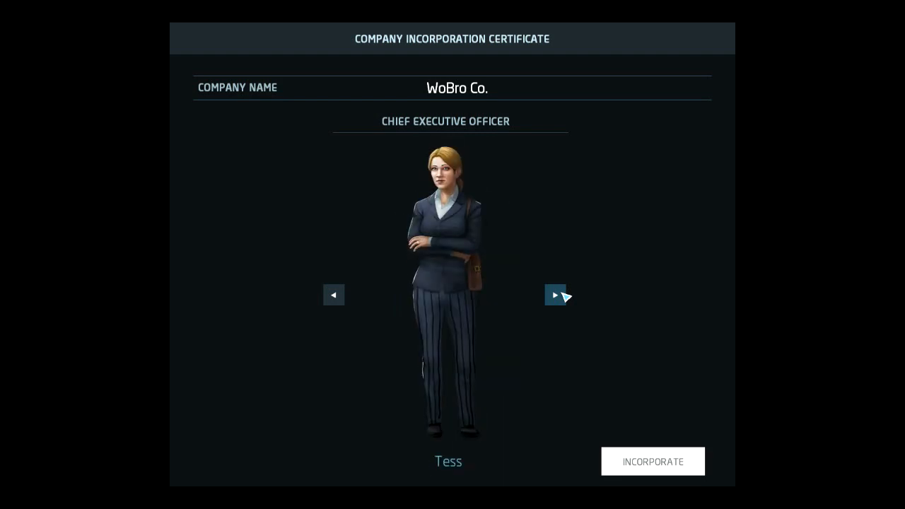
pyautogui.click(555, 295)
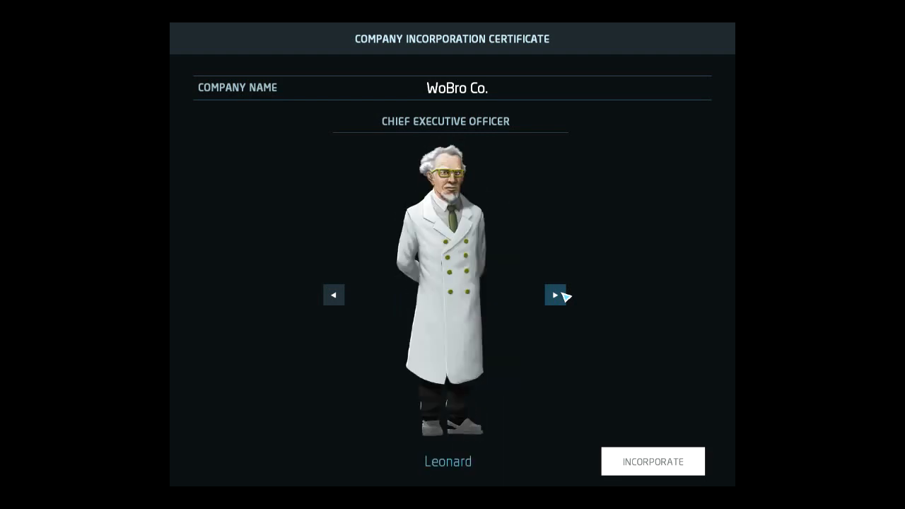
pyautogui.click(556, 295)
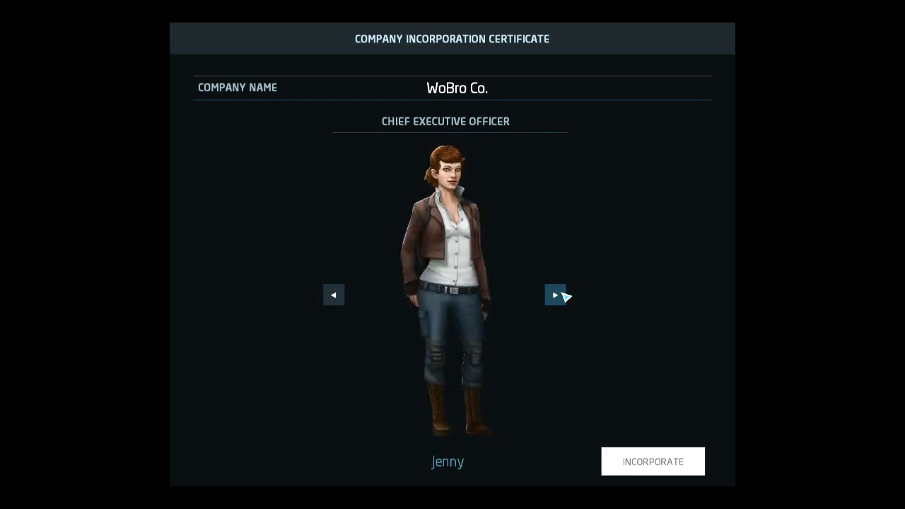
pyautogui.click(556, 295)
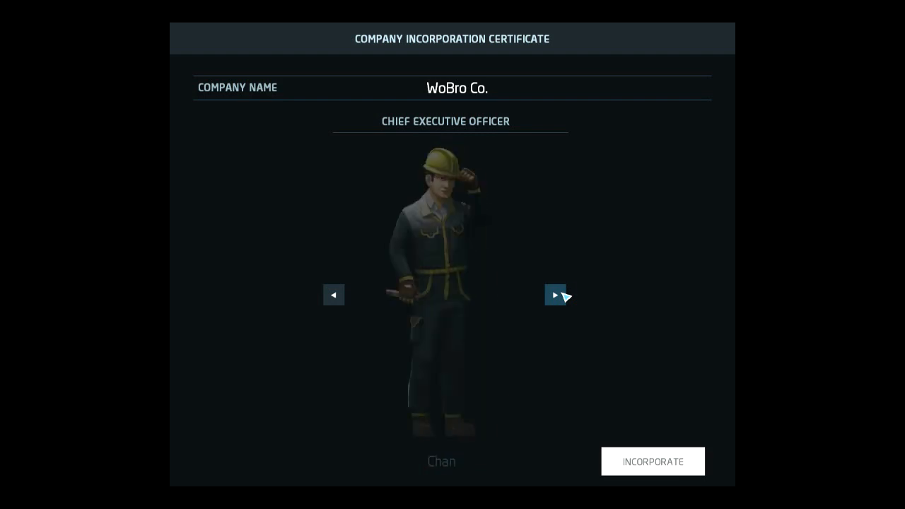
pyautogui.click(555, 295)
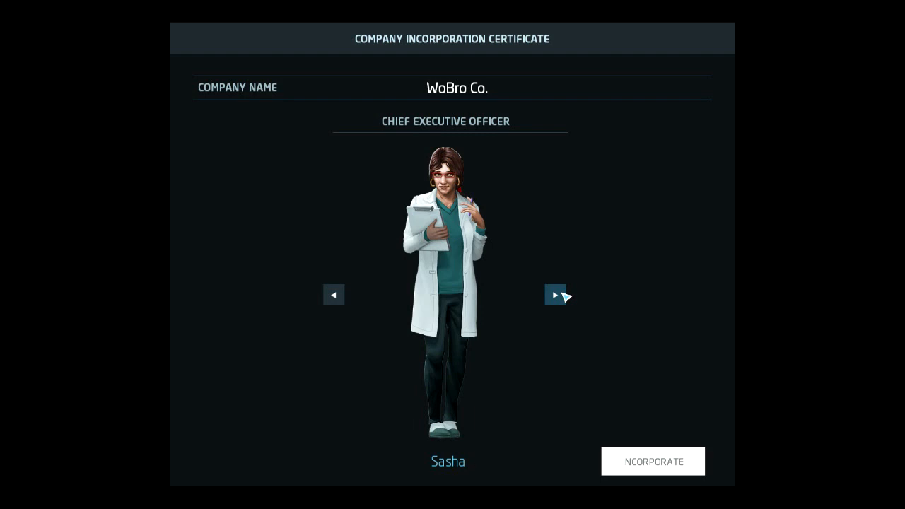
pyautogui.click(556, 295)
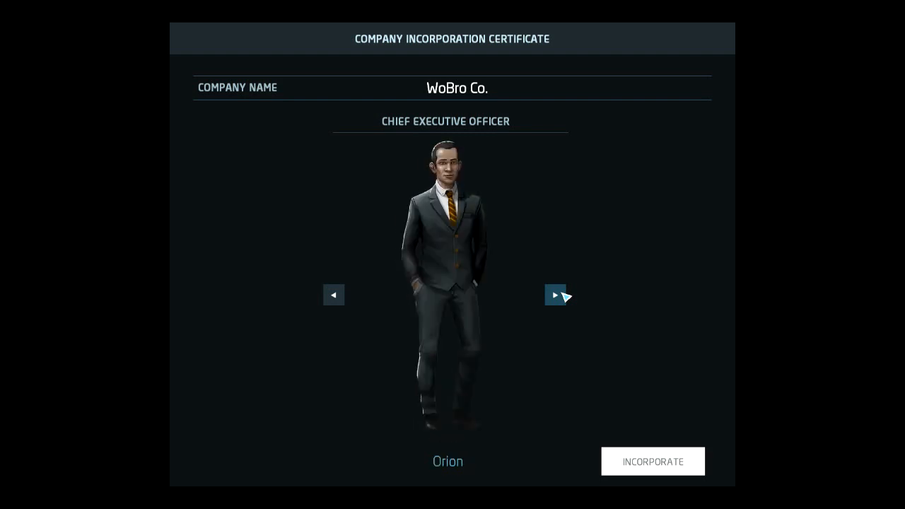
pyautogui.click(554, 295)
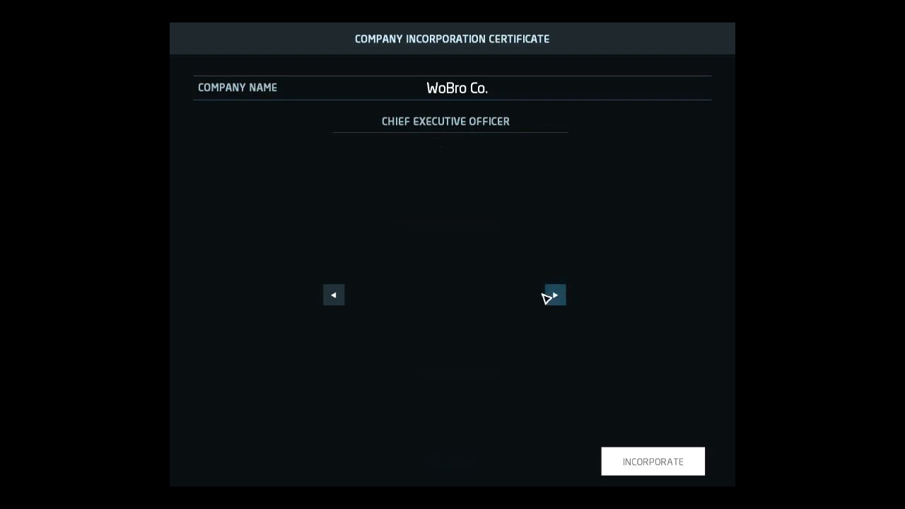
pyautogui.click(555, 295)
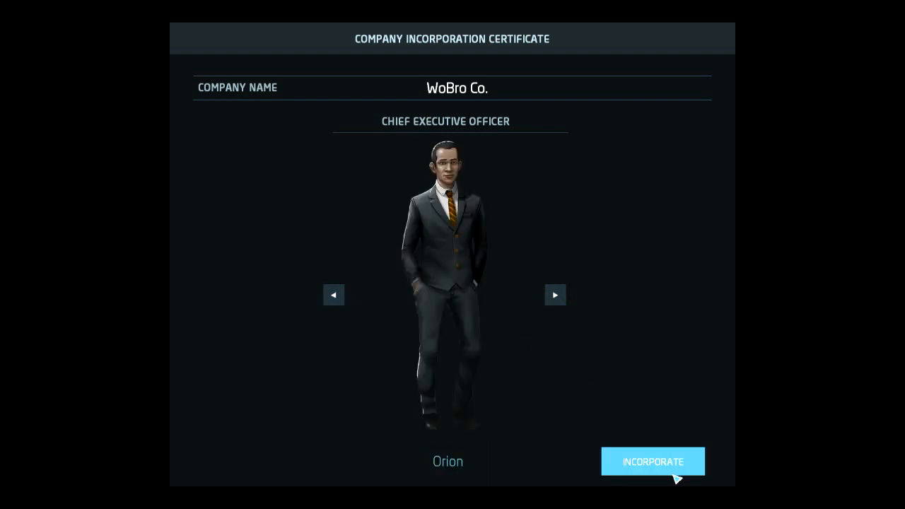
pyautogui.click(652, 461)
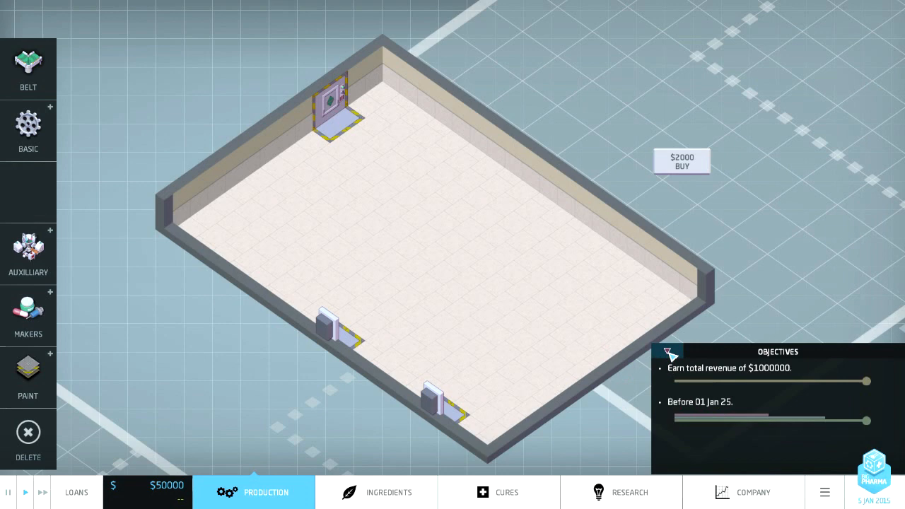
pyautogui.moveTo(711, 419)
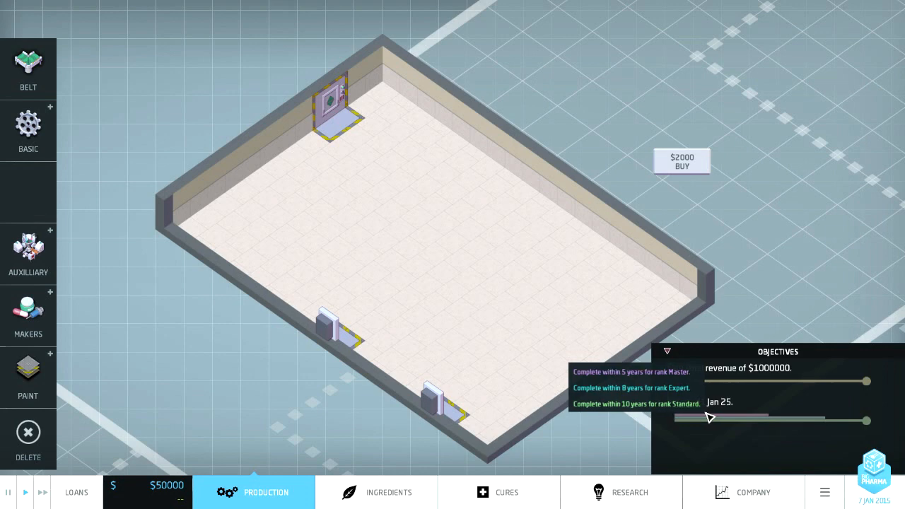
# Step: Collapse the Objectives panel after reading the 5, 8 and 10-year rank targets
pyautogui.click(666, 352)
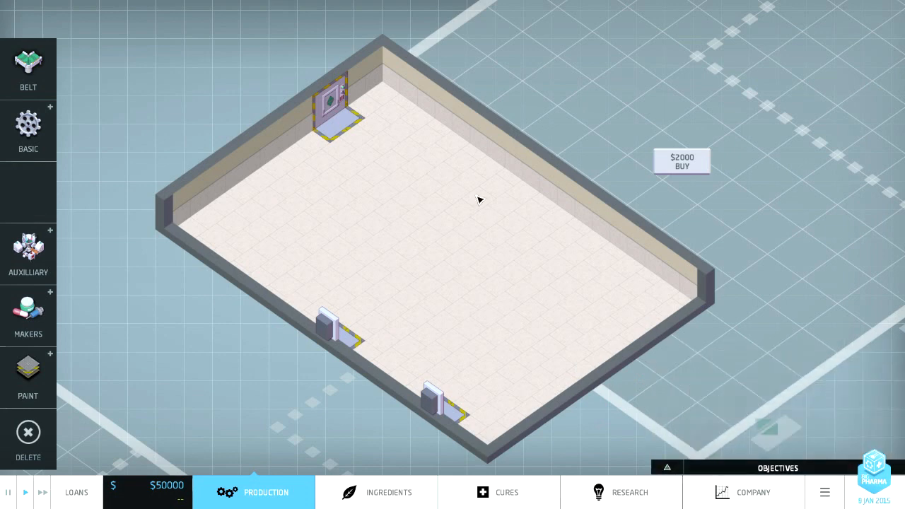
pyautogui.moveTo(443, 335)
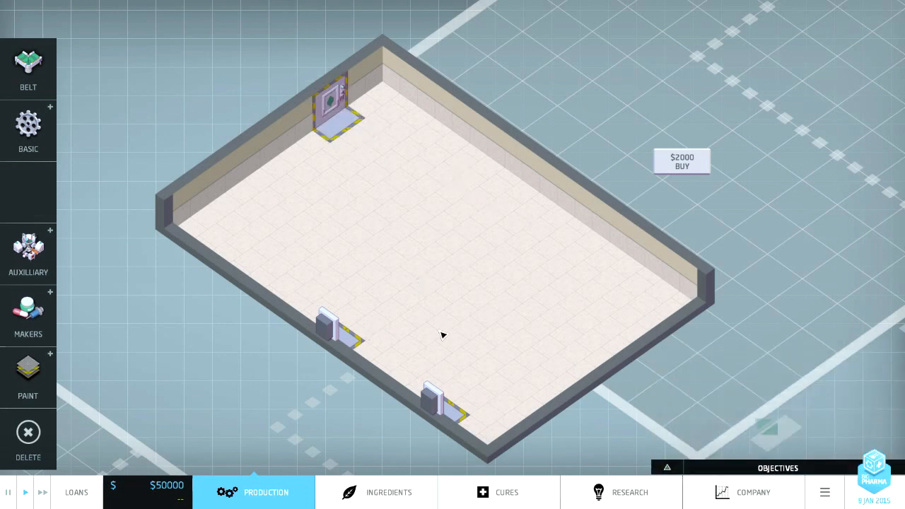
pyautogui.hscroll(3)
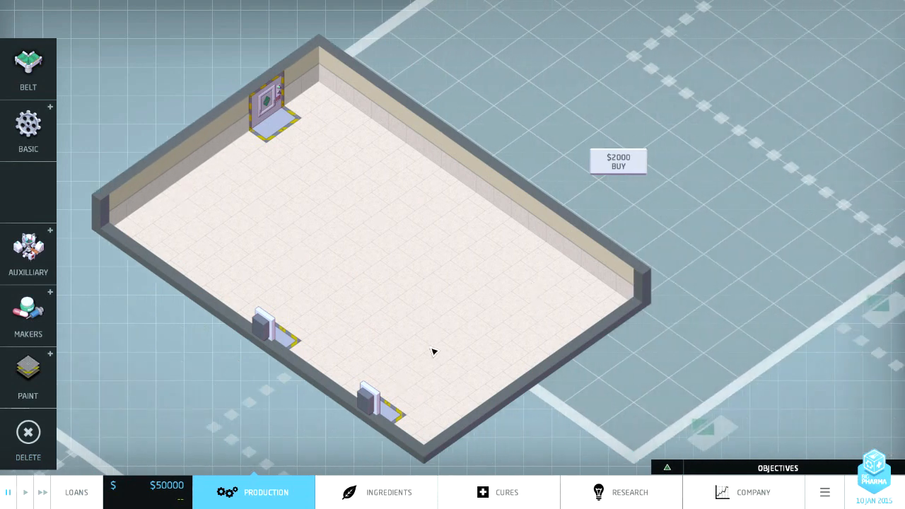
pyautogui.moveTo(499, 324)
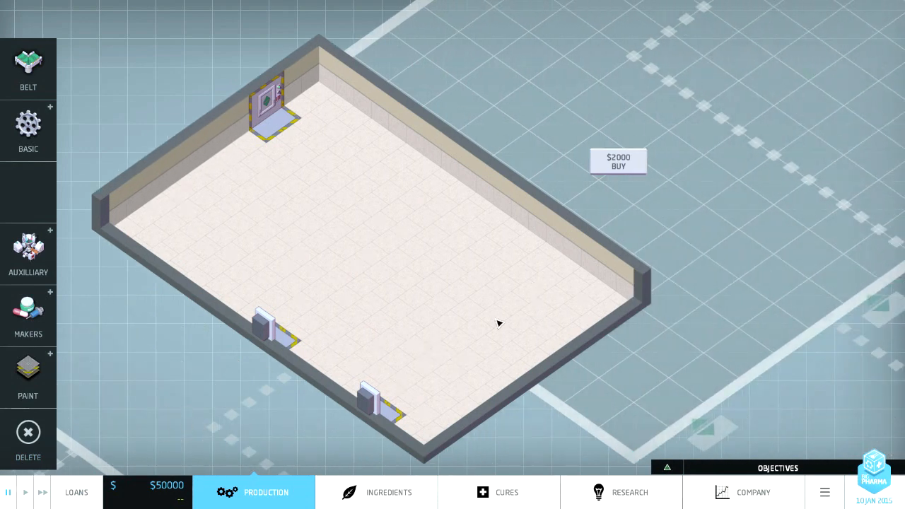
pyautogui.moveTo(420, 330)
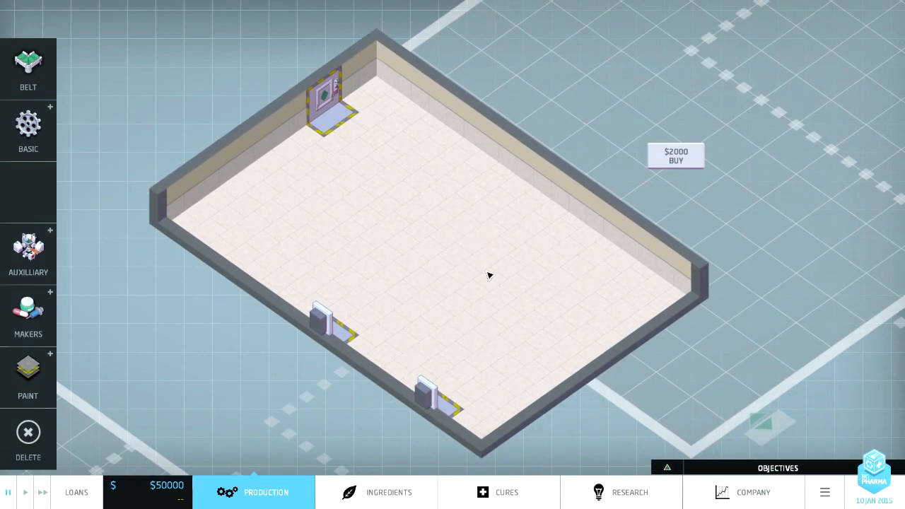
pyautogui.moveTo(535, 483)
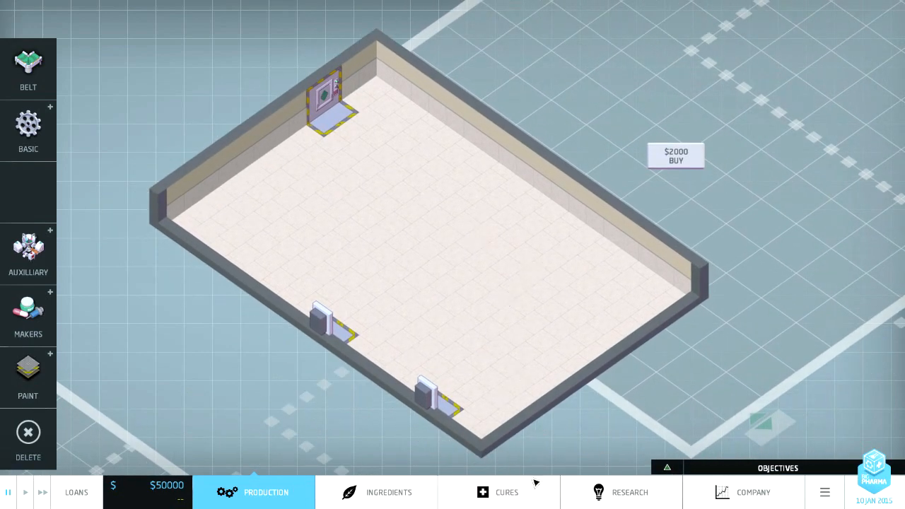
# Step: Open the cures market and view Soothes Cough demand: 1878 patients, 113%
pyautogui.click(497, 492)
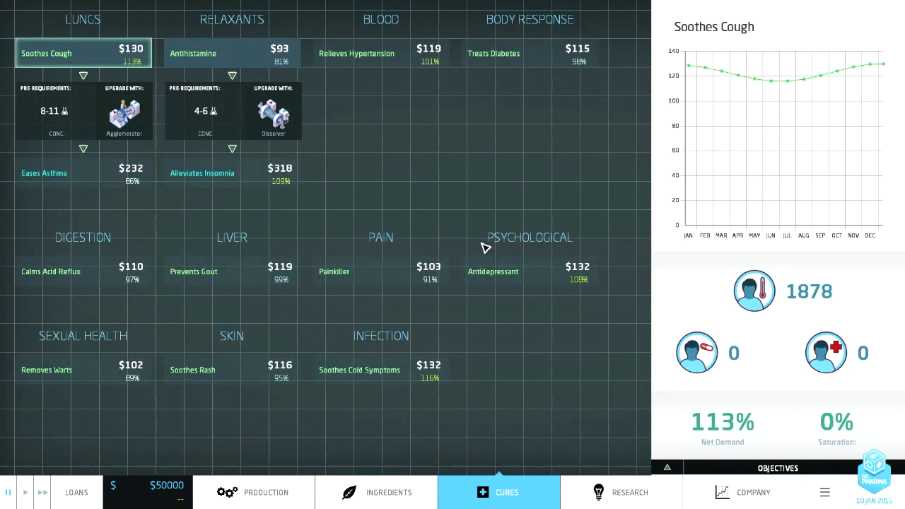
pyautogui.moveTo(393, 113)
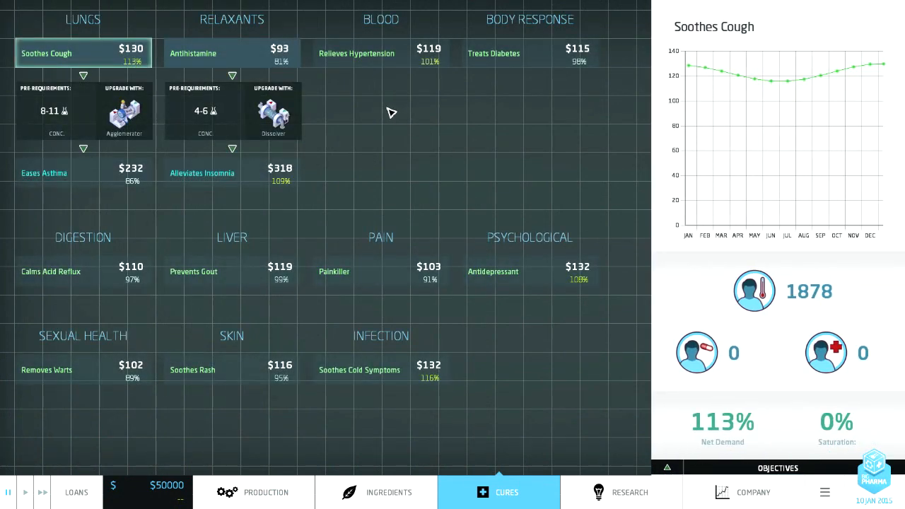
pyautogui.moveTo(418, 107)
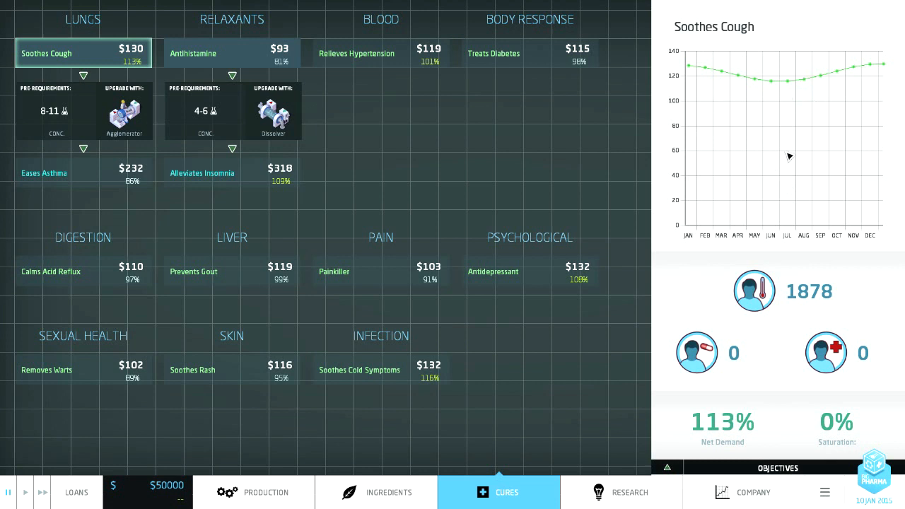
pyautogui.moveTo(776, 75)
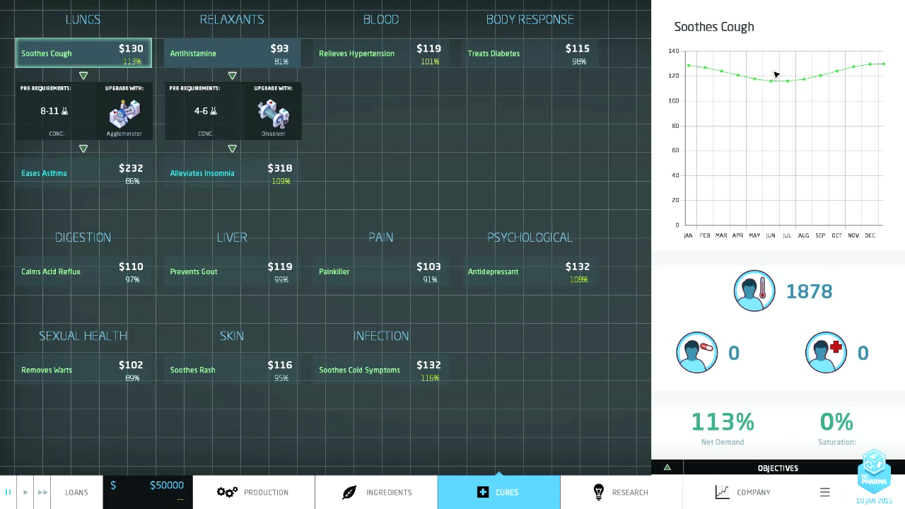
pyautogui.moveTo(689, 80)
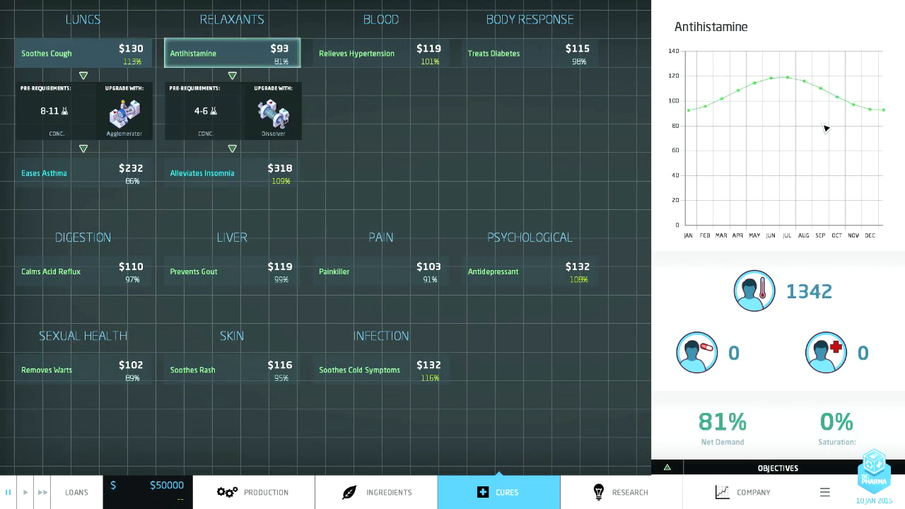
pyautogui.moveTo(841, 97)
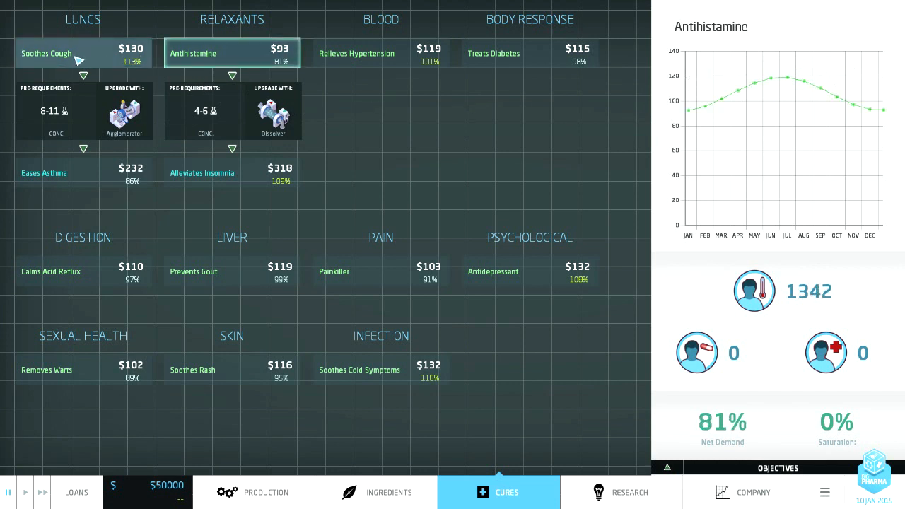
pyautogui.click(46, 53)
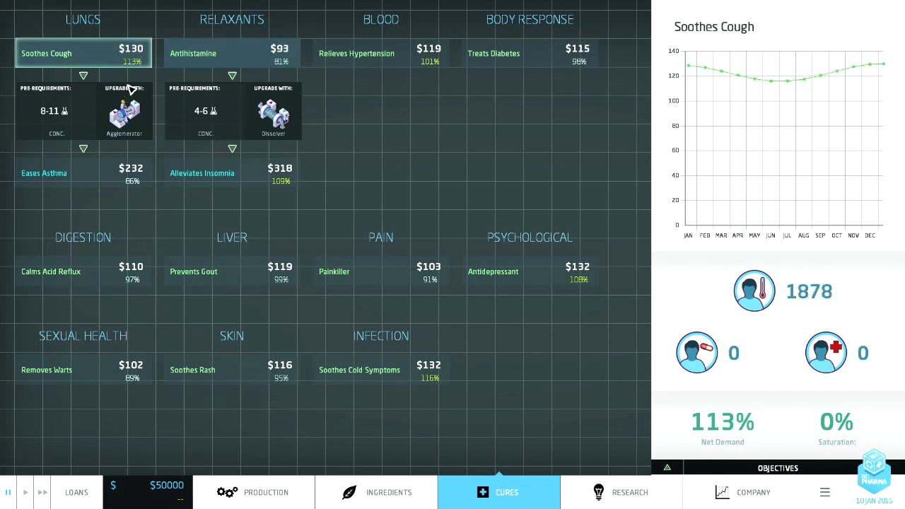
pyautogui.moveTo(112, 55)
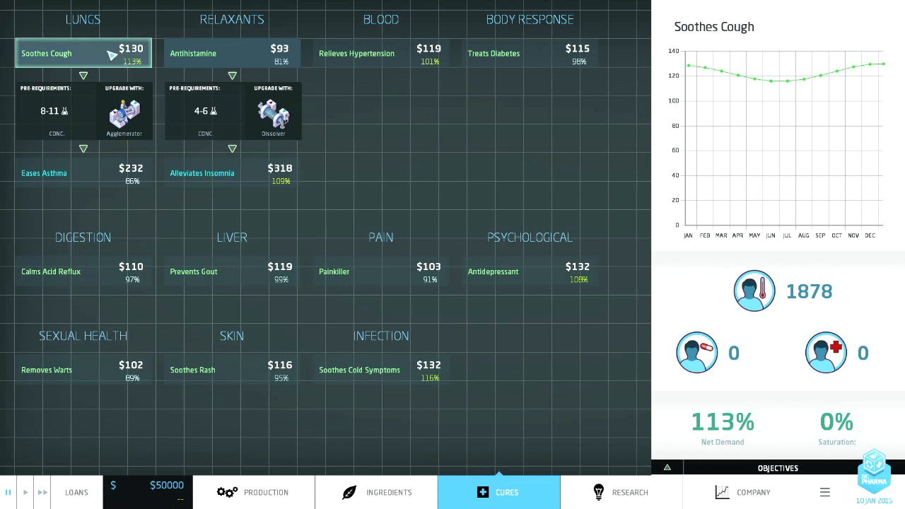
pyautogui.moveTo(91, 120)
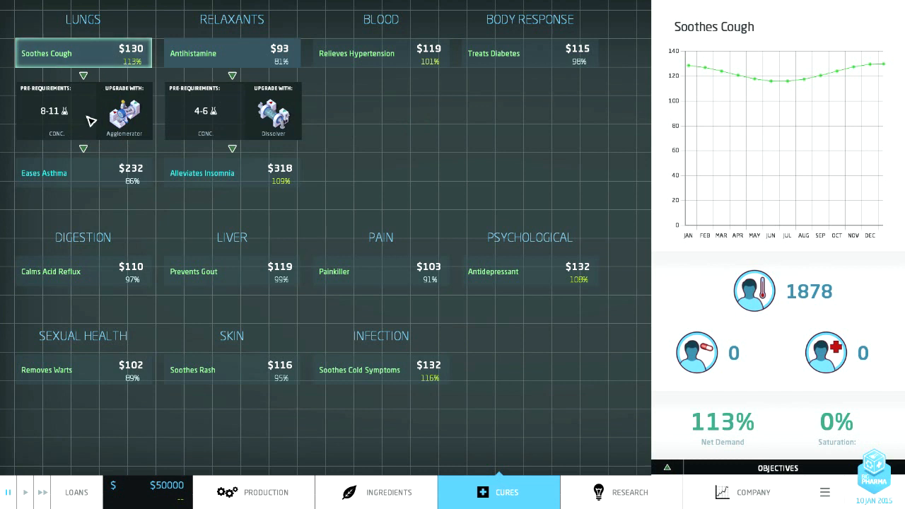
pyautogui.moveTo(82, 78)
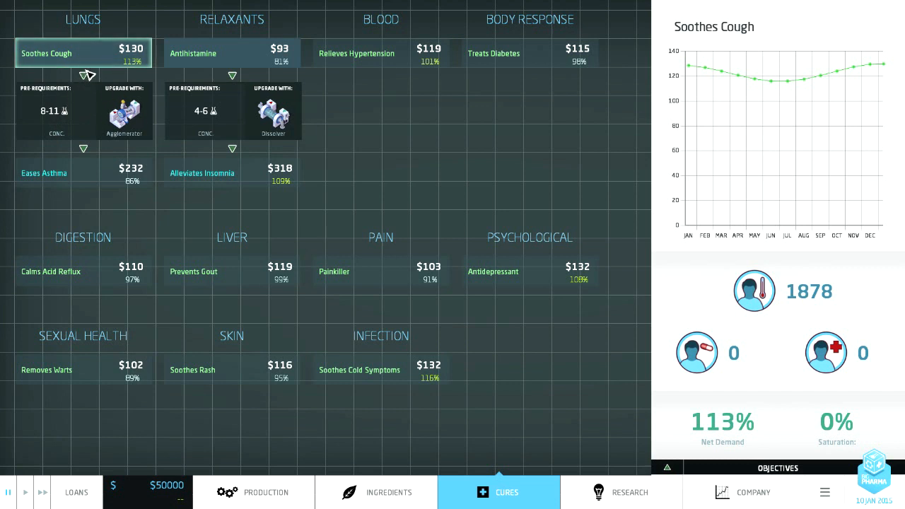
pyautogui.moveTo(530, 147)
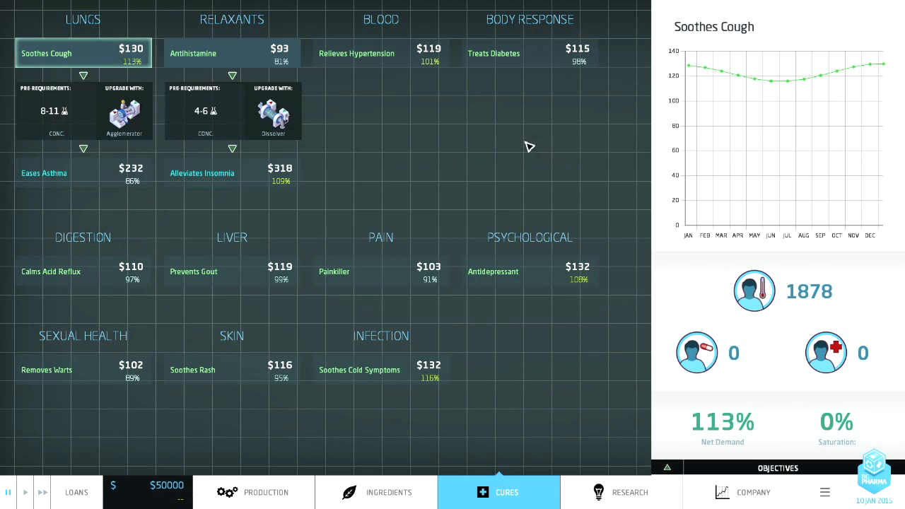
pyautogui.moveTo(146, 129)
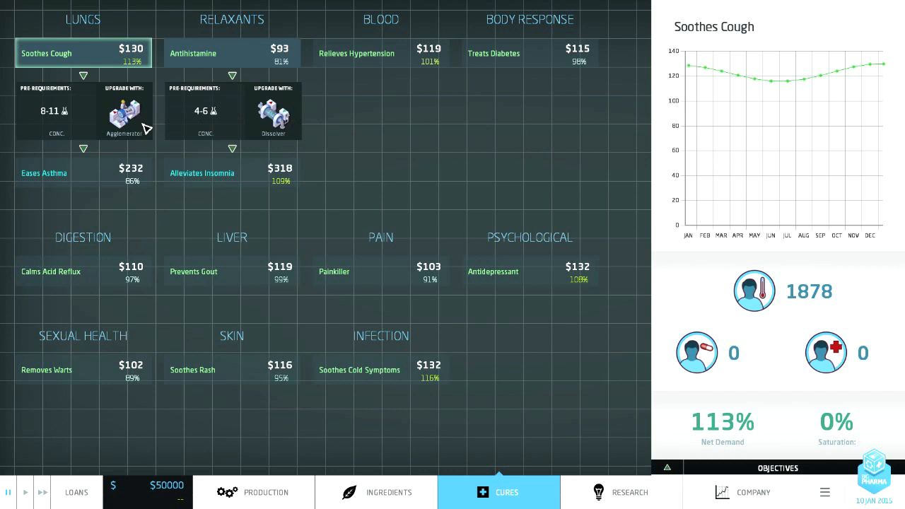
pyautogui.moveTo(110, 57)
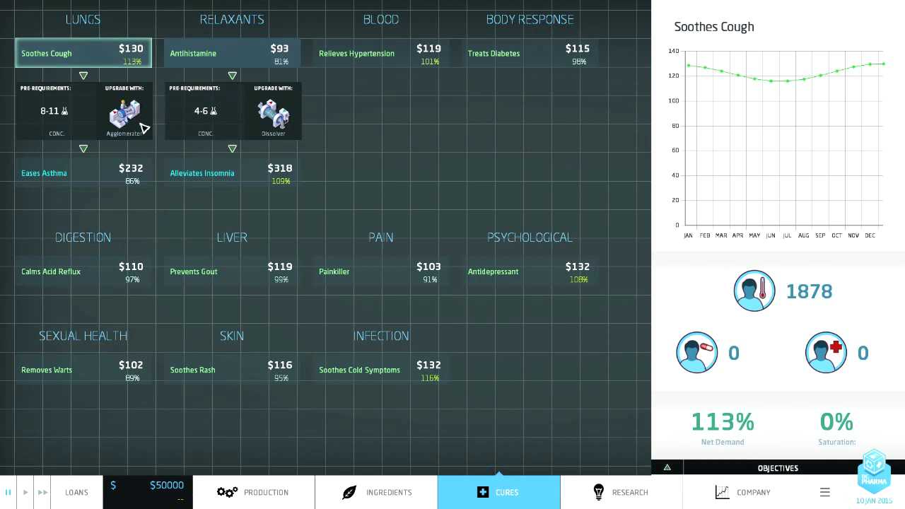
pyautogui.moveTo(106, 170)
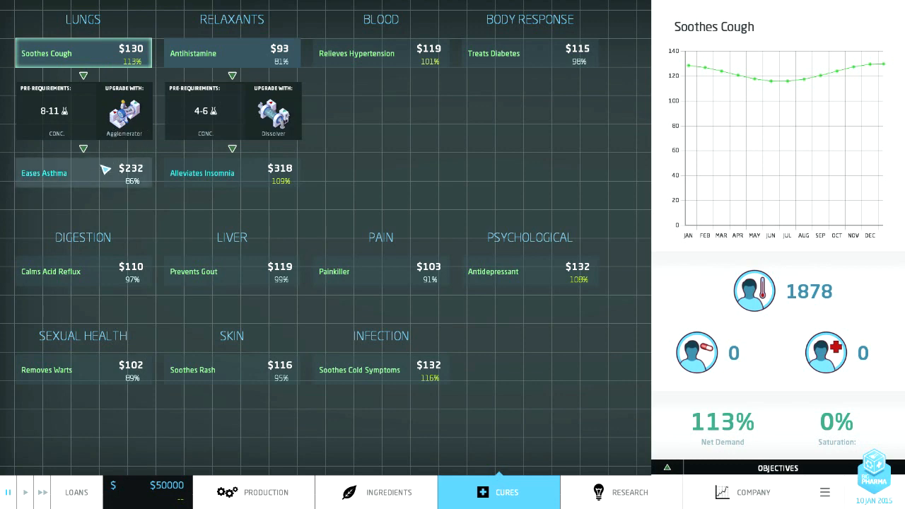
pyautogui.click(621, 493)
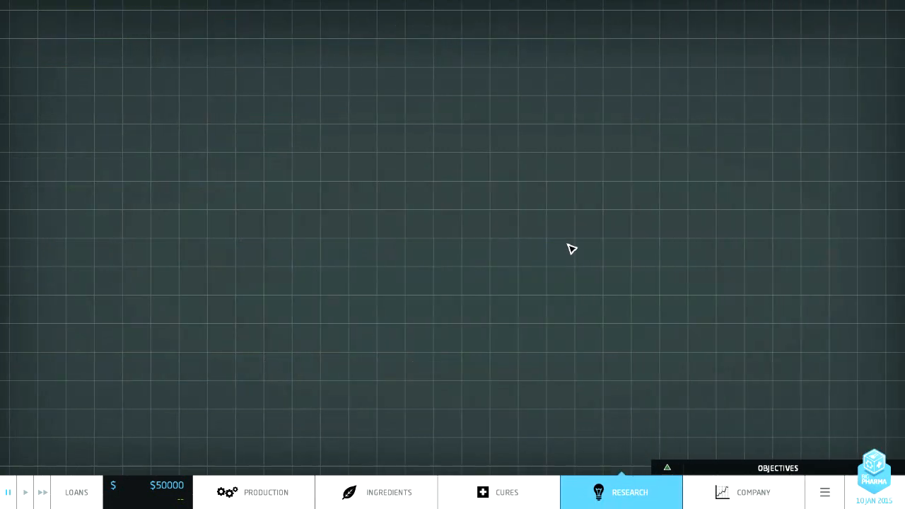
pyautogui.click(620, 492)
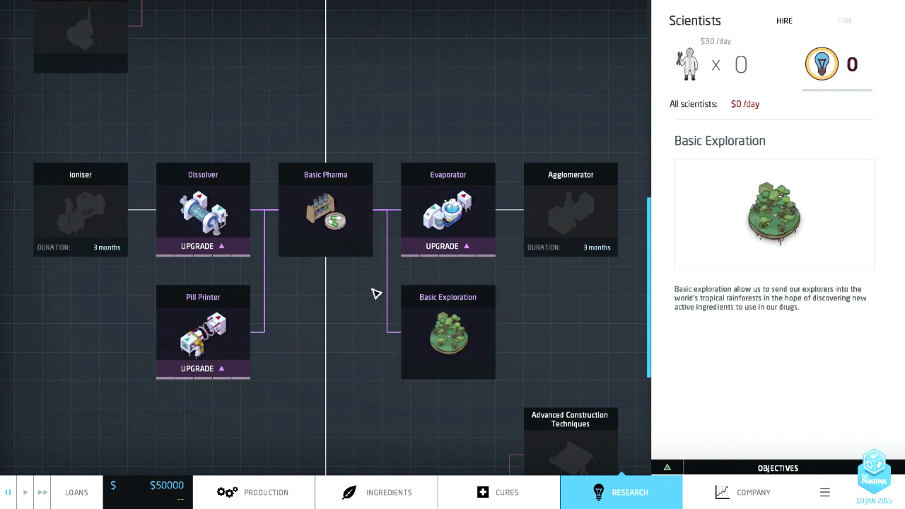
pyautogui.click(203, 332)
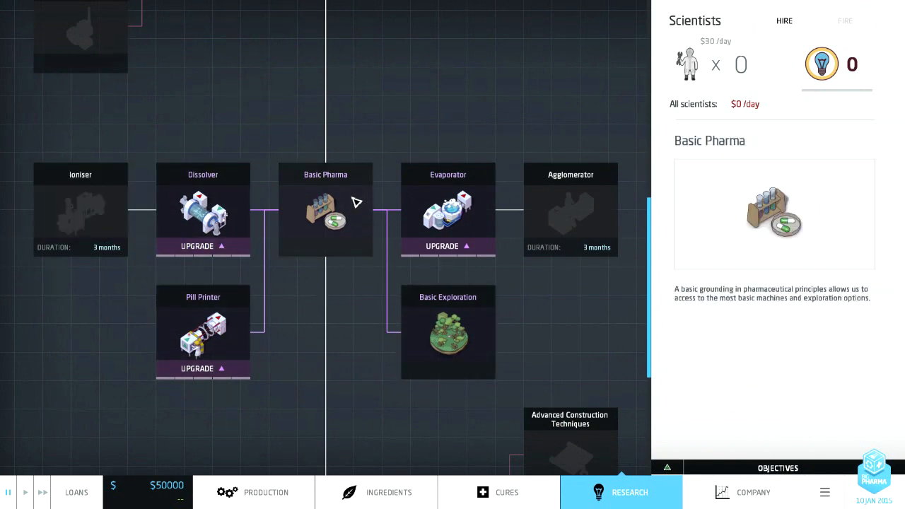
pyautogui.click(447, 212)
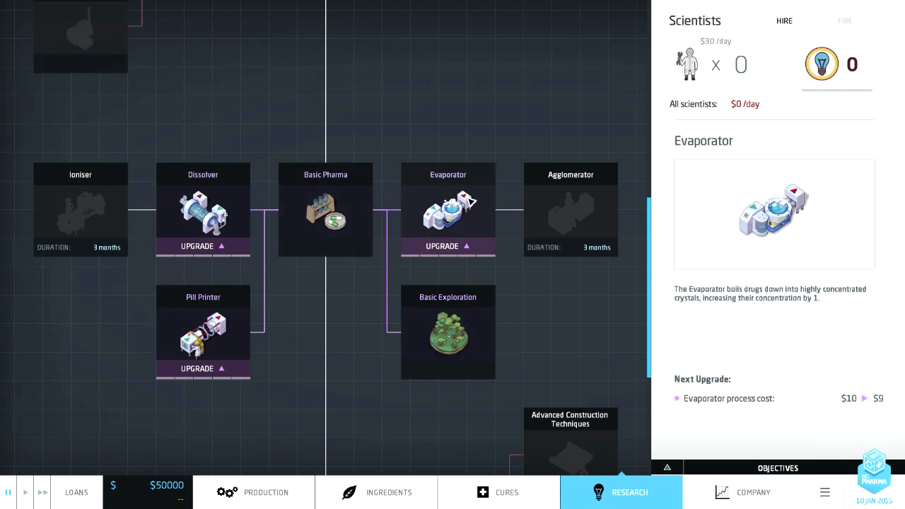
pyautogui.moveTo(459, 212)
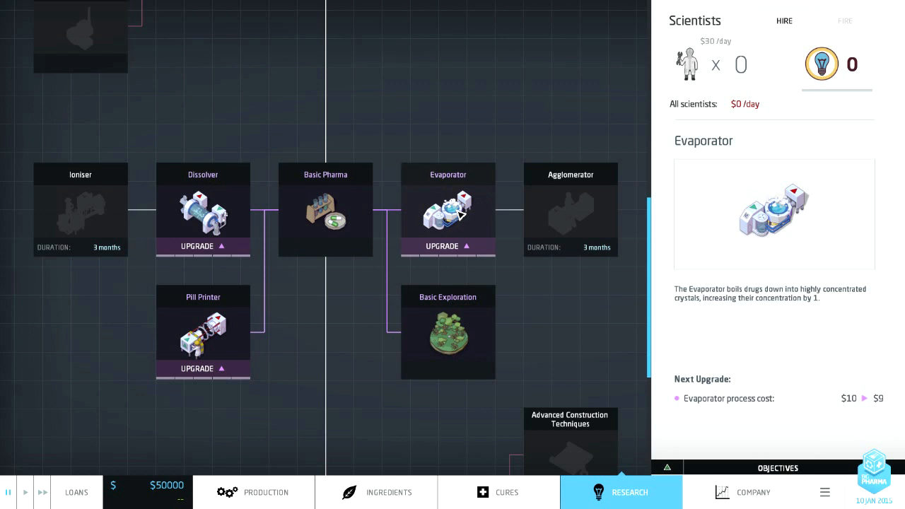
pyautogui.click(202, 212)
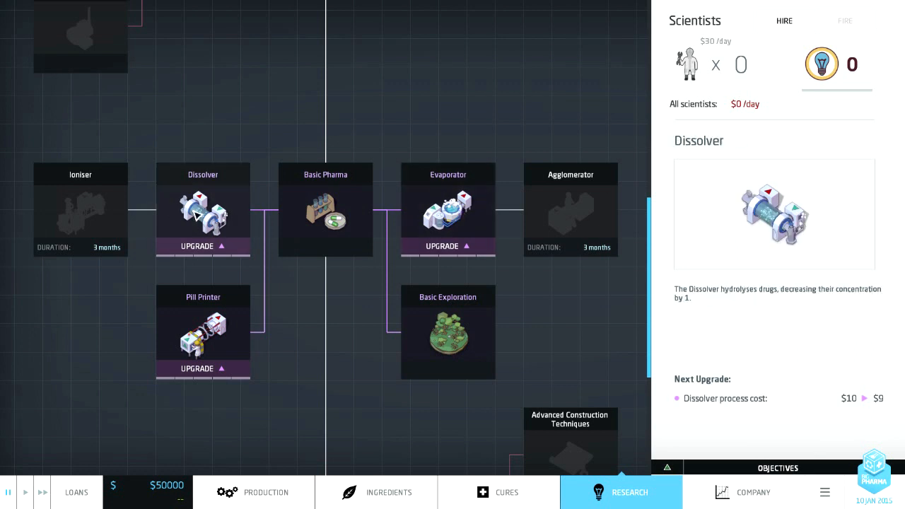
pyautogui.click(448, 212)
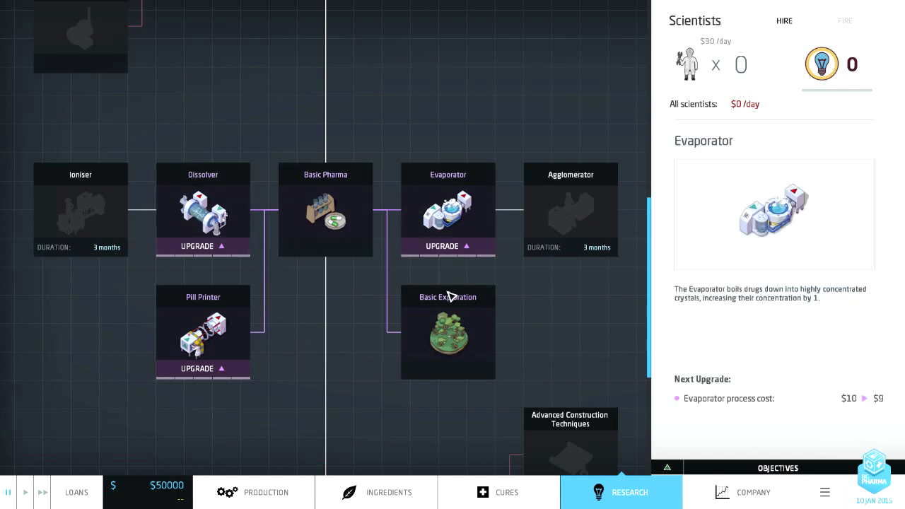
pyautogui.moveTo(491, 95)
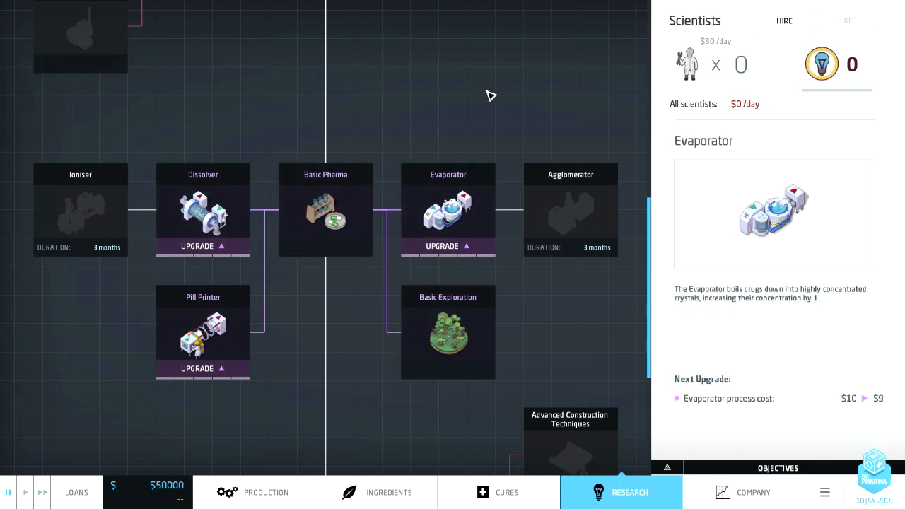
pyautogui.click(447, 333)
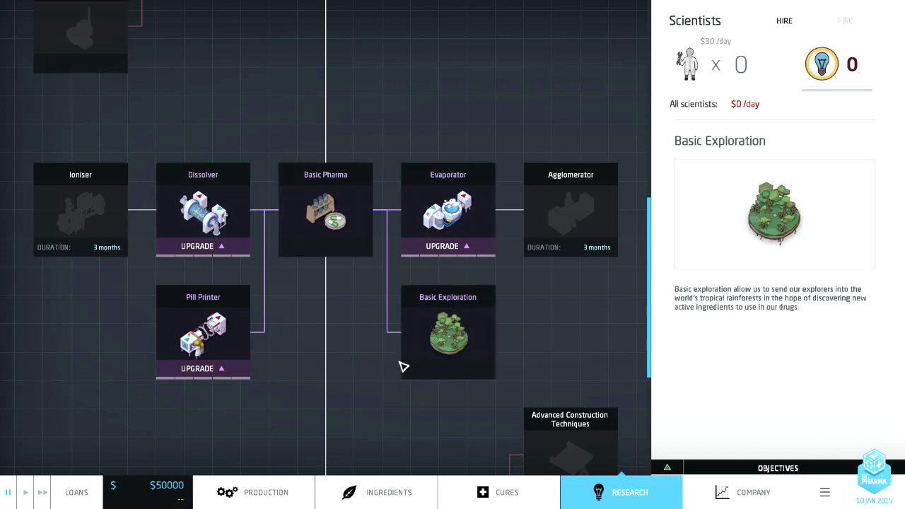
pyautogui.moveTo(493, 470)
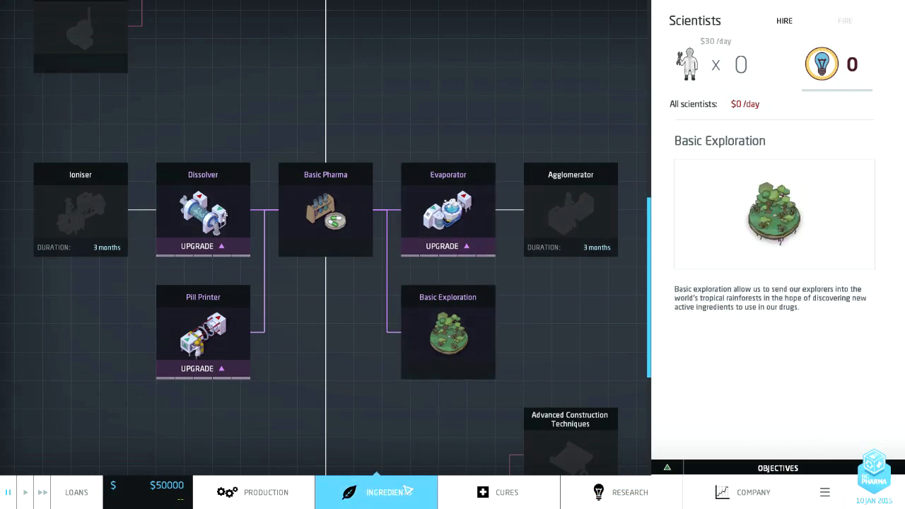
# Step: Open the Ingredients page listing Purified Fortis Sap and Bitter Mattaria Extract
pyautogui.click(388, 492)
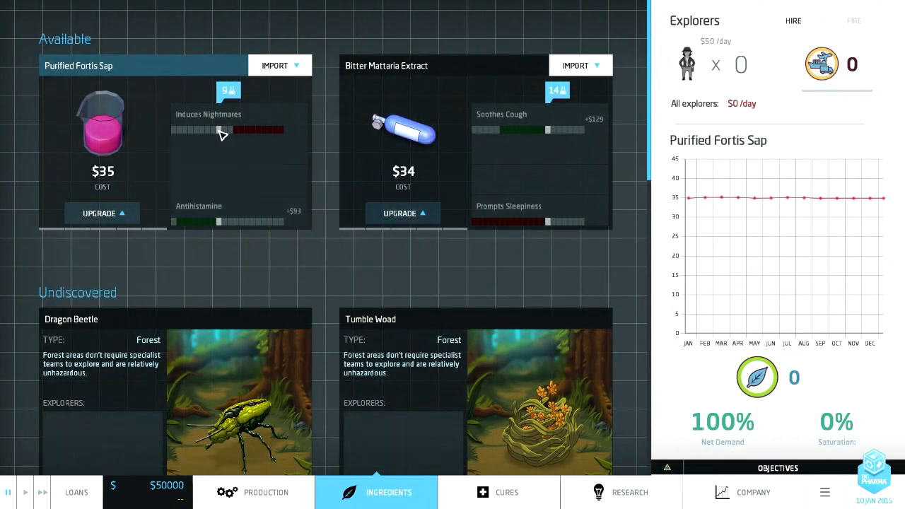
pyautogui.moveTo(244, 122)
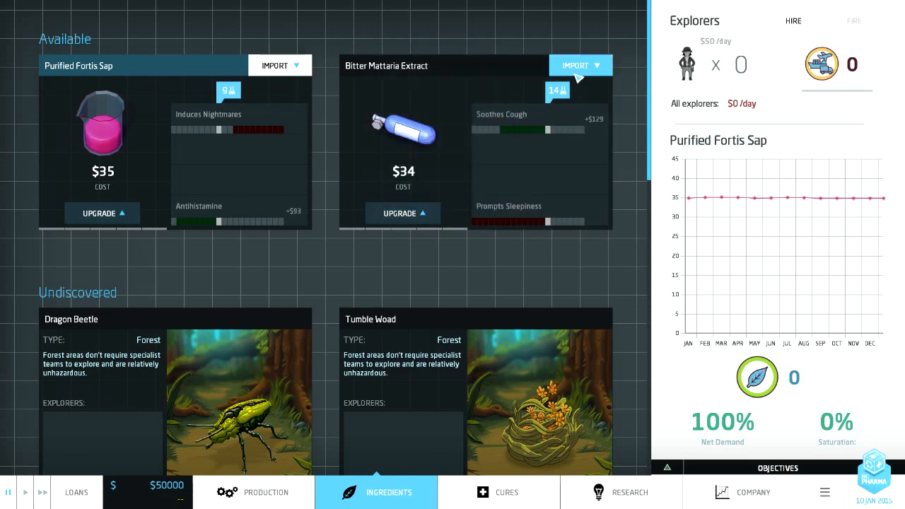
pyautogui.moveTo(391, 89)
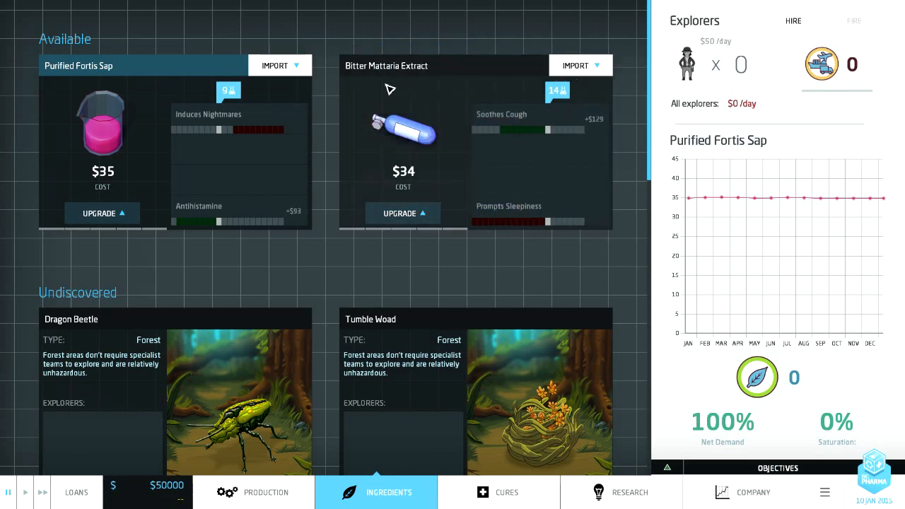
pyautogui.moveTo(427, 101)
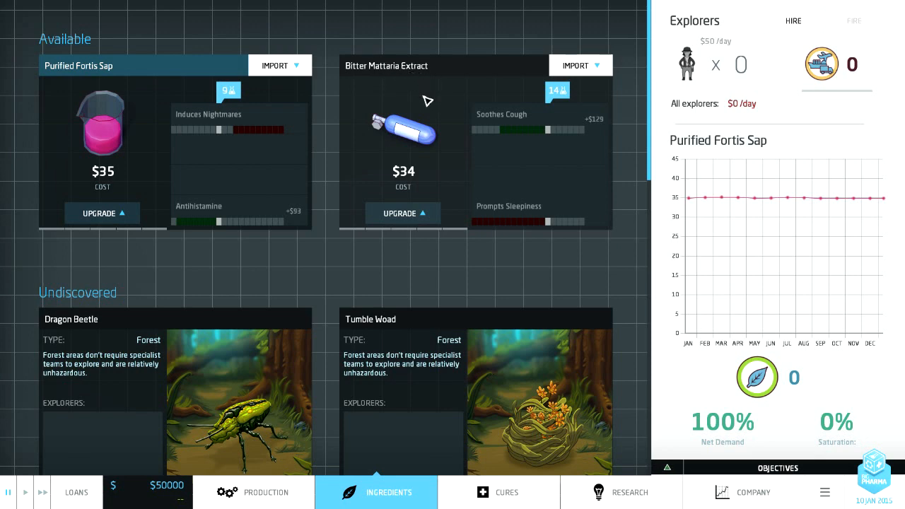
pyautogui.moveTo(490, 96)
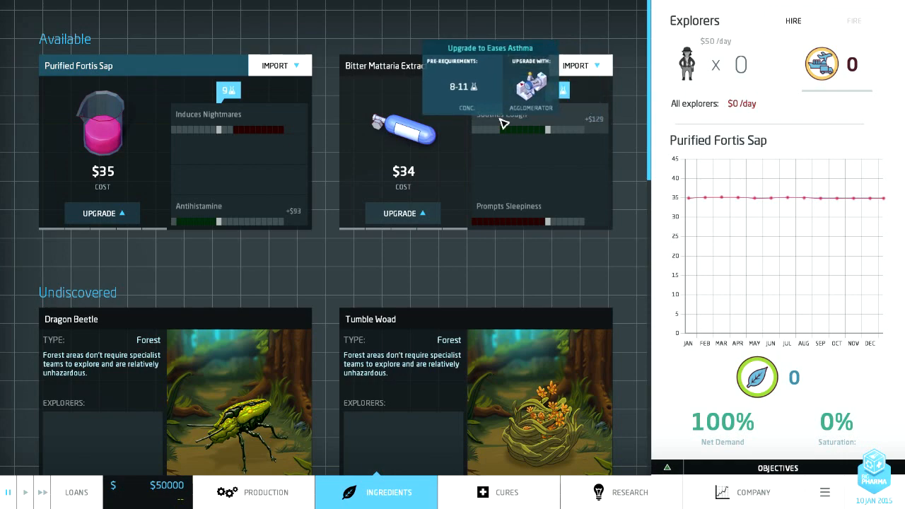
# Step: Return to the factory floor and inspect the $34-per-drug Bitter Mattaria Extract importer
pyautogui.click(254, 492)
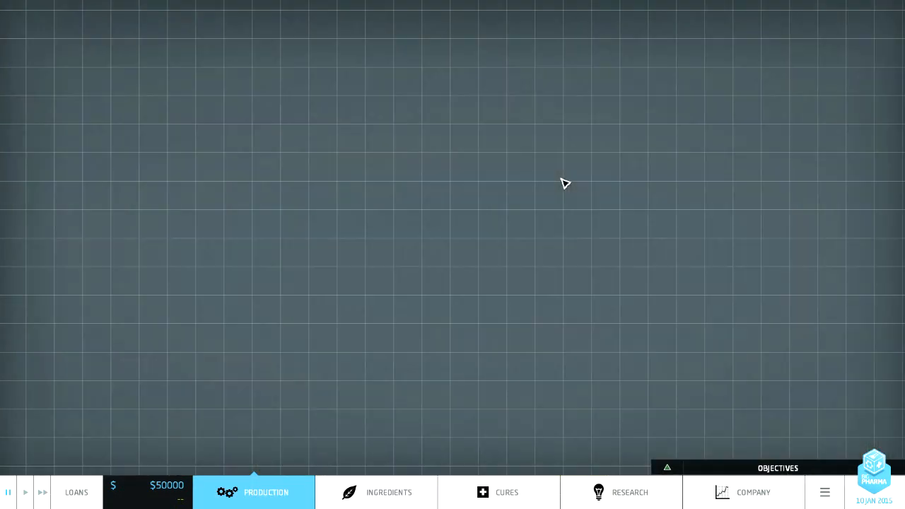
pyautogui.click(254, 492)
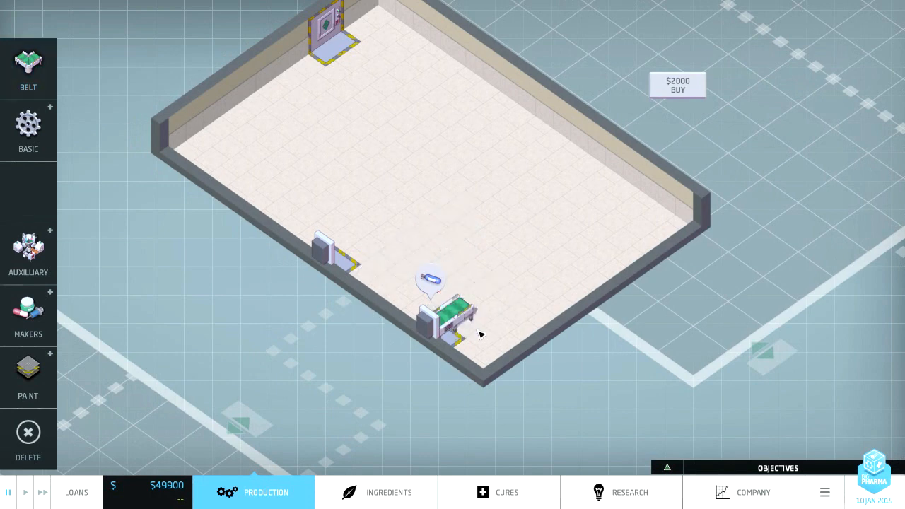
pyautogui.moveTo(217, 175)
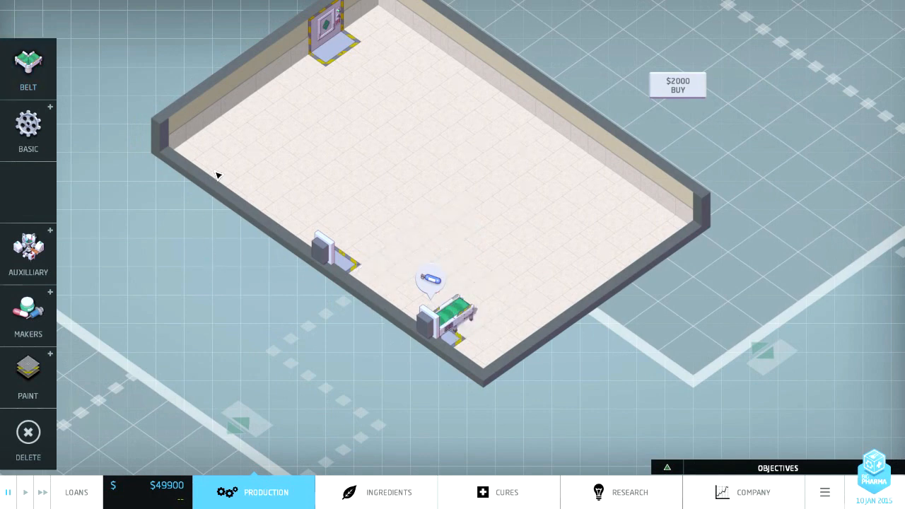
pyautogui.click(438, 322)
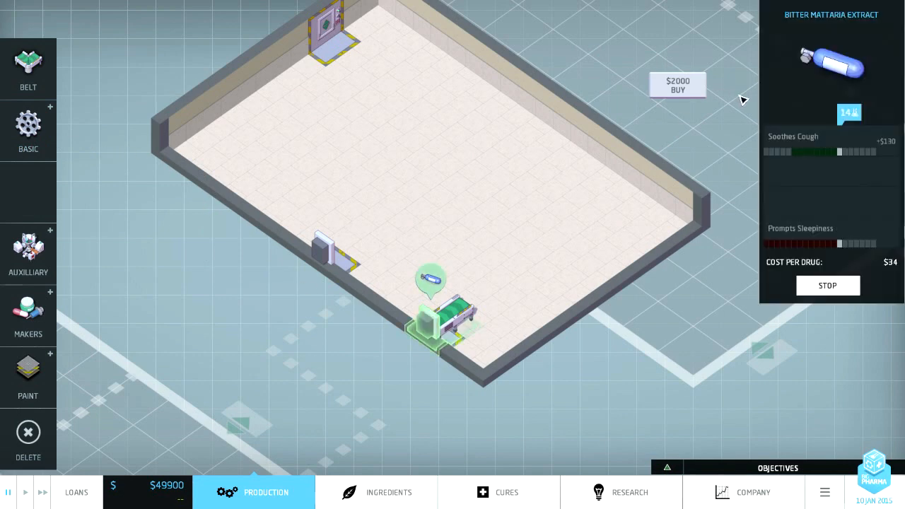
pyautogui.moveTo(824, 152)
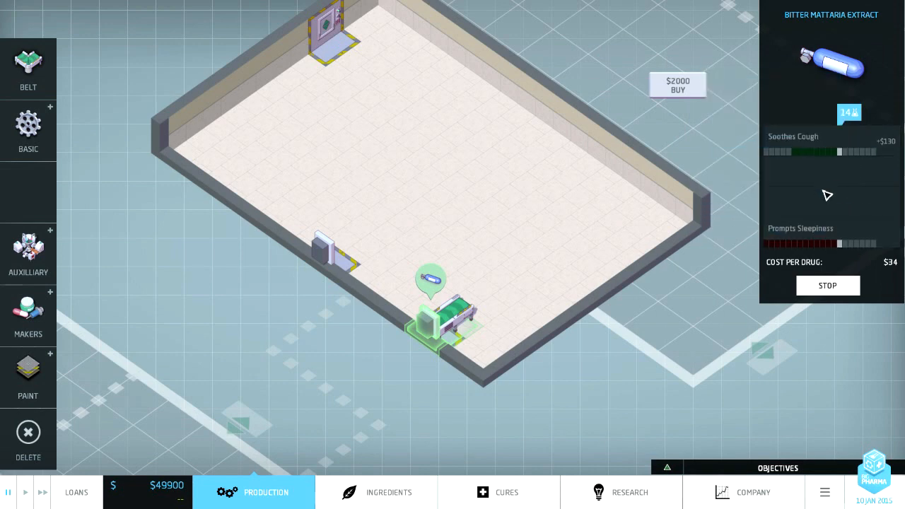
pyautogui.moveTo(827, 244)
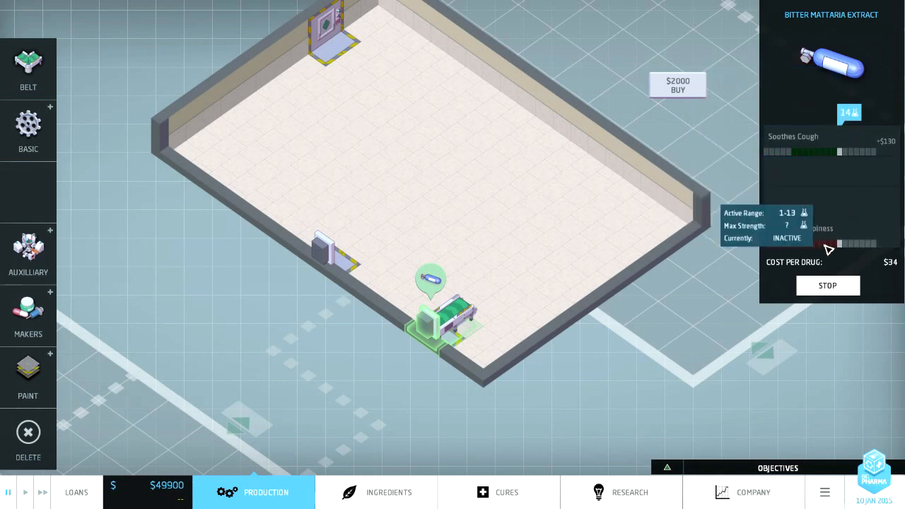
pyautogui.moveTo(830, 148)
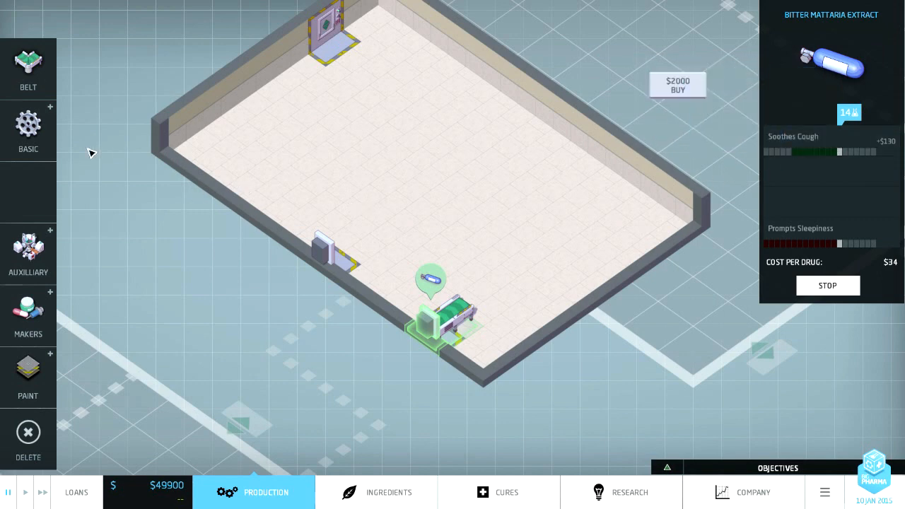
# Step: Build a Dissolver beside the Mattaria importer and lay conveyor from its output
pyautogui.click(28, 131)
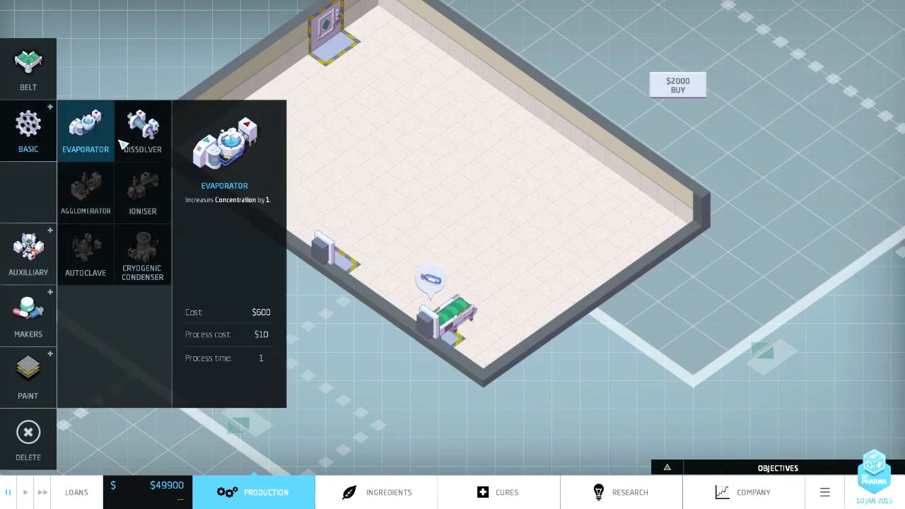
pyautogui.click(142, 130)
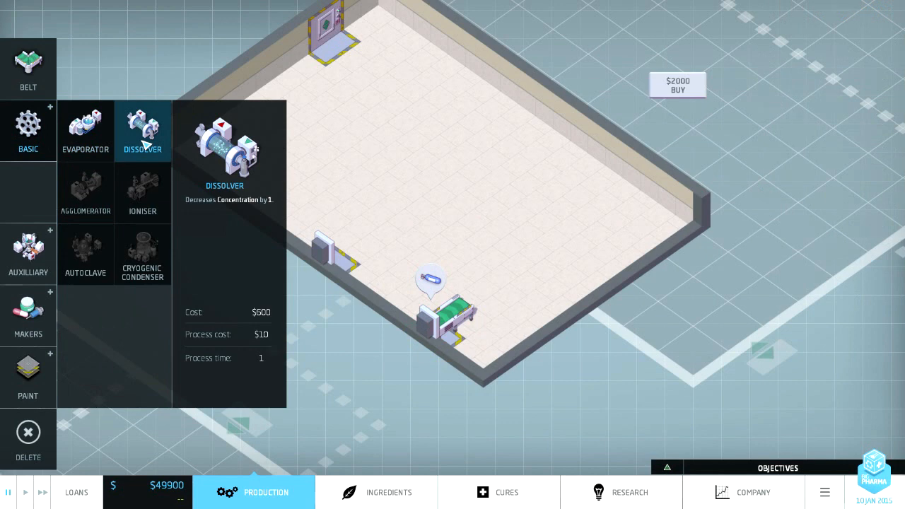
pyautogui.click(509, 226)
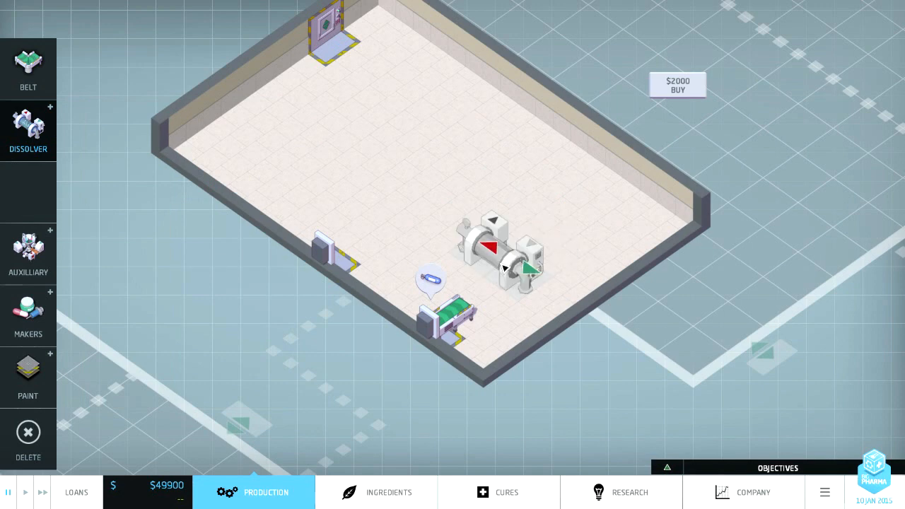
pyautogui.moveTo(503, 247); pyautogui.dragTo(385, 275)
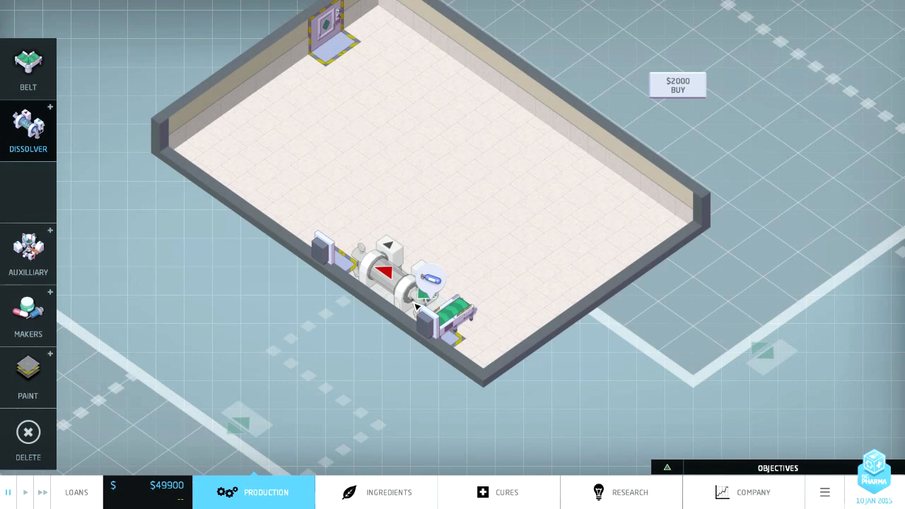
pyautogui.click(474, 282)
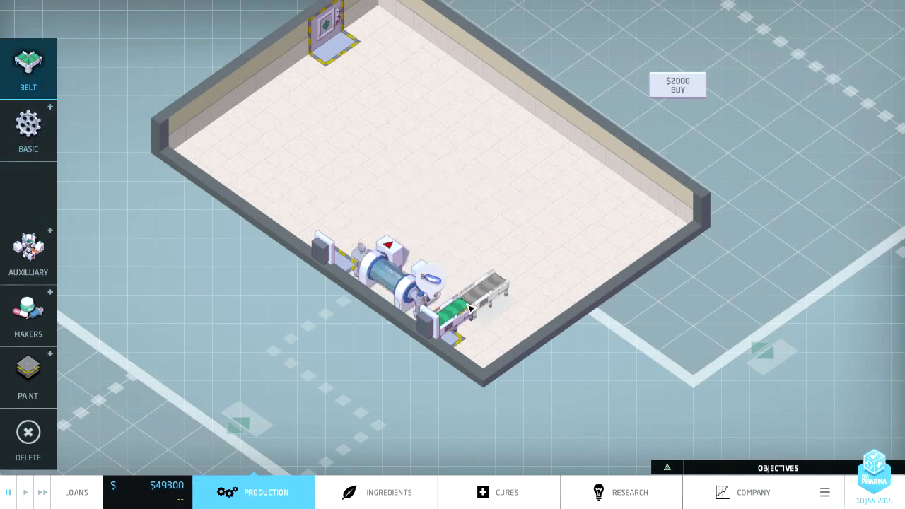
pyautogui.click(470, 308)
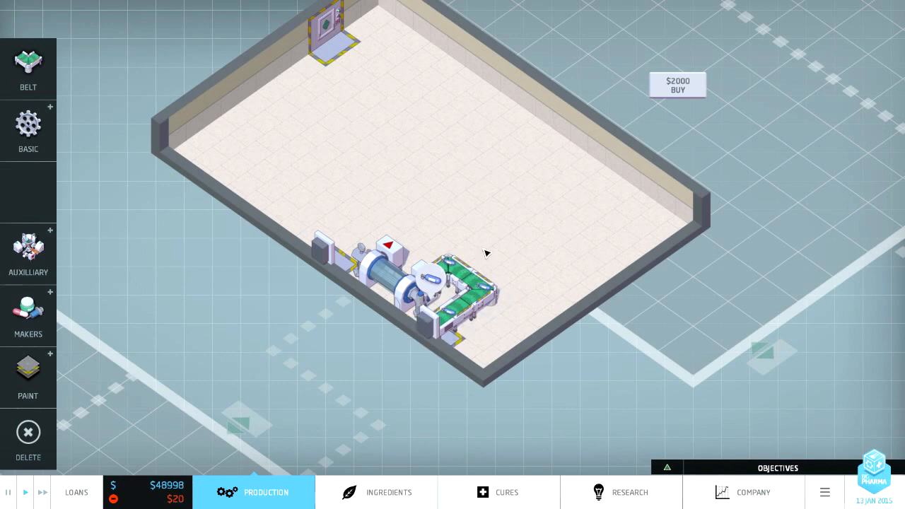
pyautogui.click(392, 265)
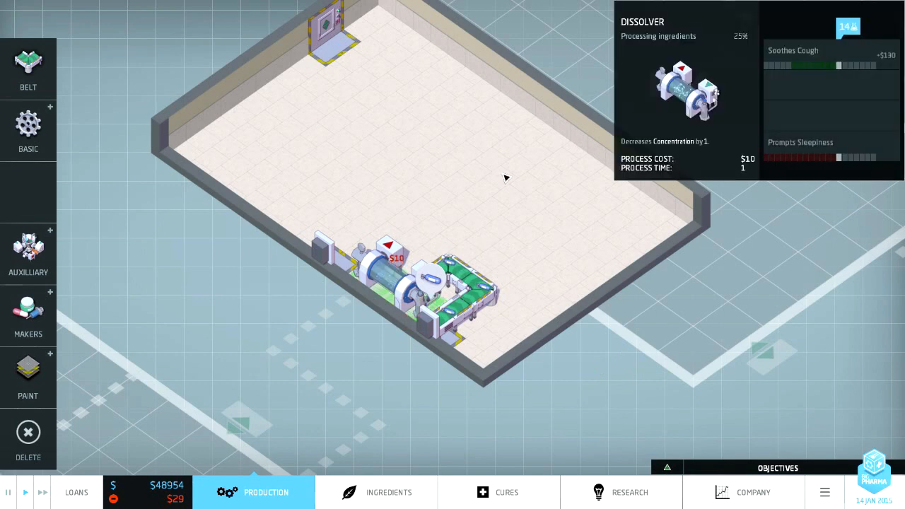
pyautogui.moveTo(817, 60)
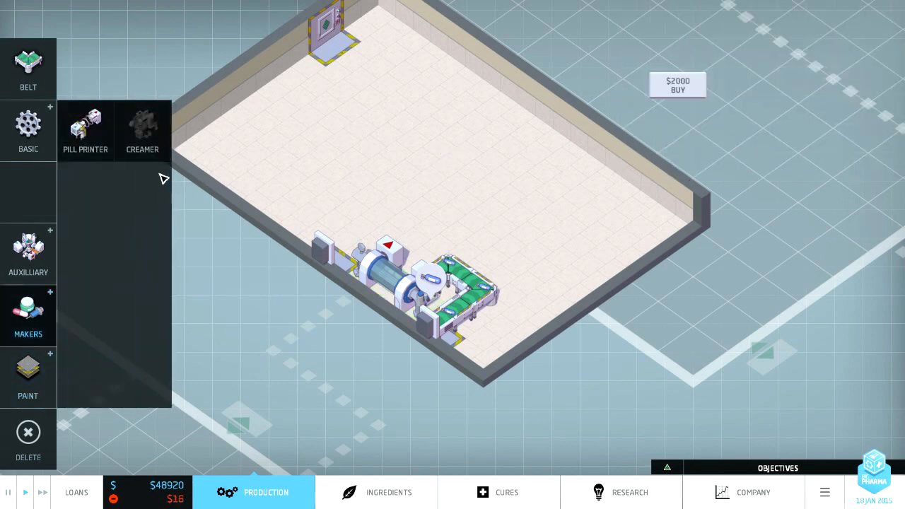
pyautogui.moveTo(142, 128)
pyautogui.write('WoBro Cough-Ease')
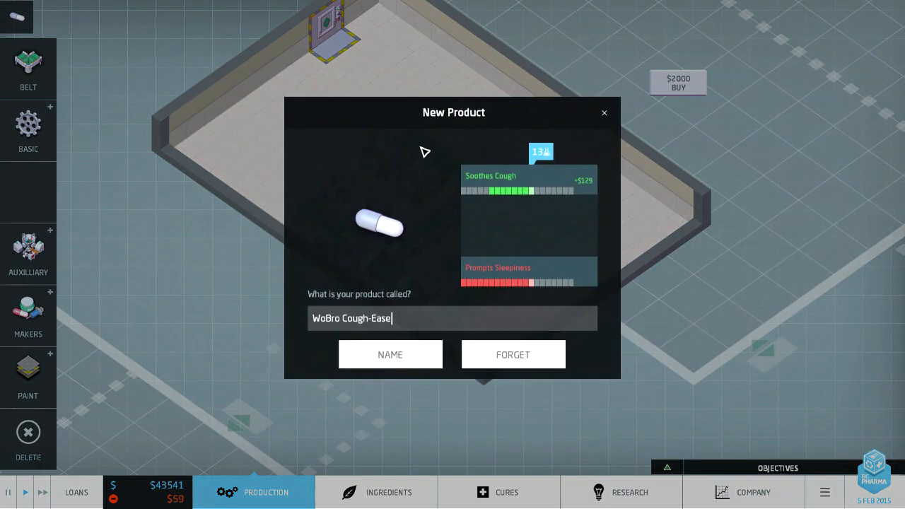
pyautogui.moveTo(396, 261)
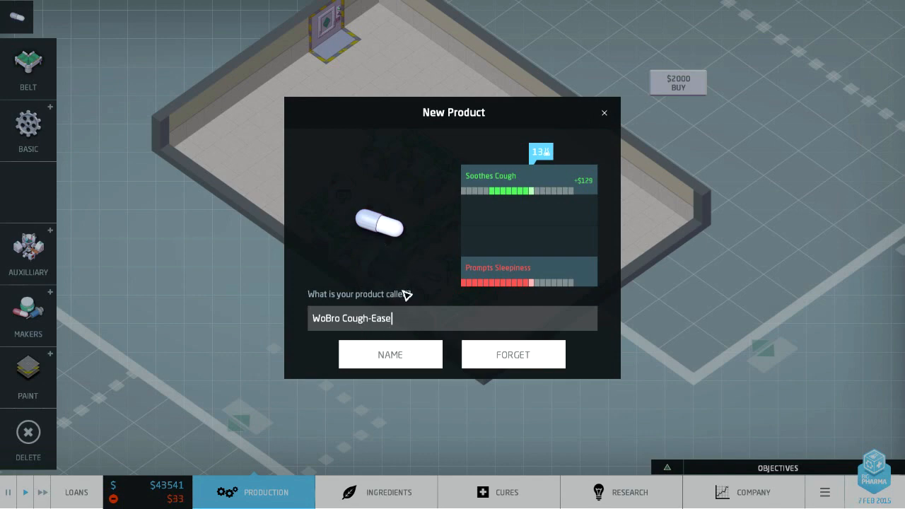
pyautogui.moveTo(414, 323)
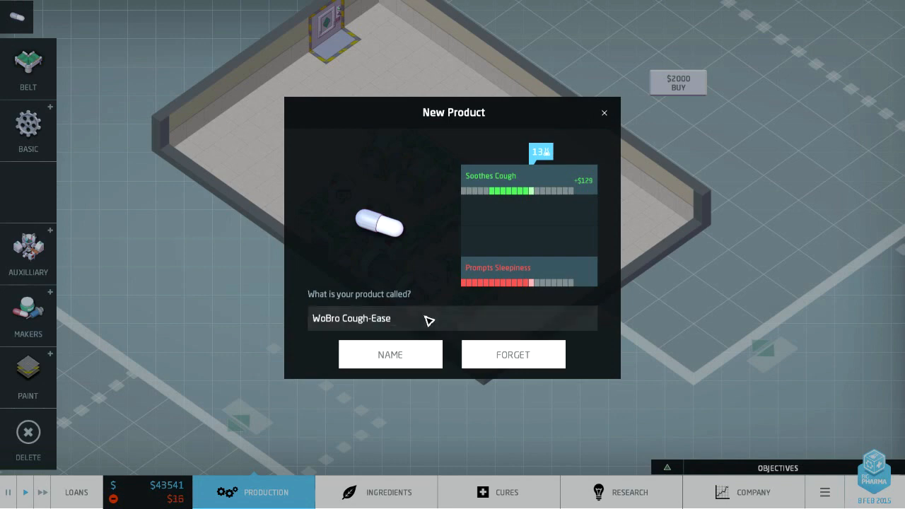
# Step: Enter 'WoBro Cough-Ease' in the new capsule's name field
pyautogui.click(452, 318)
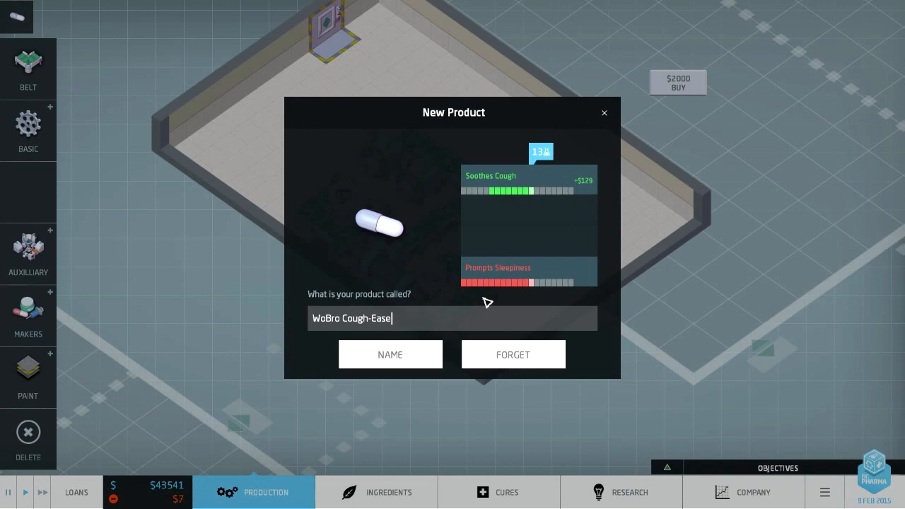
pyautogui.moveTo(423, 258)
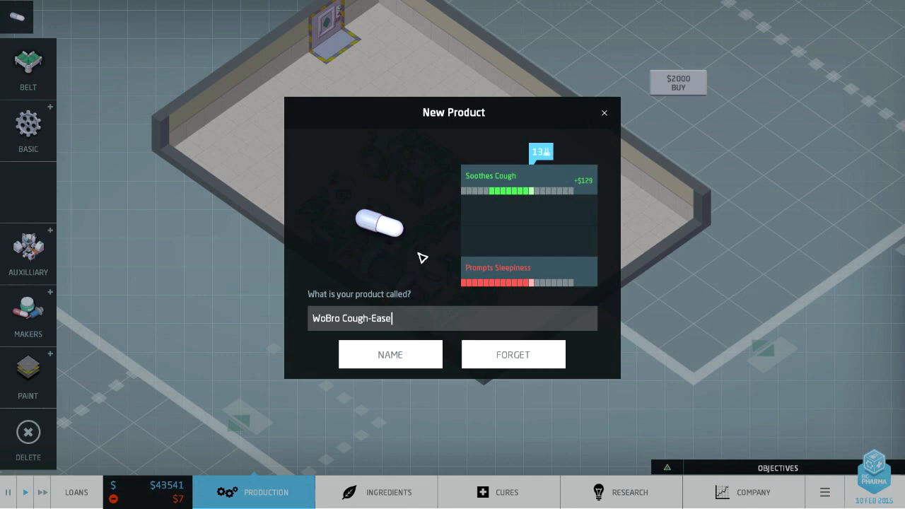
pyautogui.moveTo(400, 196)
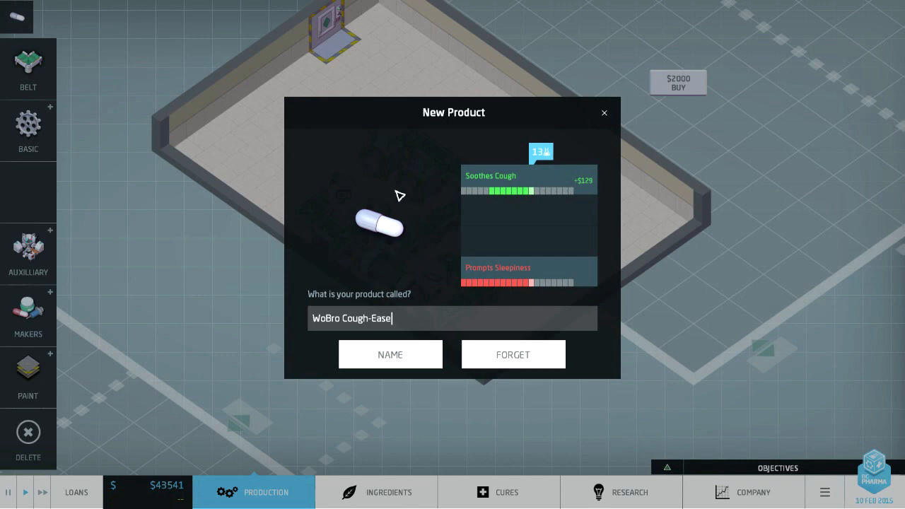
pyautogui.moveTo(585, 182)
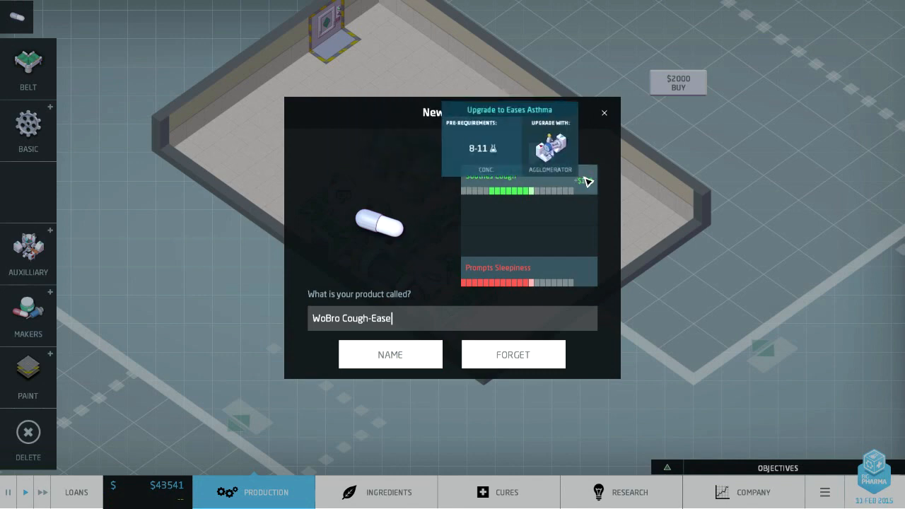
# Step: Confirm the product name WoBro Cough-Ease with the NAME button
pyautogui.click(390, 354)
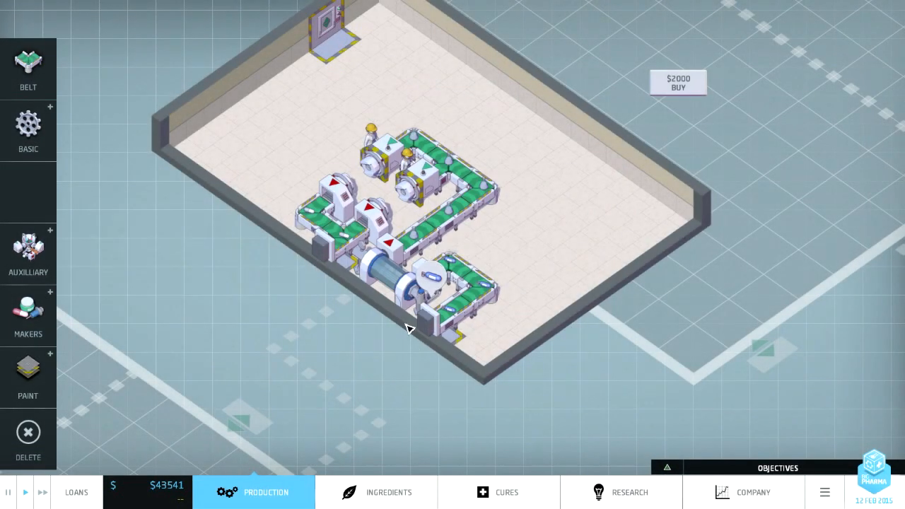
pyautogui.moveTo(551, 141)
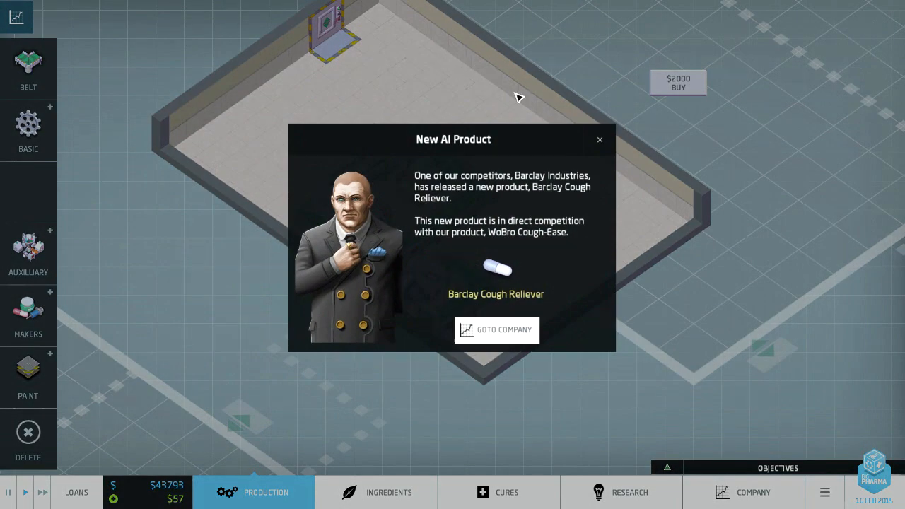
pyautogui.moveTo(585, 204)
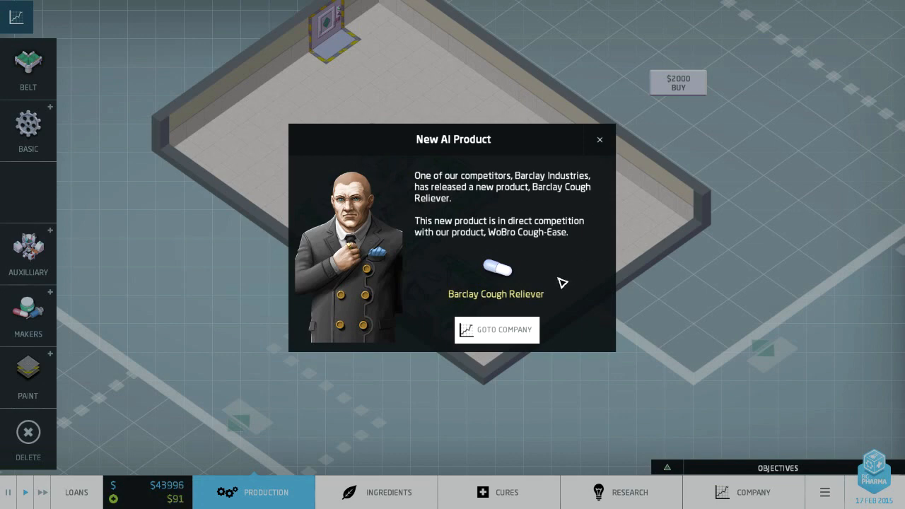
pyautogui.moveTo(501, 253)
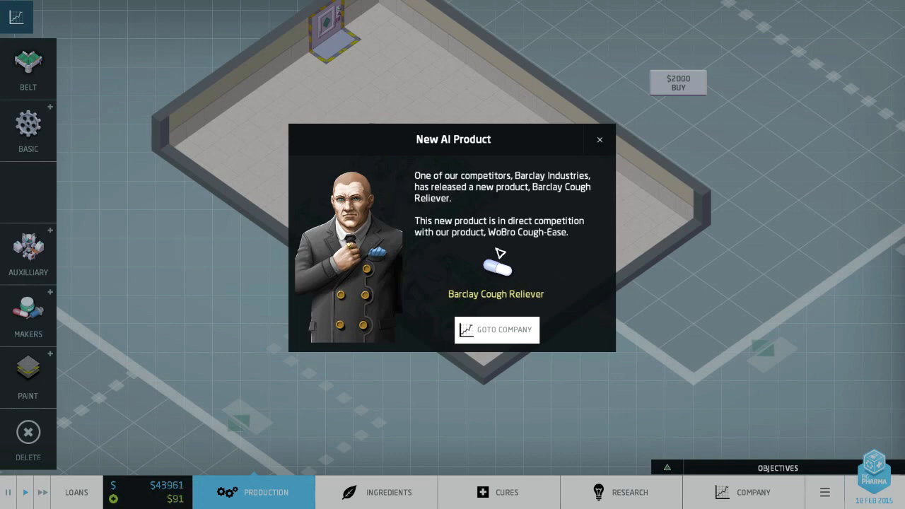
# Step: Compare Barclay Cough Reliever (rating C) against WoBro Cough-Ease (rating D, 15 sold monthly)
pyautogui.click(497, 330)
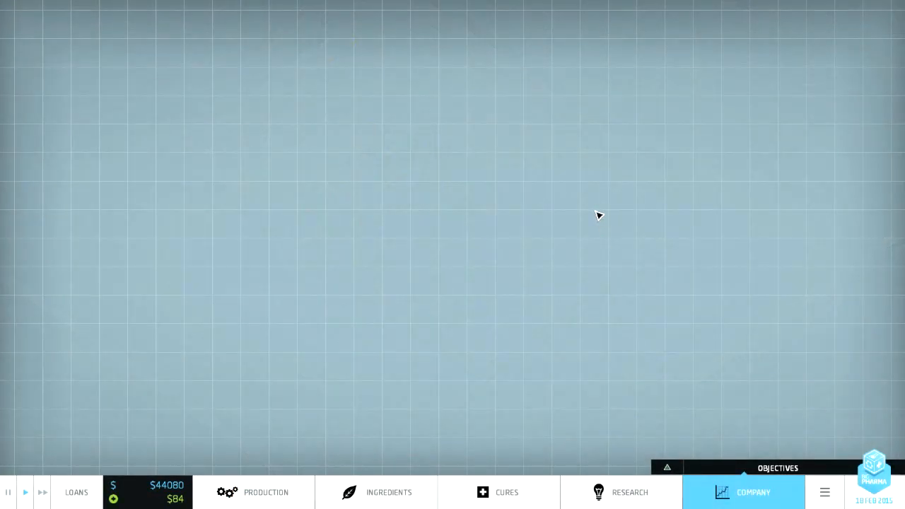
pyautogui.click(743, 492)
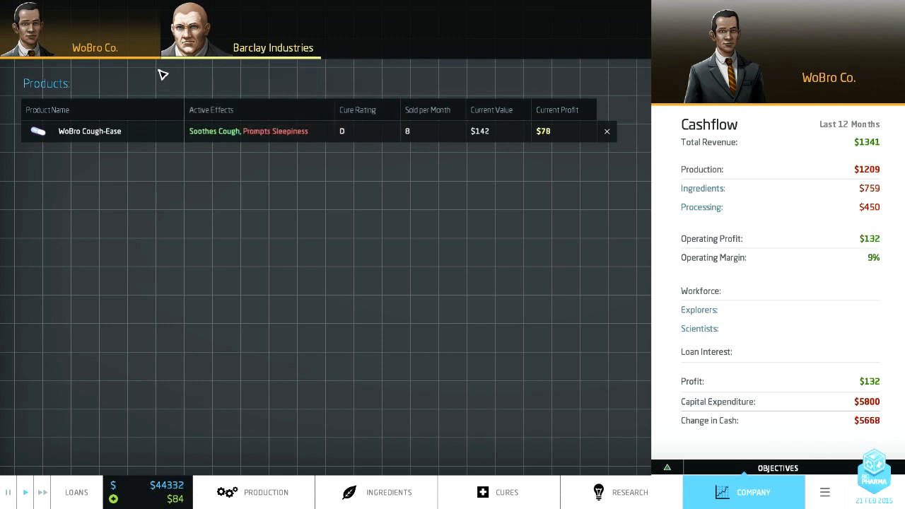
pyautogui.moveTo(258, 43)
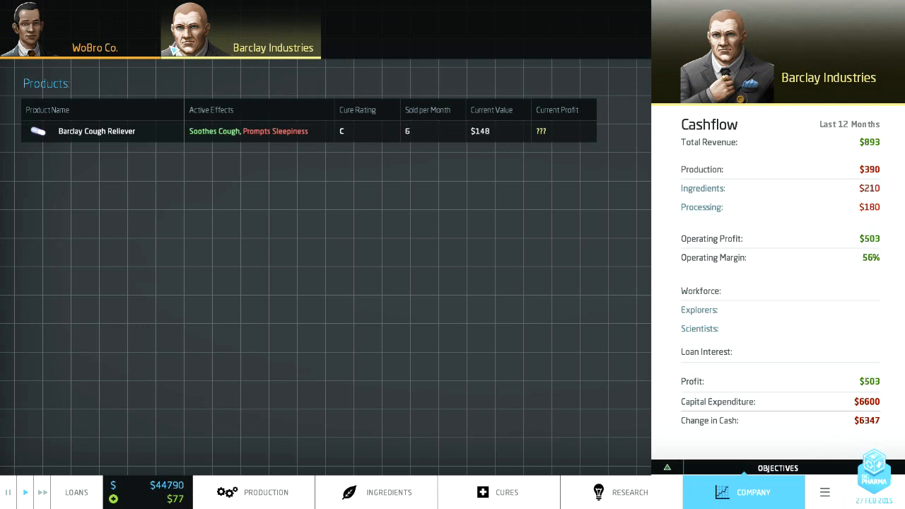
pyautogui.click(81, 32)
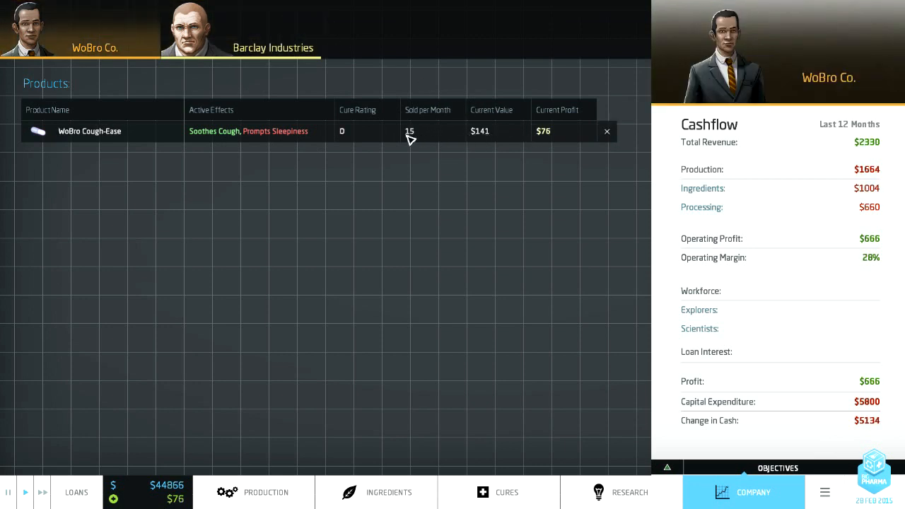
pyautogui.moveTo(347, 135)
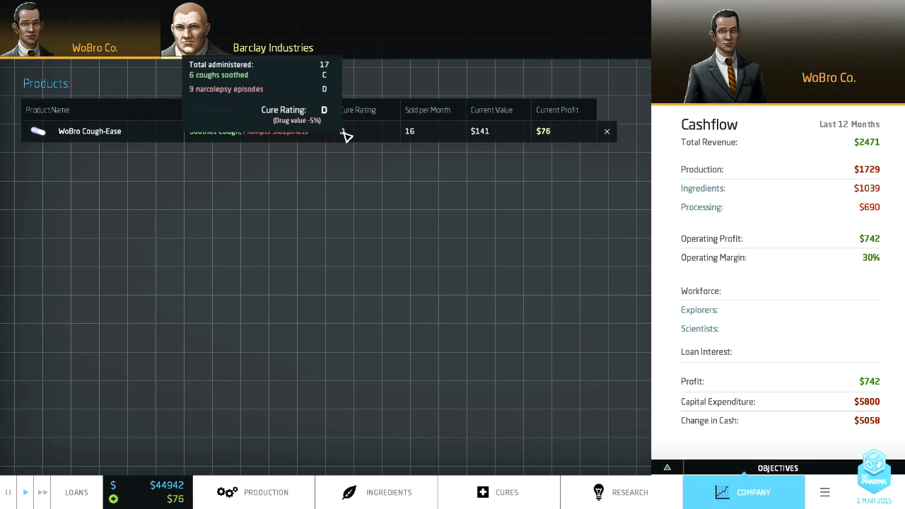
pyautogui.moveTo(290, 88)
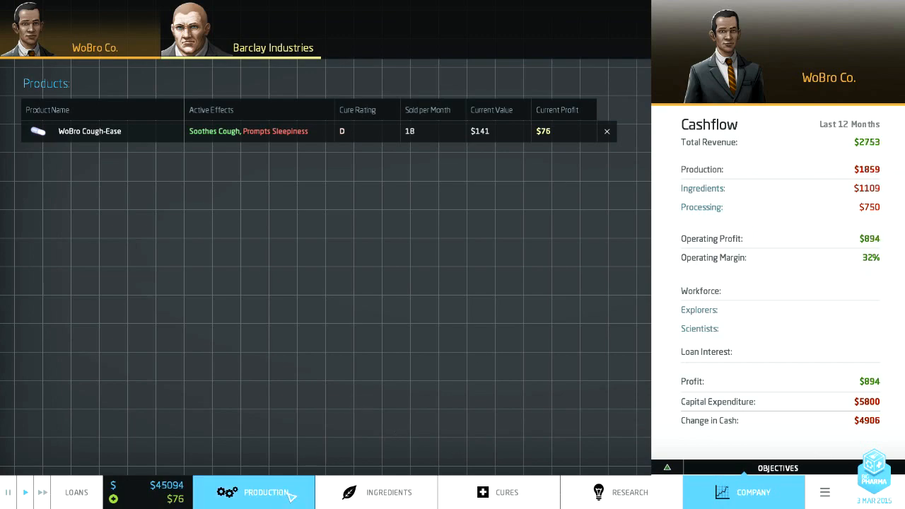
# Step: Buy the $2,000 land plot beside the factory, then view the cures overview
pyautogui.click(266, 492)
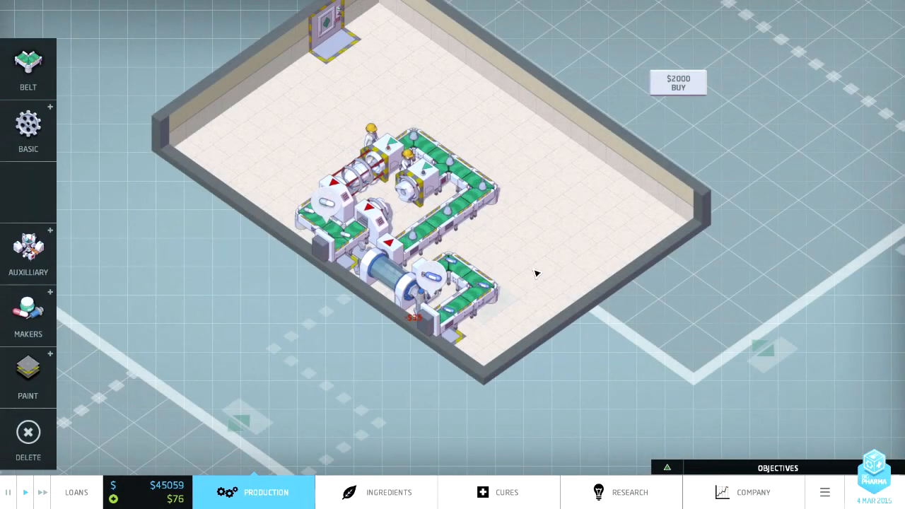
pyautogui.scroll(-3)
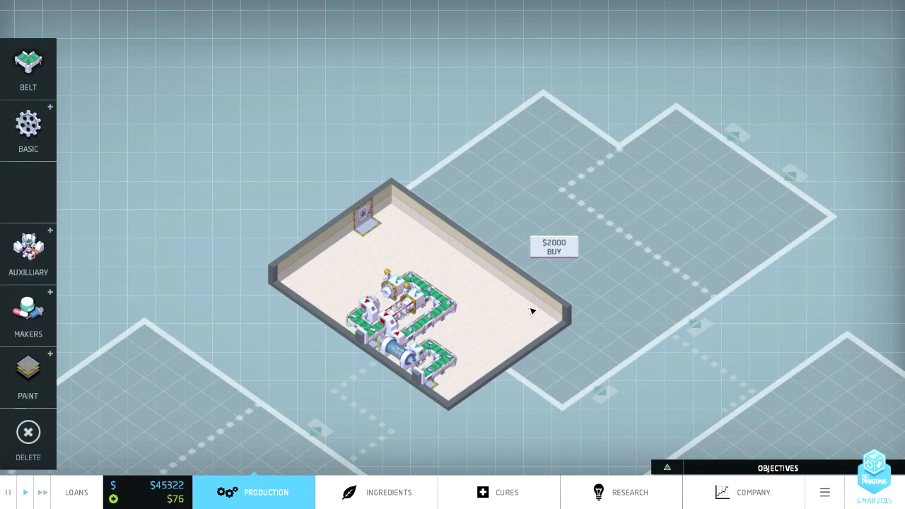
pyautogui.click(554, 246)
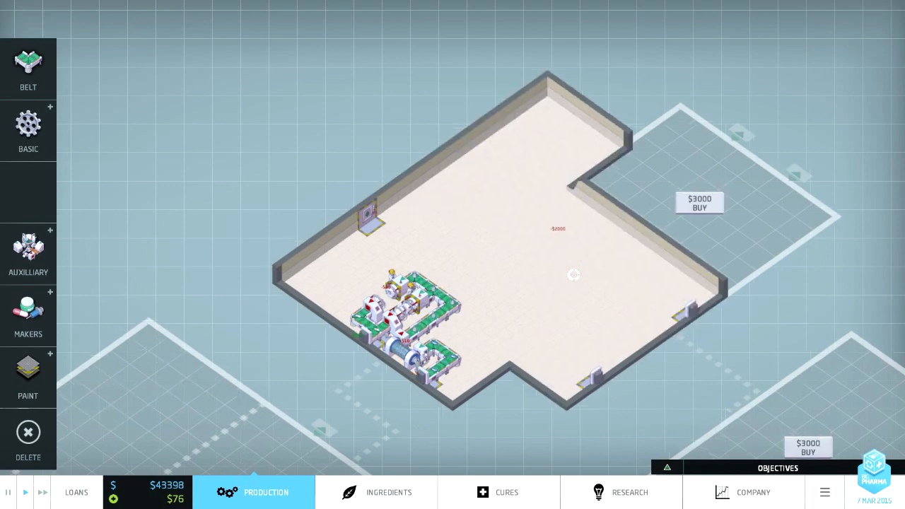
pyautogui.click(498, 492)
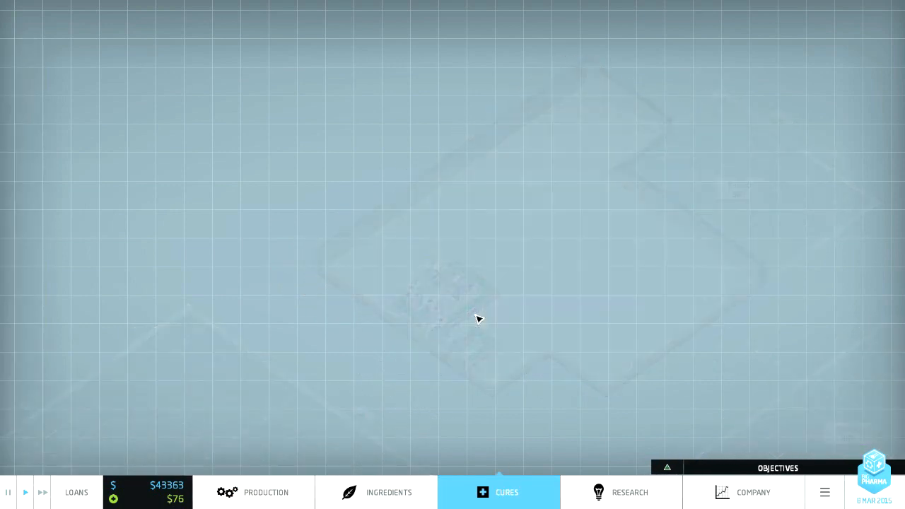
# Step: Hire an explorer from the Ingredients list and assign them to the Dragon Beetle card
pyautogui.click(498, 492)
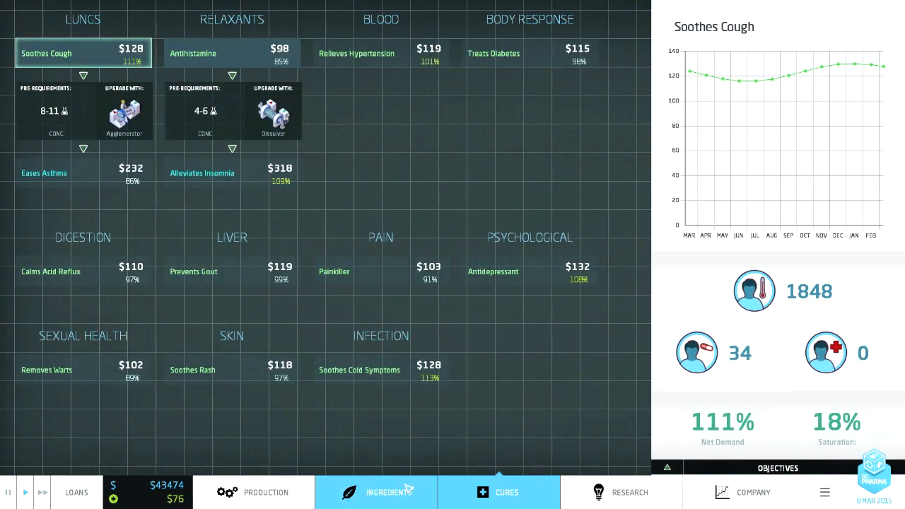
pyautogui.click(376, 492)
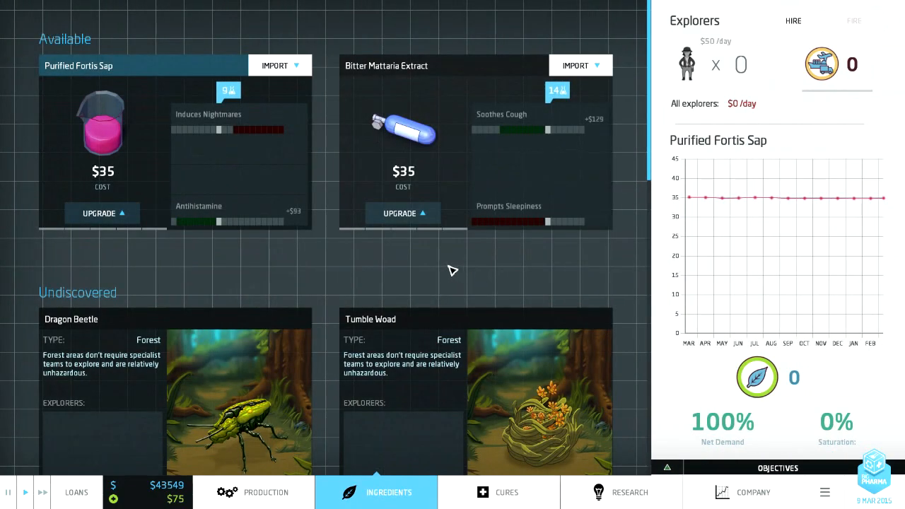
pyautogui.scroll(-3)
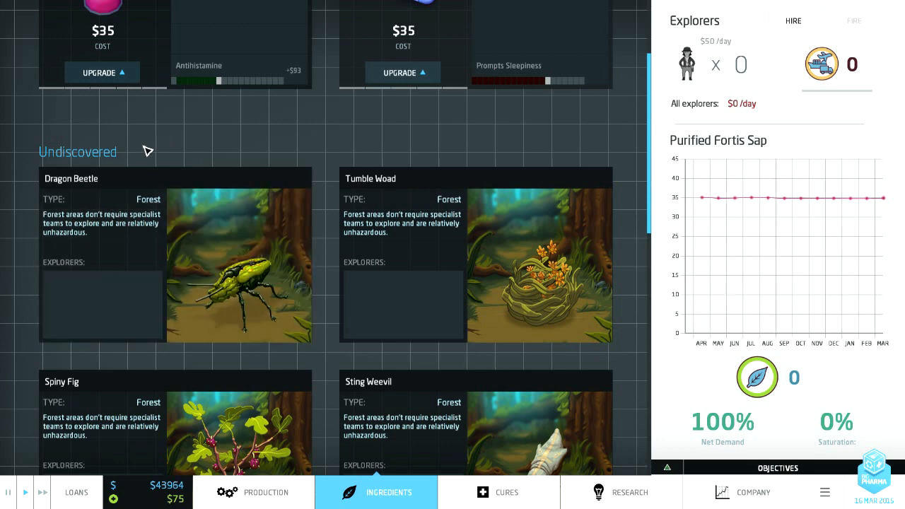
pyautogui.moveTo(548, 22)
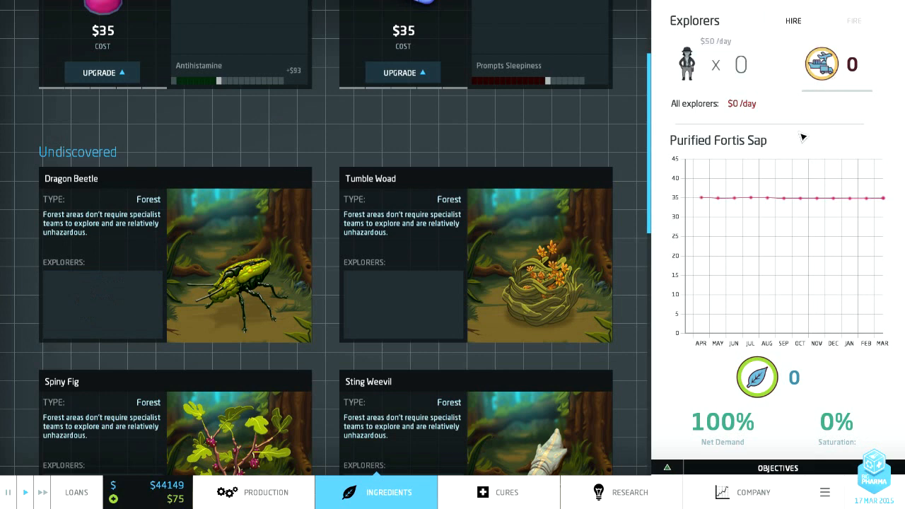
pyautogui.click(793, 20)
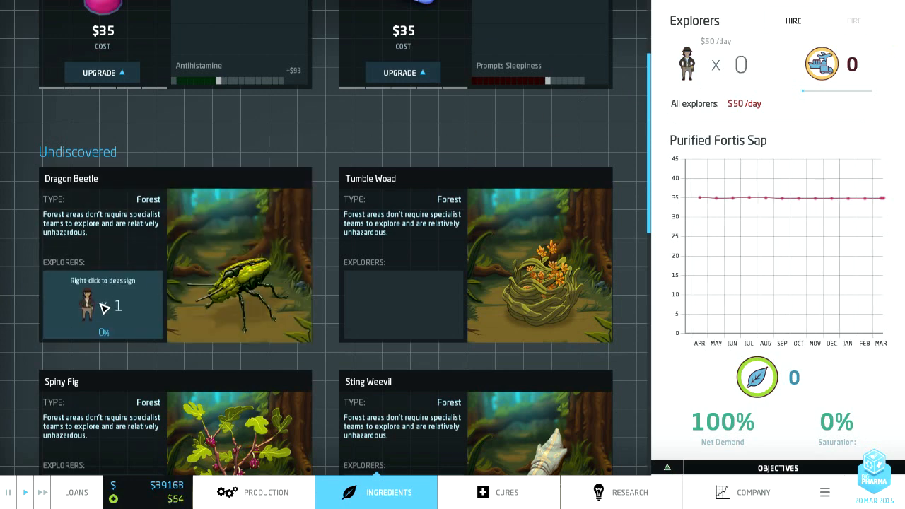
pyautogui.moveTo(592, 143)
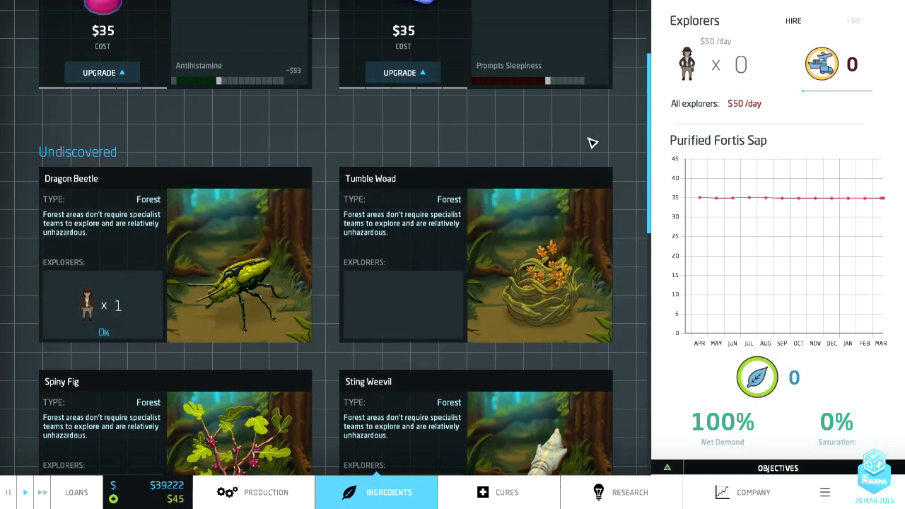
pyautogui.scroll(3)
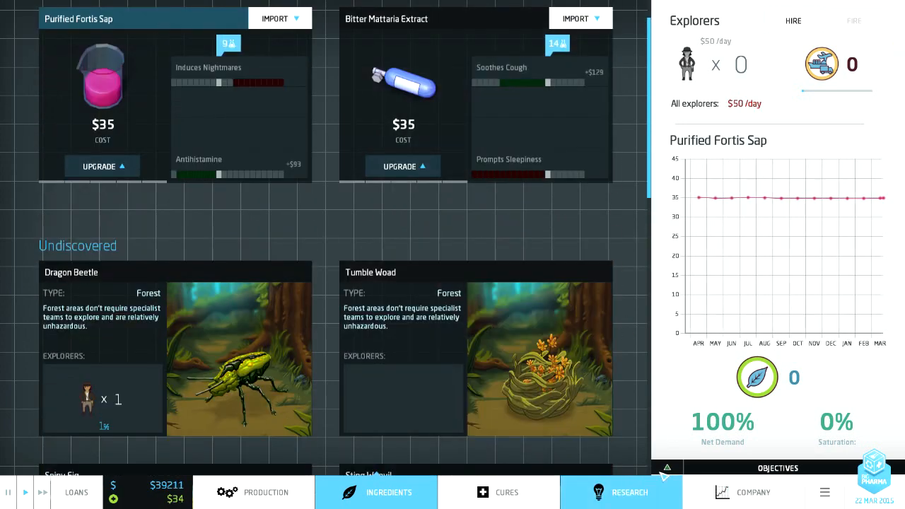
pyautogui.click(778, 468)
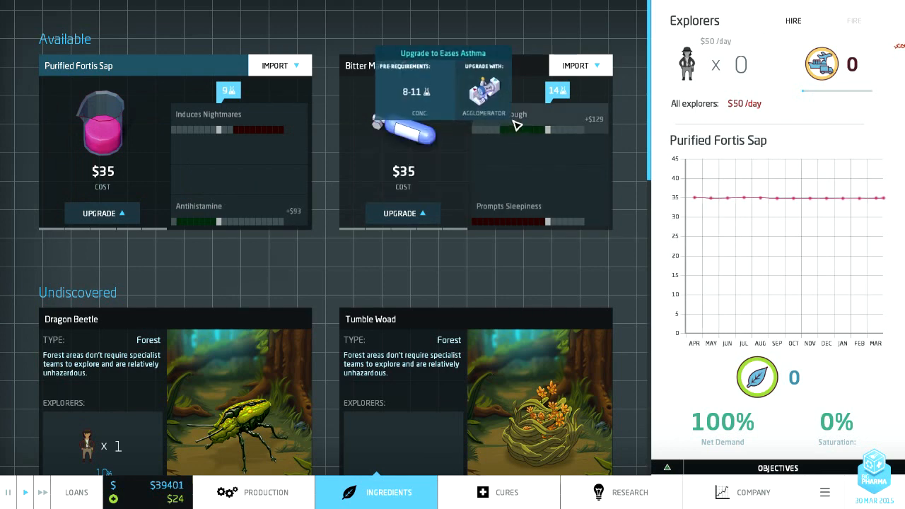
pyautogui.moveTo(202, 214)
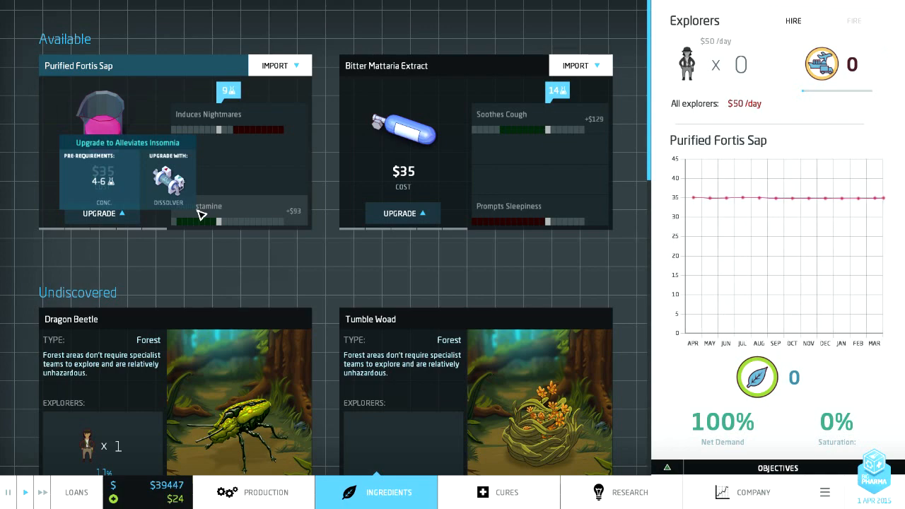
pyautogui.click(266, 492)
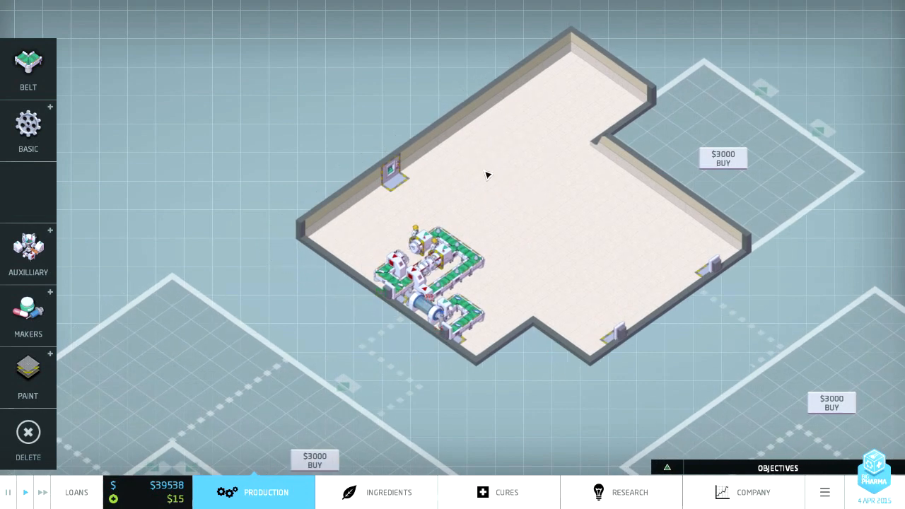
# Step: Set the upper-left wall dock to import Purified Fortis Sap and check its cure prices
pyautogui.click(392, 169)
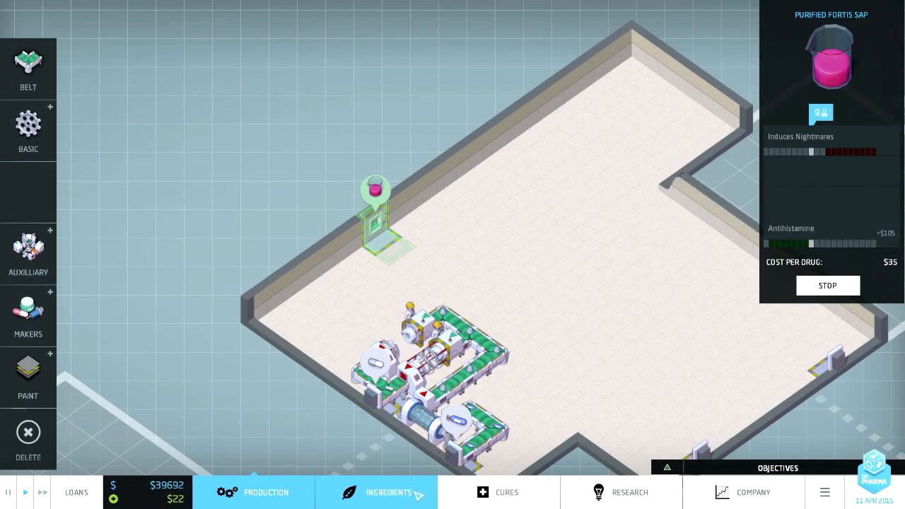
pyautogui.click(506, 492)
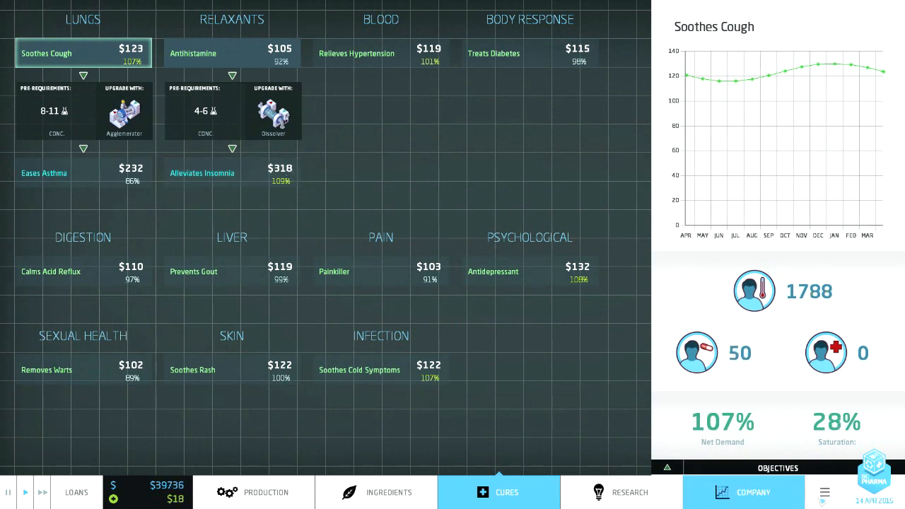
pyautogui.click(255, 492)
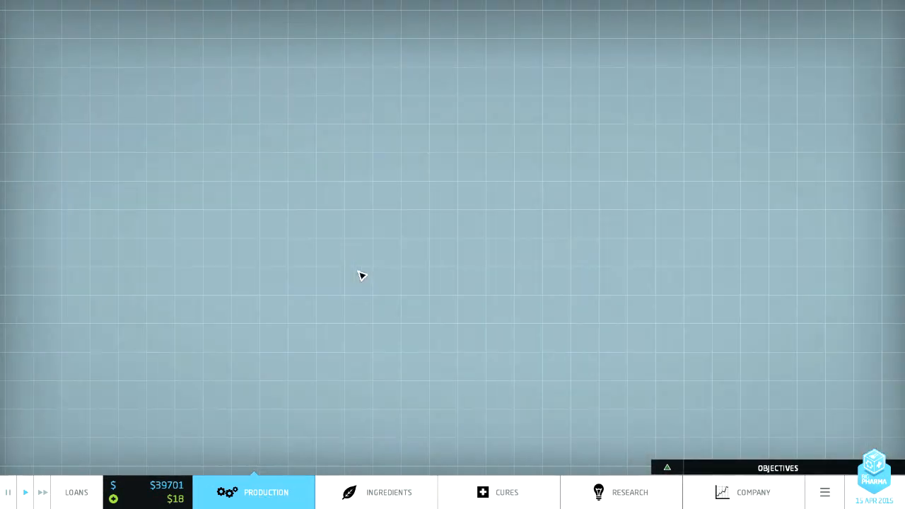
# Step: Place a Dissolver from the Basic machines on the factory floor
pyautogui.click(254, 492)
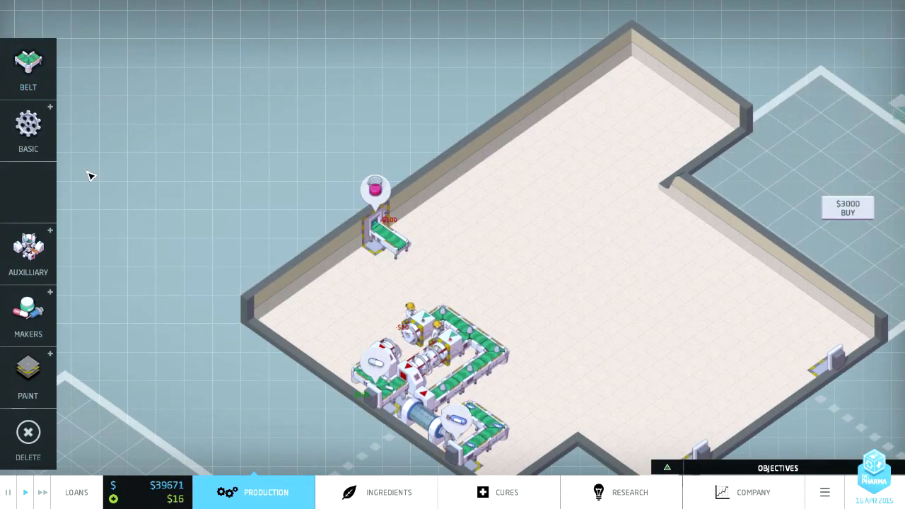
pyautogui.click(29, 130)
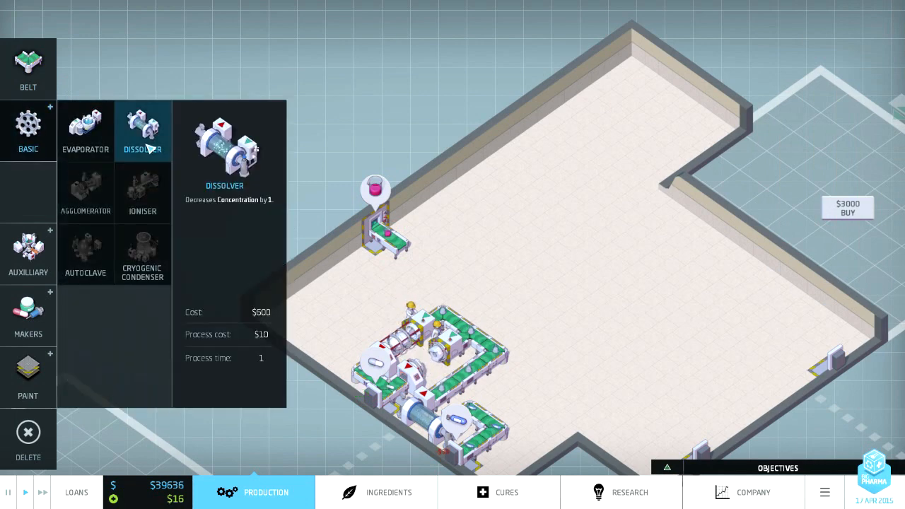
pyautogui.click(482, 247)
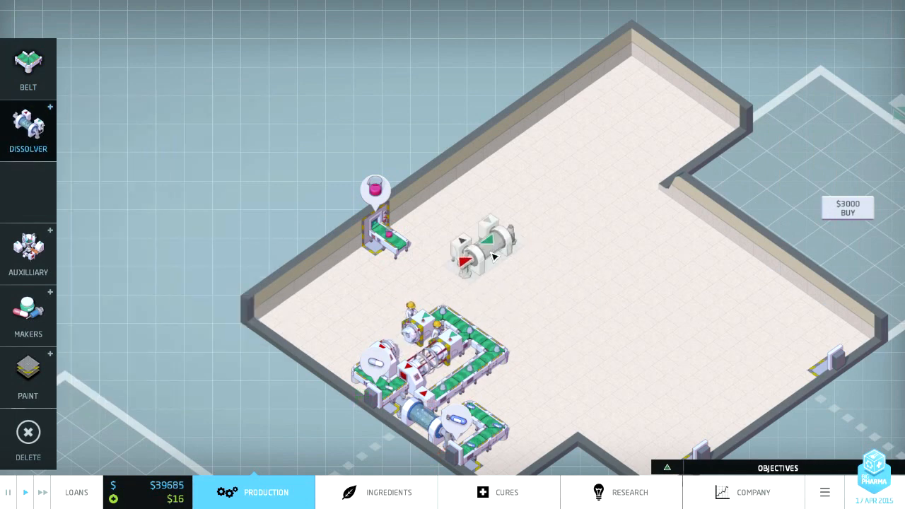
pyautogui.moveTo(484, 248); pyautogui.dragTo(396, 262)
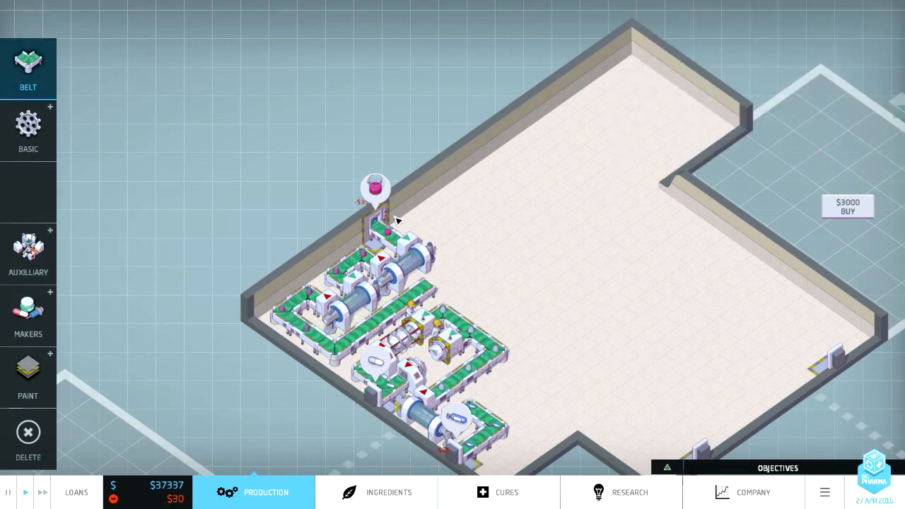
# Step: Extend the upper conveyor line and place another Dissolver beside it
pyautogui.click(452, 254)
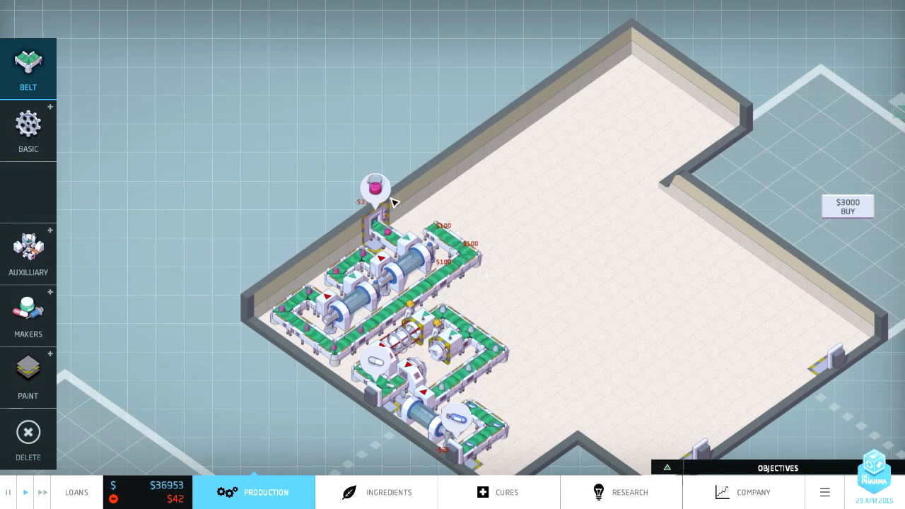
pyautogui.click(28, 131)
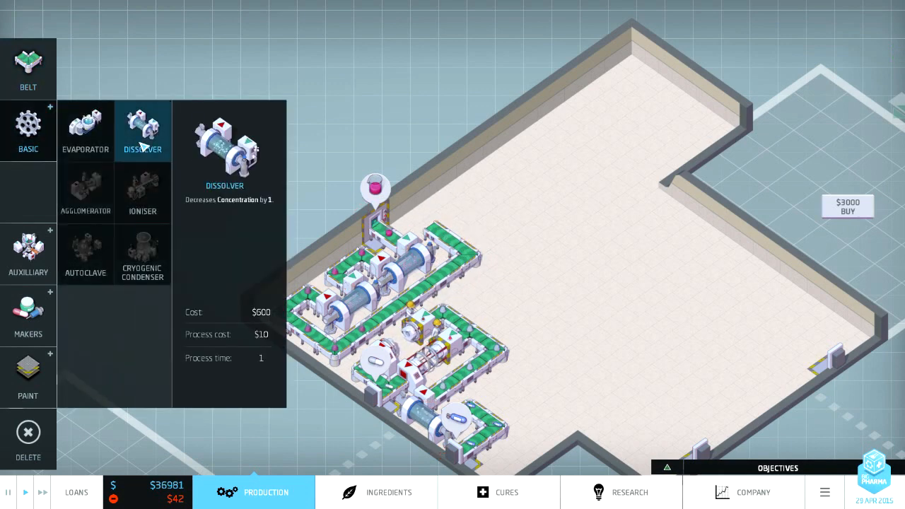
pyautogui.click(421, 205)
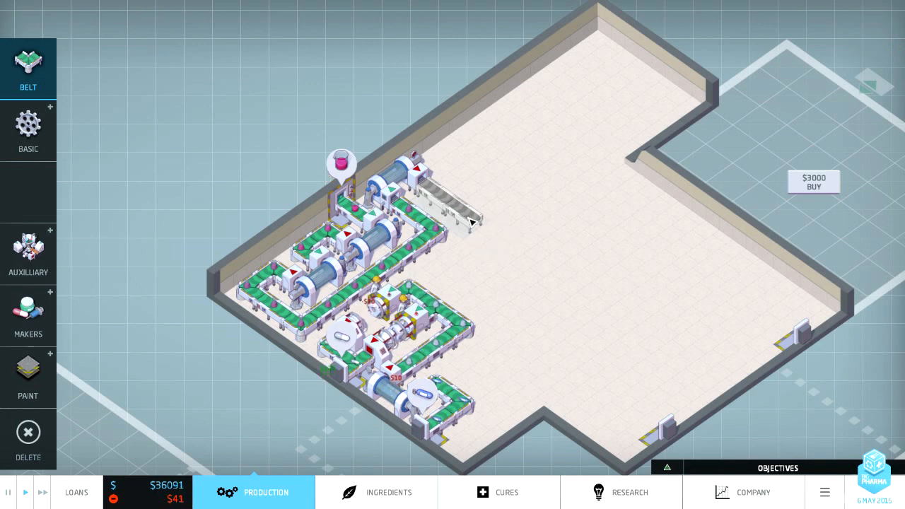
pyautogui.click(29, 131)
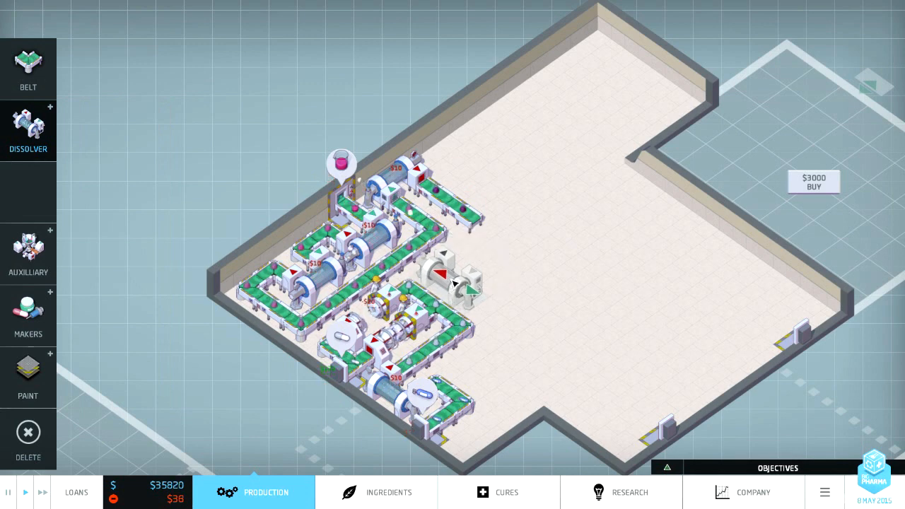
# Step: Draw a new conveyor route across the middle floor toward the lower-right dissolvers
pyautogui.click(28, 67)
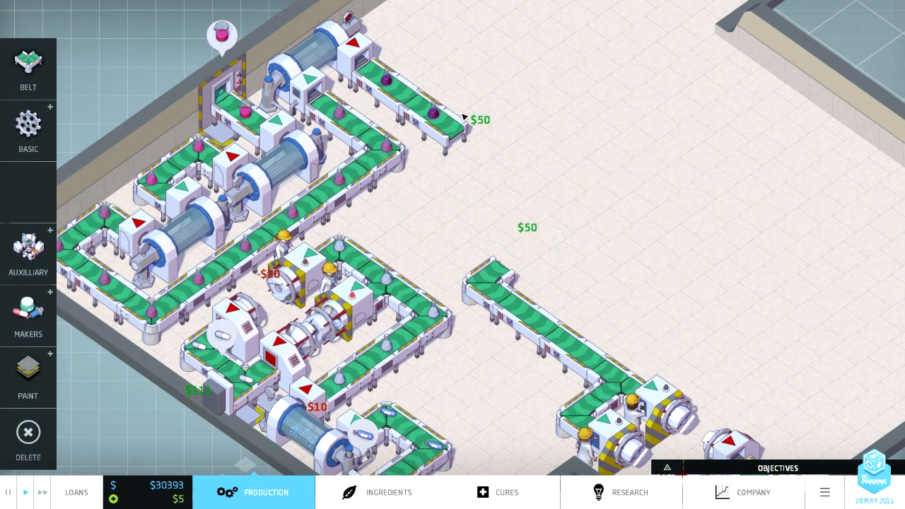
# Step: Belt the upper line into a new Dissolver loop and inspect Irerene Liquid's -$75 profit
pyautogui.click(28, 124)
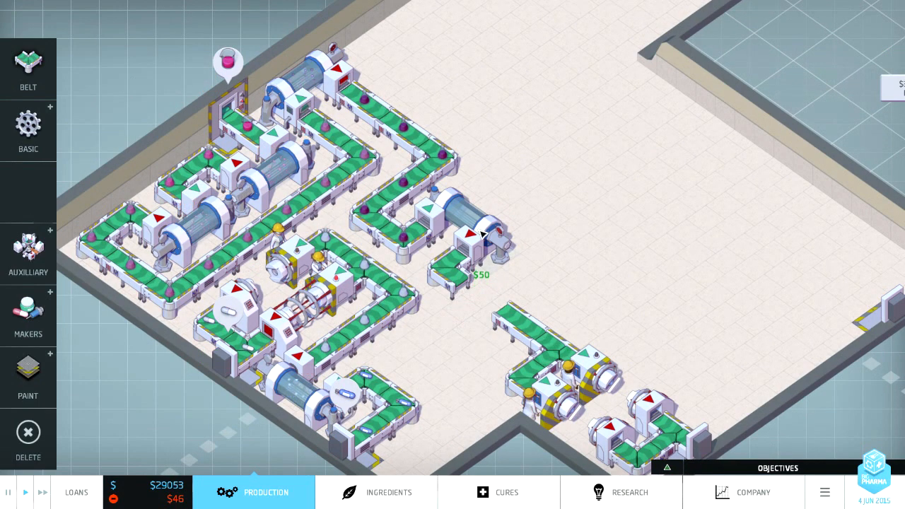
pyautogui.click(481, 237)
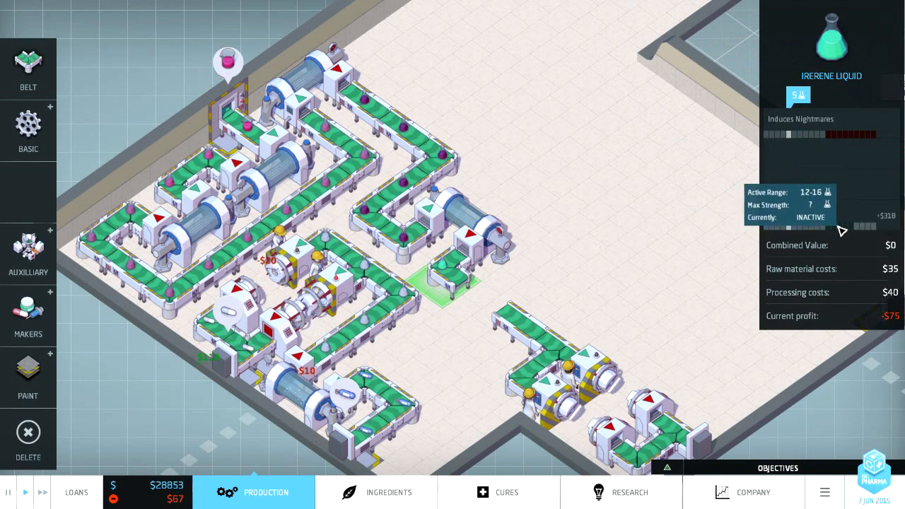
# Step: Hire a scientist on the Research screen and browse the research tree
pyautogui.click(629, 492)
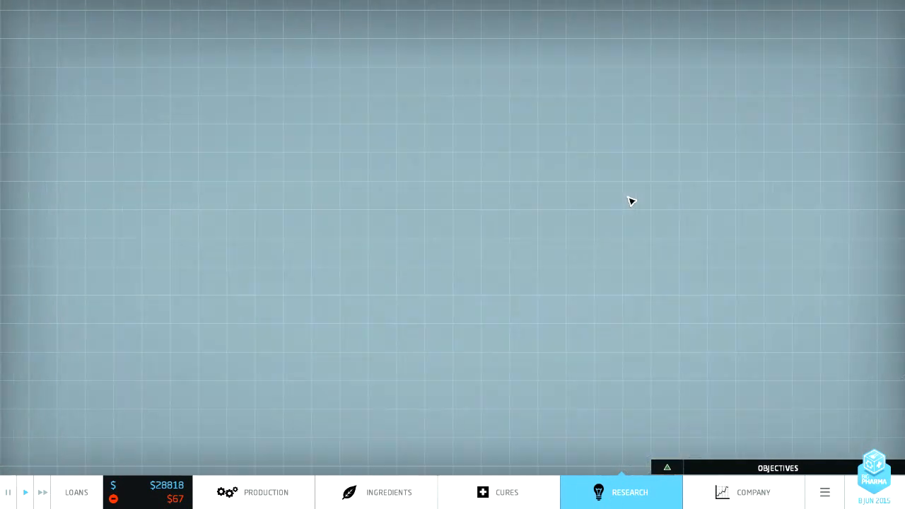
pyautogui.click(621, 492)
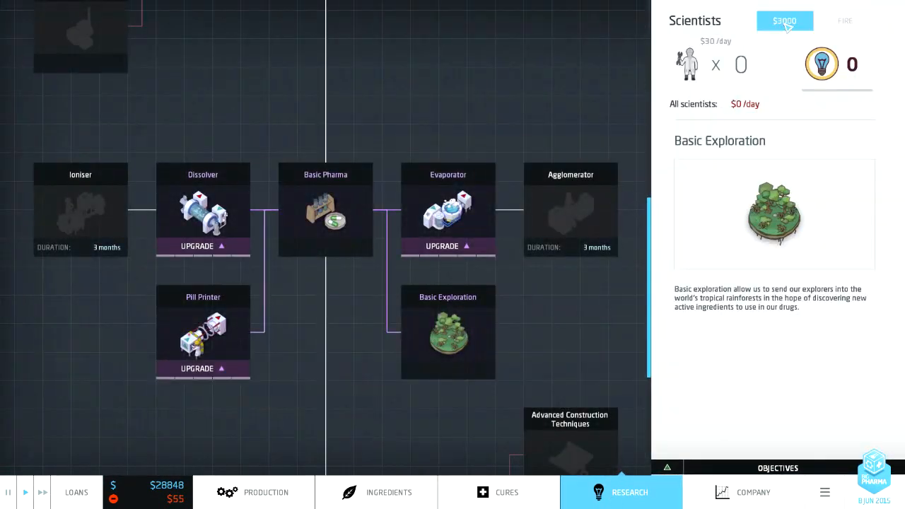
pyautogui.click(784, 20)
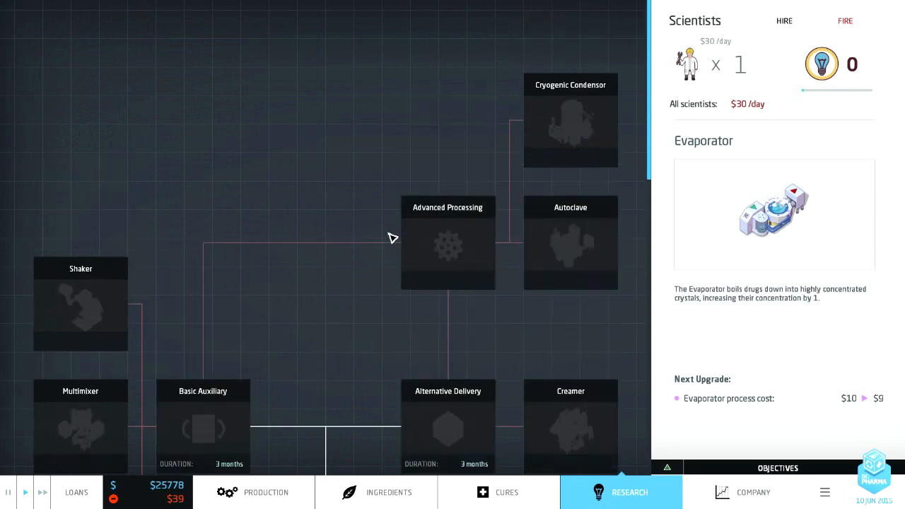
pyautogui.scroll(-3)
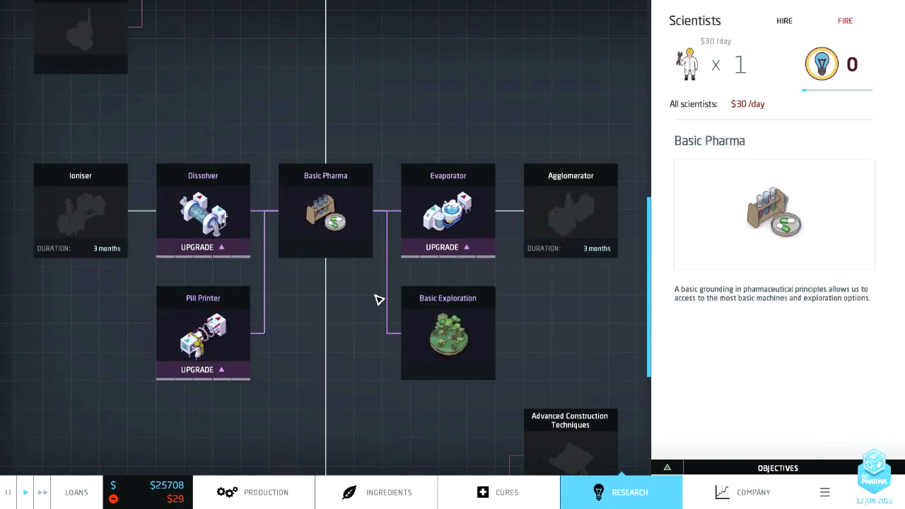
pyautogui.click(570, 212)
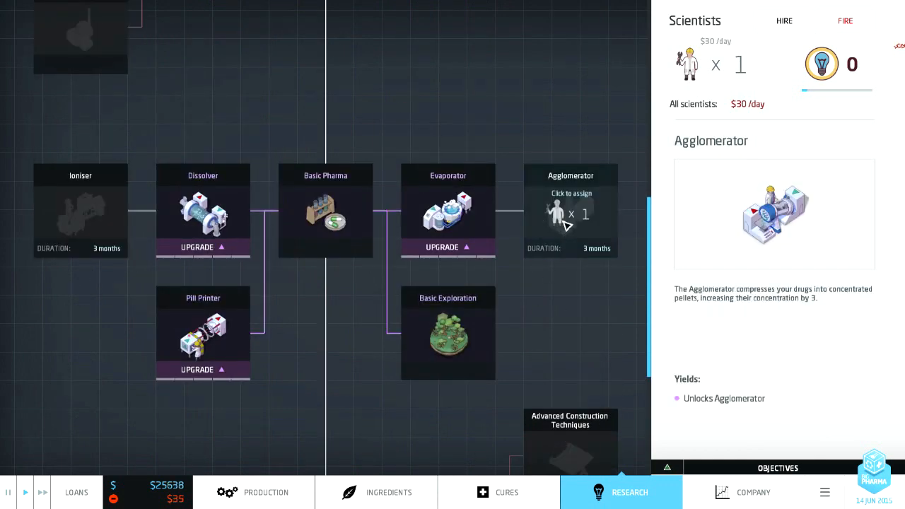
pyautogui.click(448, 212)
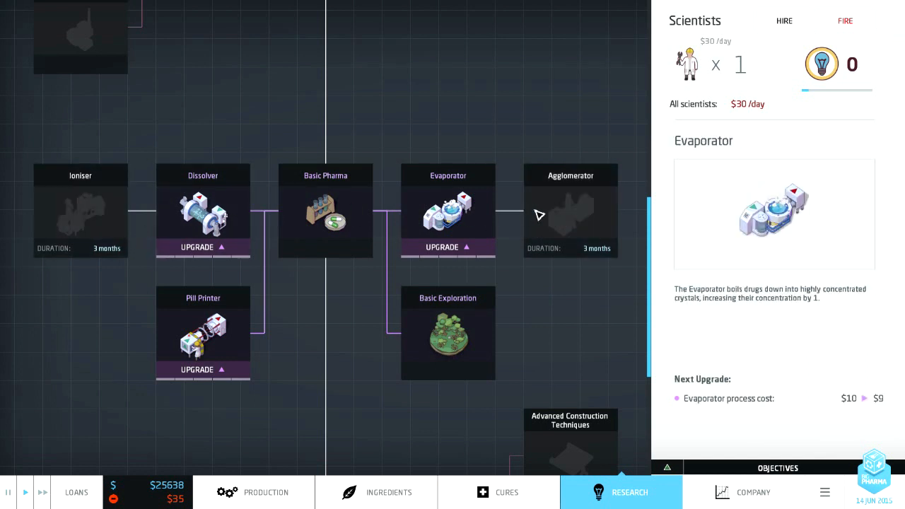
# Step: Assign scientists to Ioniser research and Agglomerator research
pyautogui.click(80, 212)
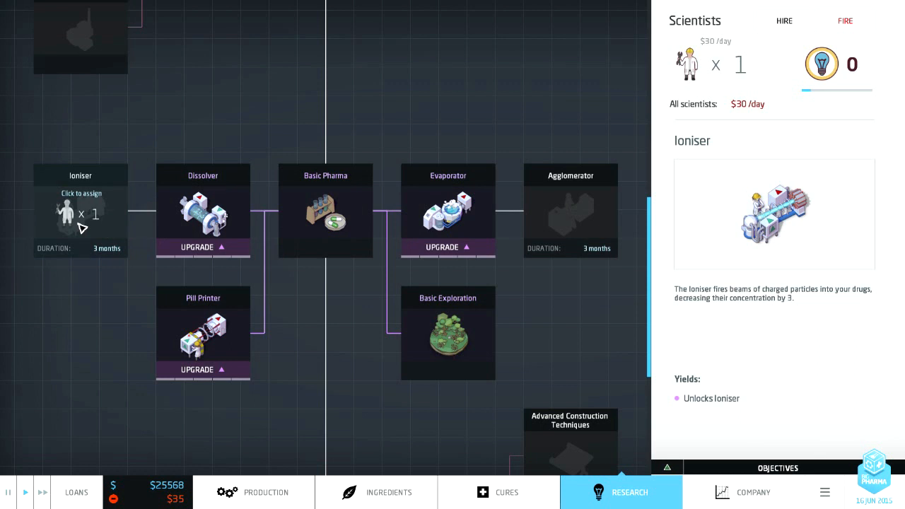
pyautogui.click(570, 212)
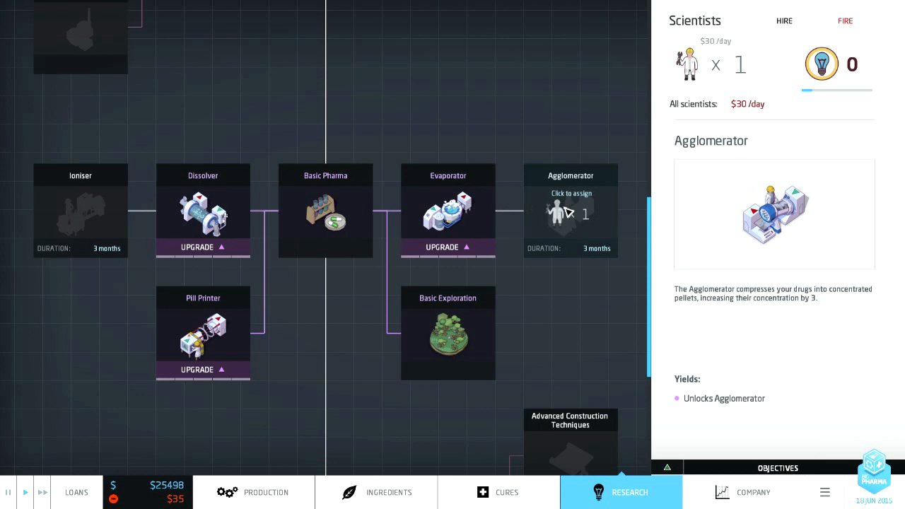
pyautogui.moveTo(621, 96)
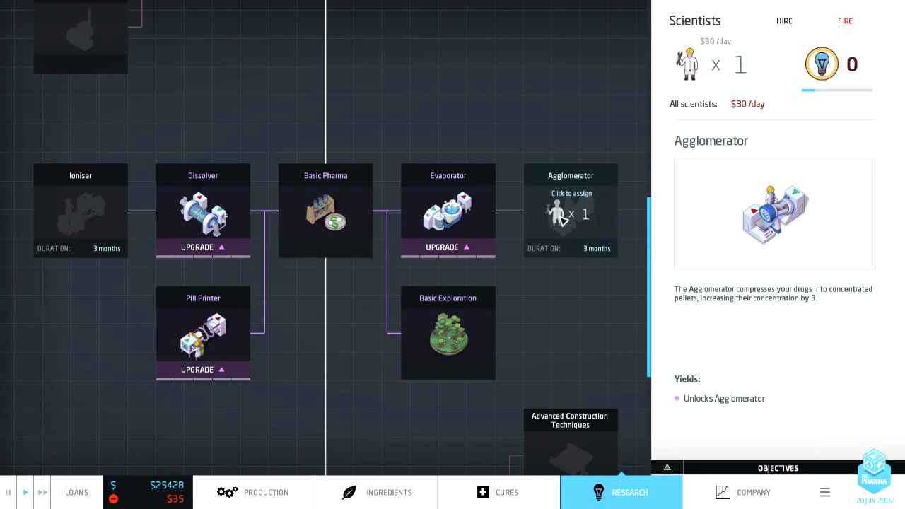
pyautogui.click(203, 212)
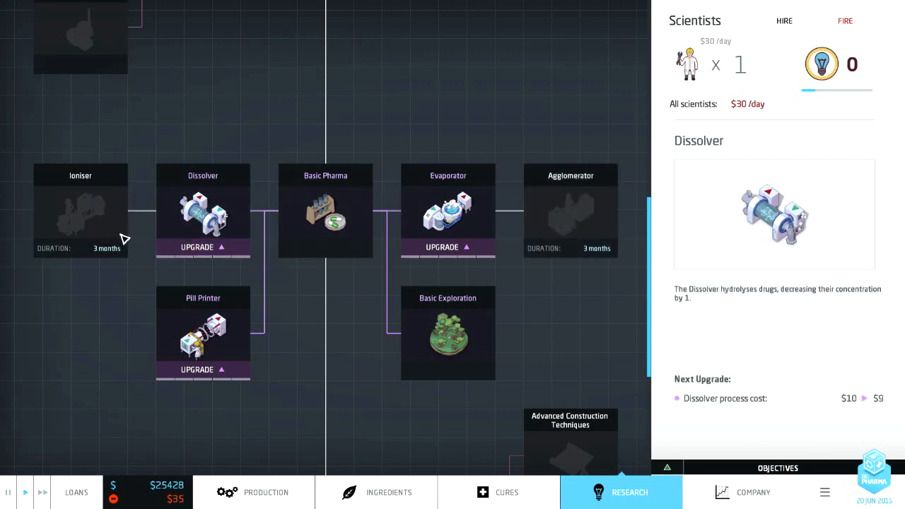
pyautogui.click(570, 210)
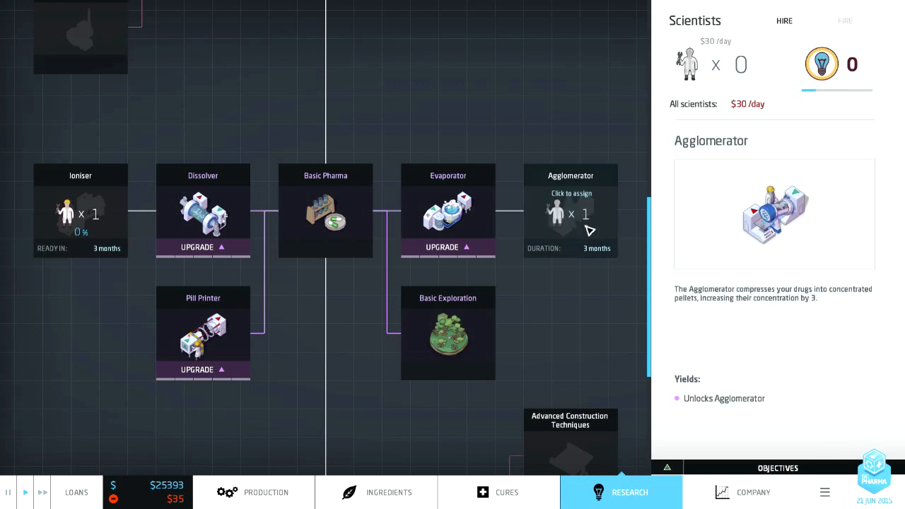
pyautogui.click(784, 21)
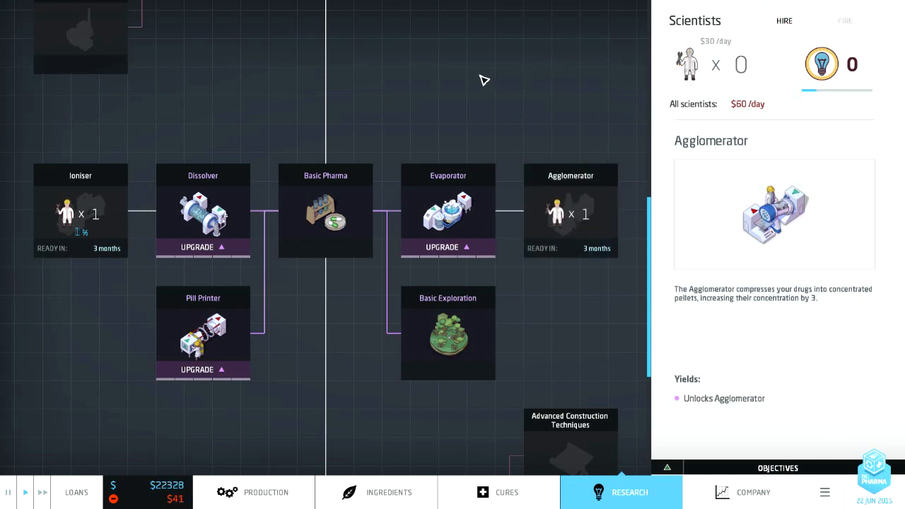
pyautogui.click(569, 439)
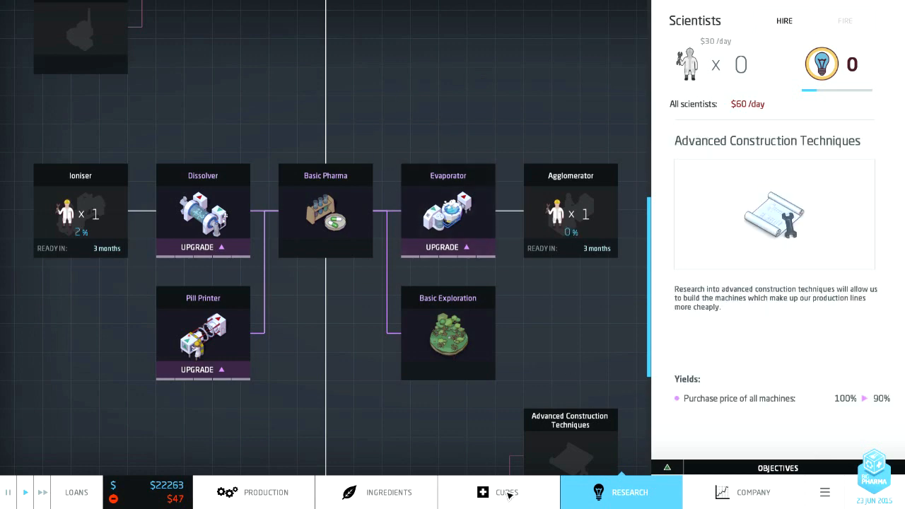
# Step: Review the company overview finances
pyautogui.click(753, 492)
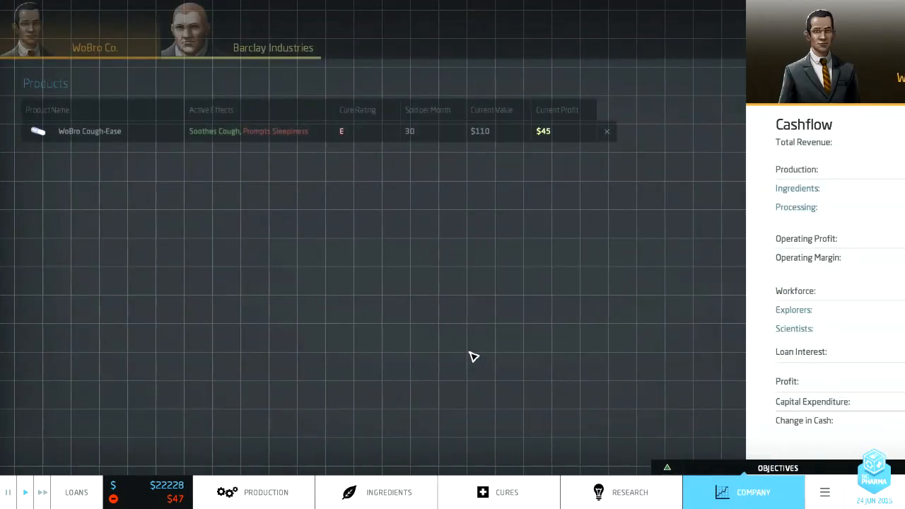
pyautogui.click(752, 492)
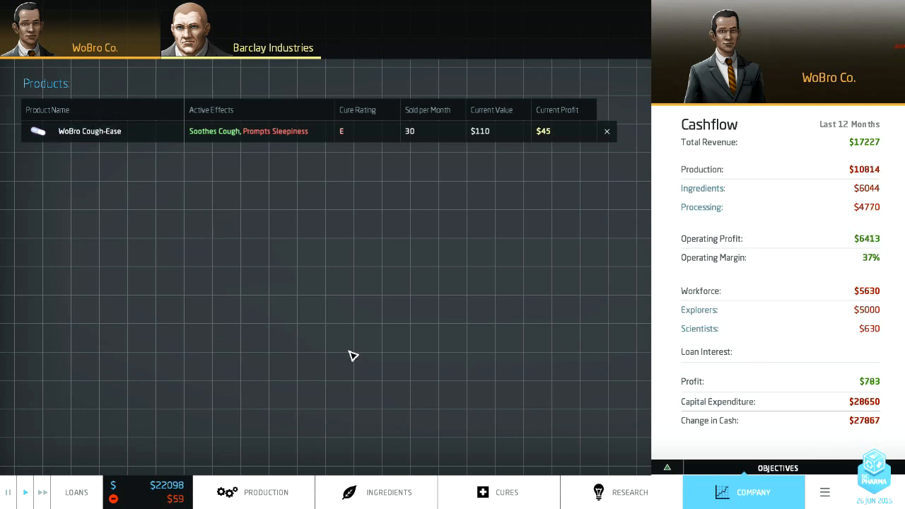
pyautogui.click(76, 493)
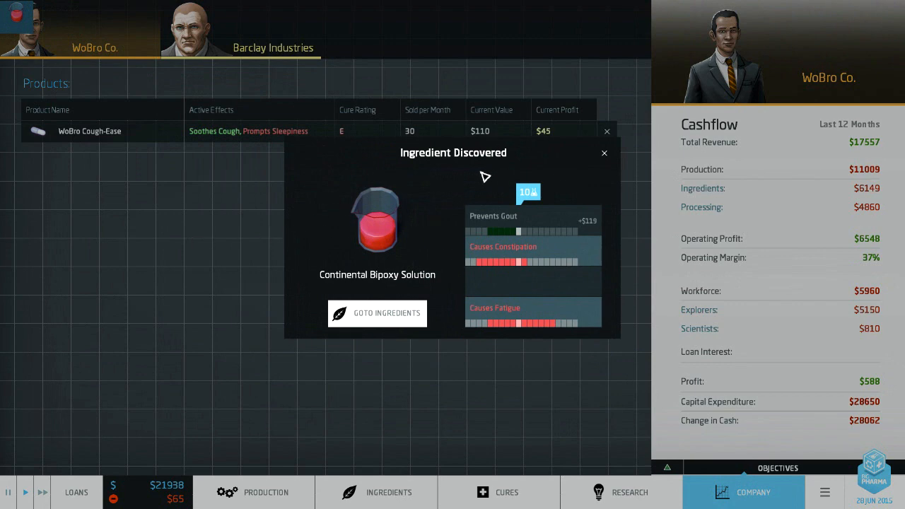
pyautogui.moveTo(387, 267)
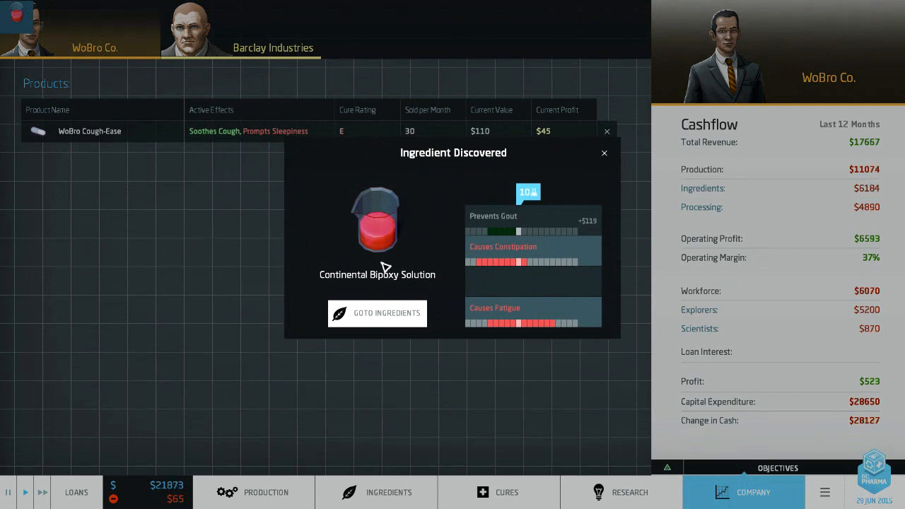
pyautogui.moveTo(448, 231)
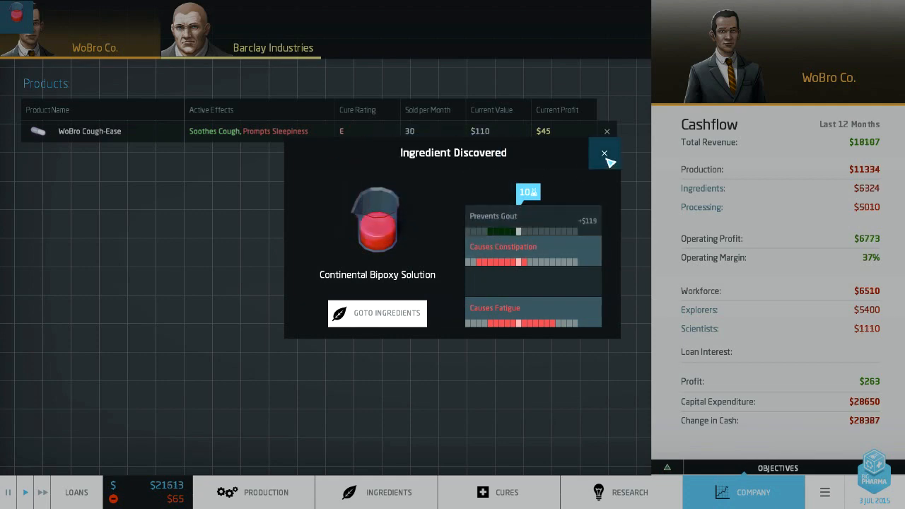
# Step: Dismiss the discovery notice and view Continental Bipoxy Solution ($26) among ingredients, then view the cures overview
pyautogui.click(377, 313)
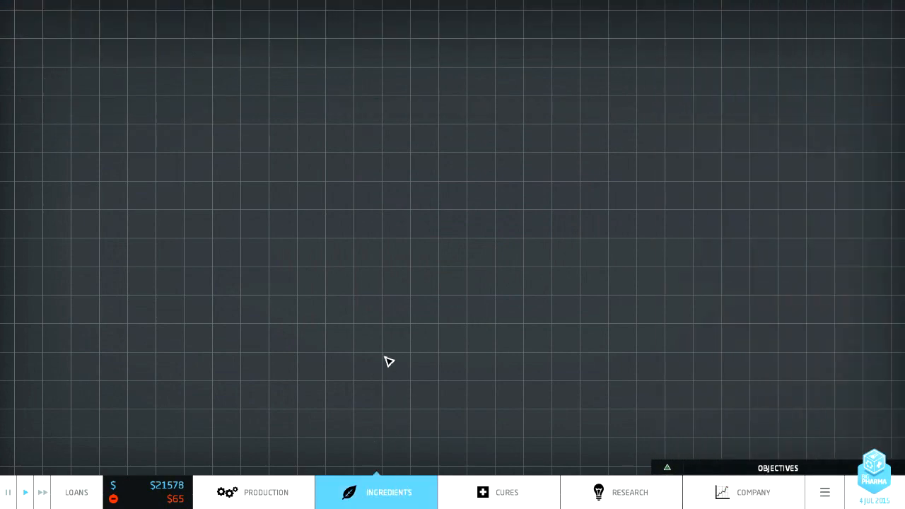
pyautogui.click(375, 492)
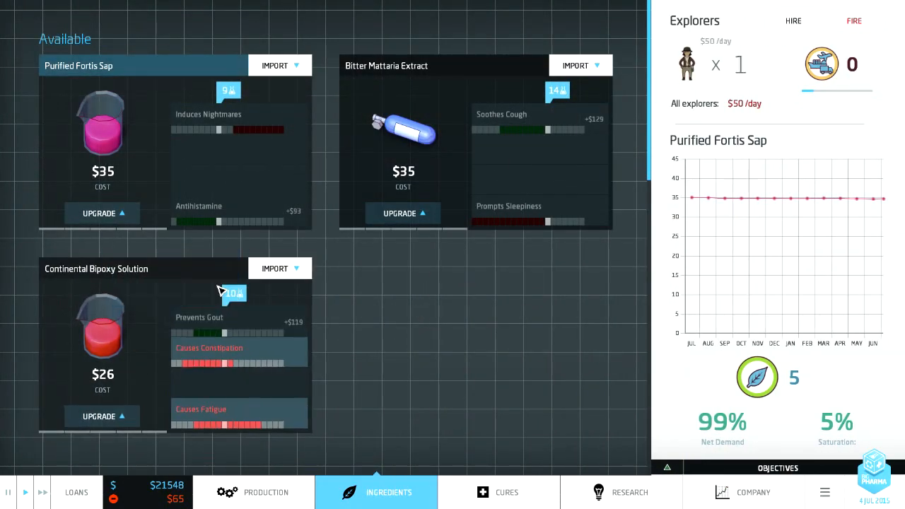
pyautogui.click(498, 492)
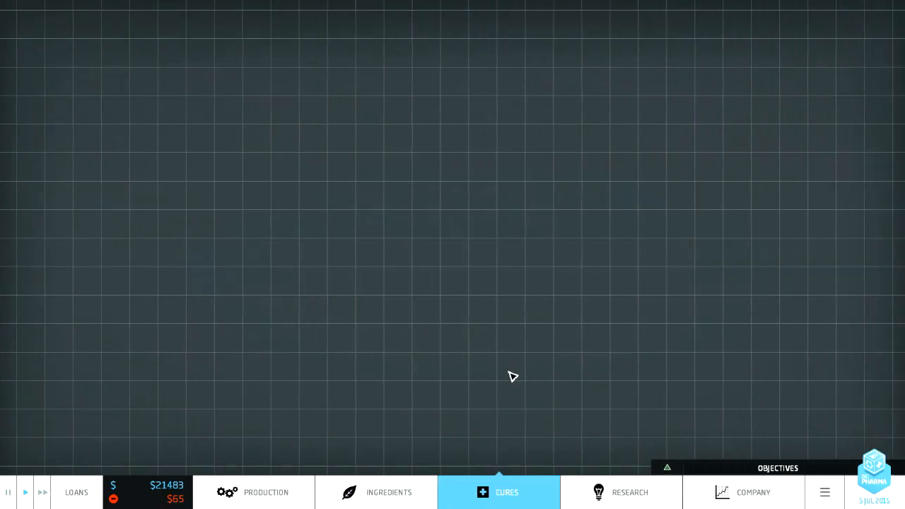
# Step: Return to the factory floor and close the New AI Product notice
pyautogui.click(497, 492)
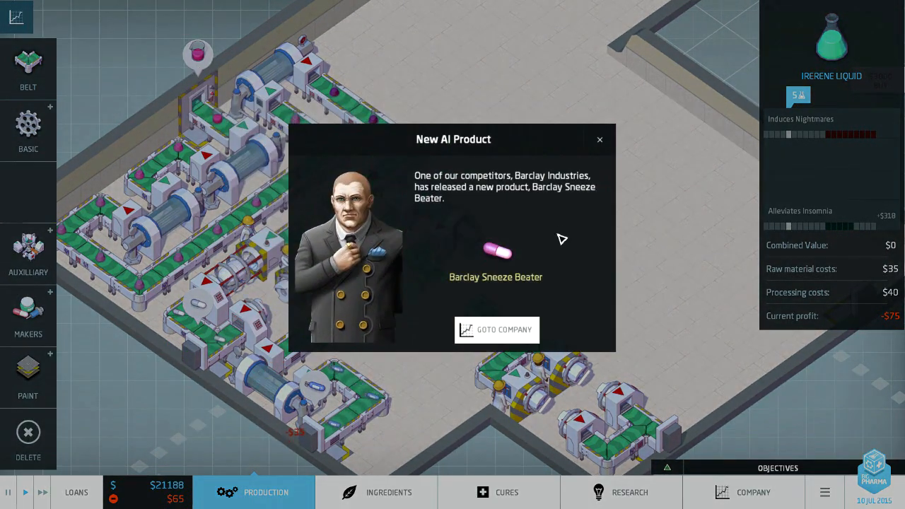
pyautogui.moveTo(591, 305)
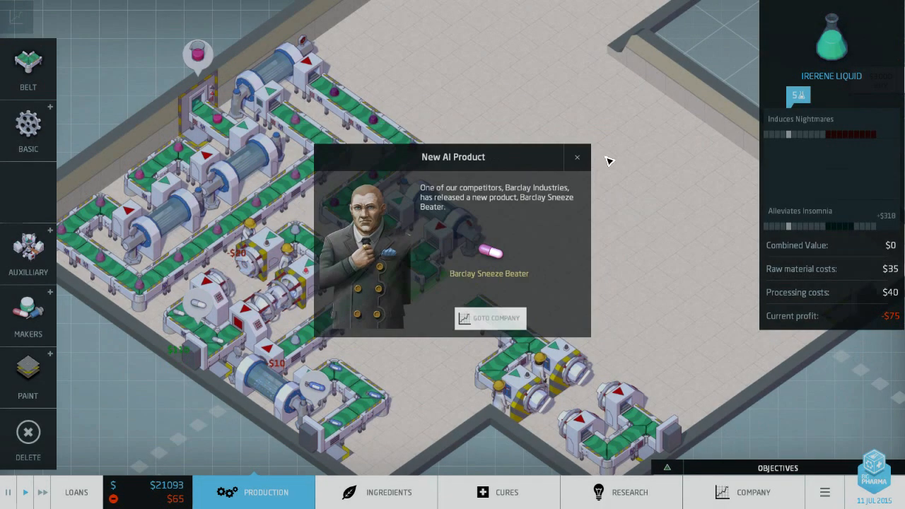
pyautogui.click(577, 157)
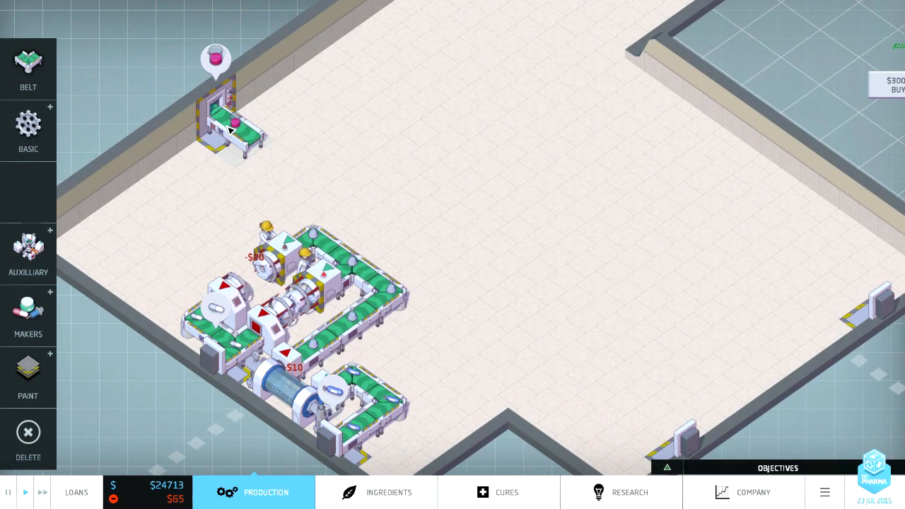
# Step: Import Purified Fortis Sap and assign it to the empty import bay
pyautogui.click(227, 113)
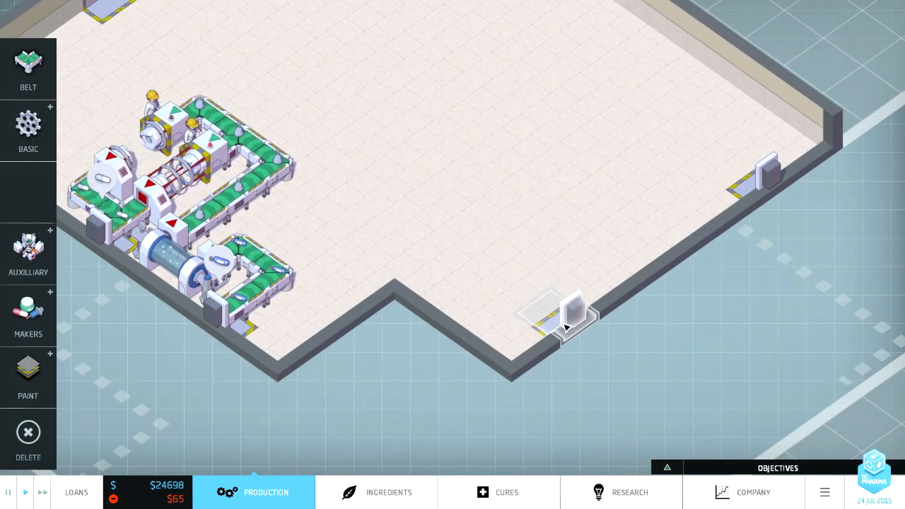
pyautogui.click(389, 492)
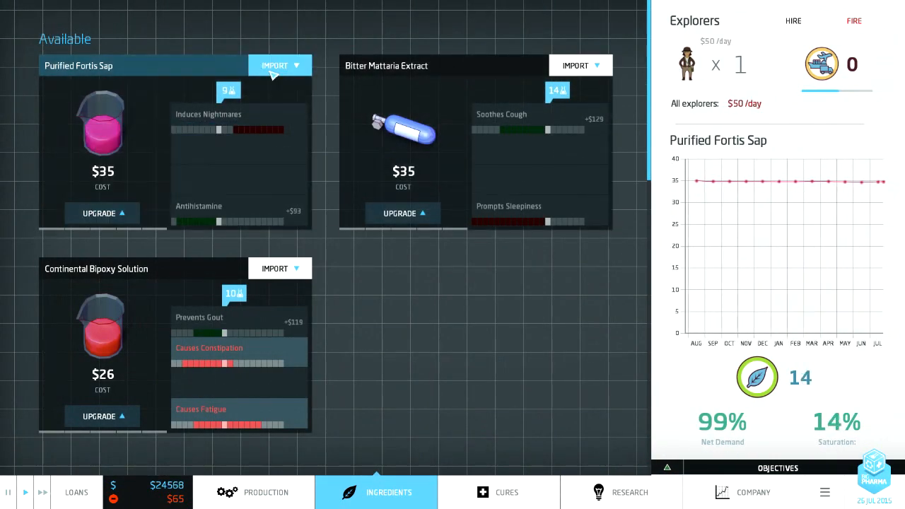
pyautogui.click(266, 492)
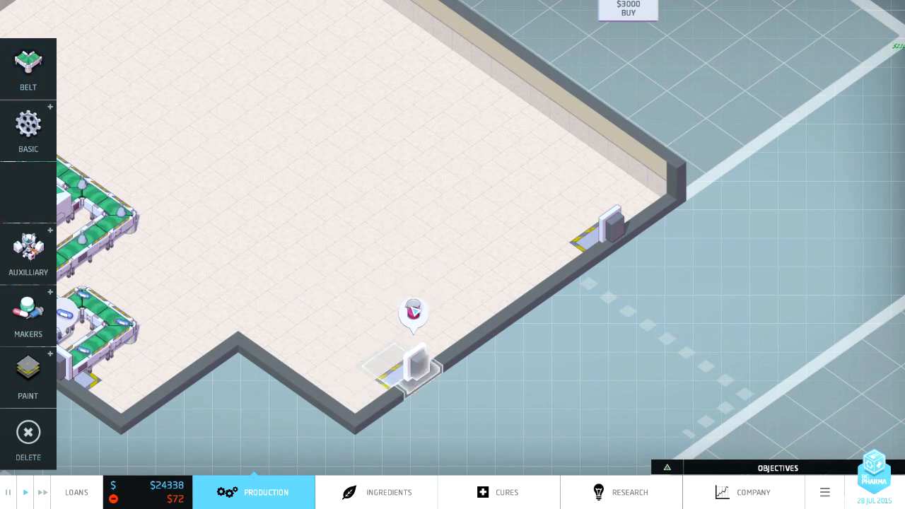
pyautogui.click(414, 372)
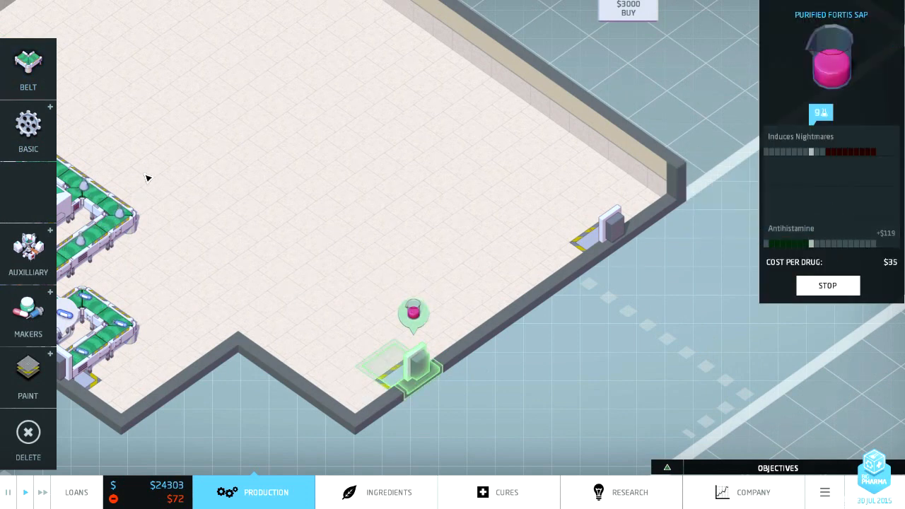
# Step: Place a Dissolver beside the import bay, select the Pill Printer, and check objectives
pyautogui.click(28, 131)
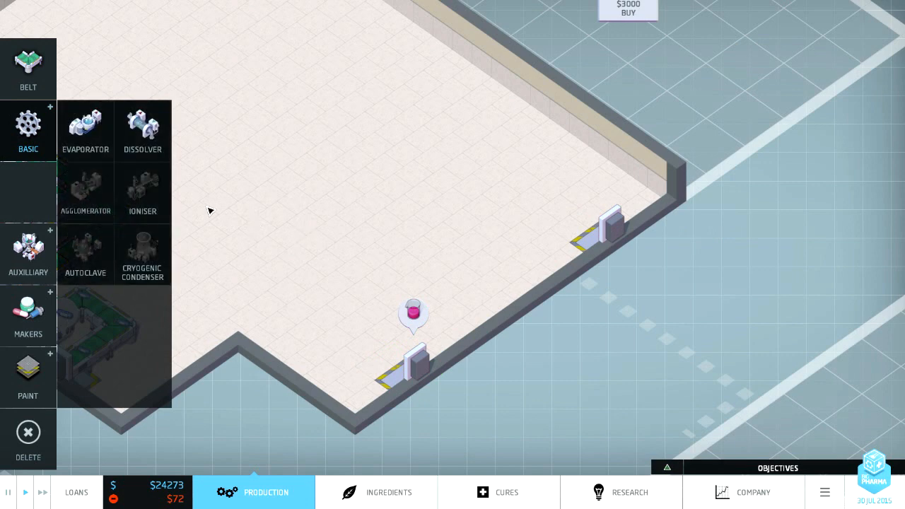
pyautogui.click(413, 261)
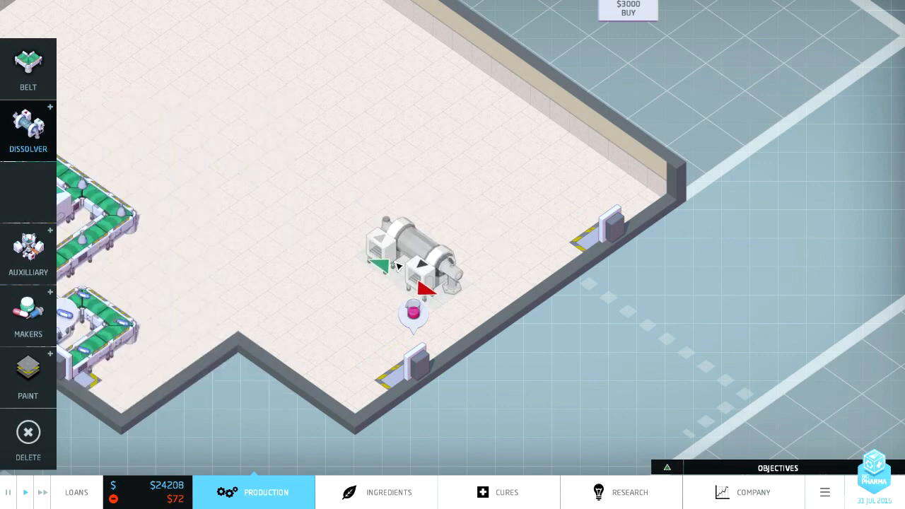
pyautogui.moveTo(414, 261); pyautogui.dragTo(332, 311)
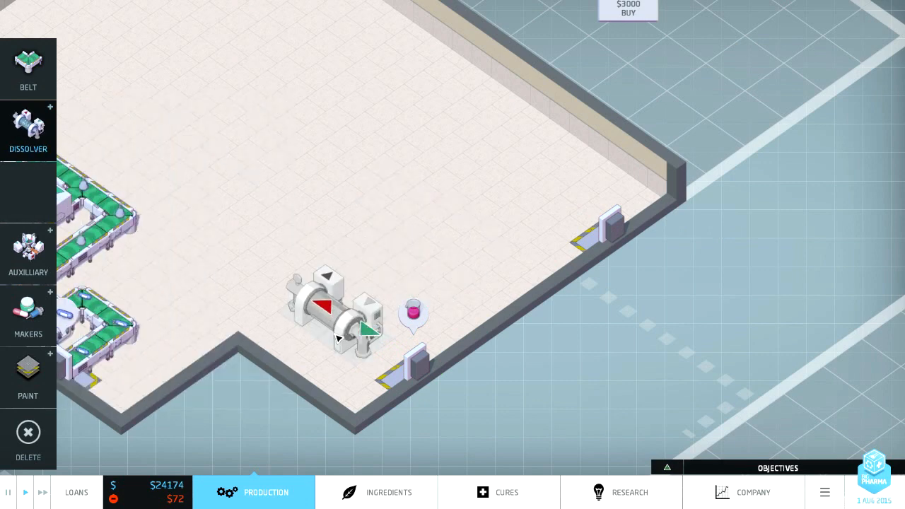
pyautogui.click(332, 361)
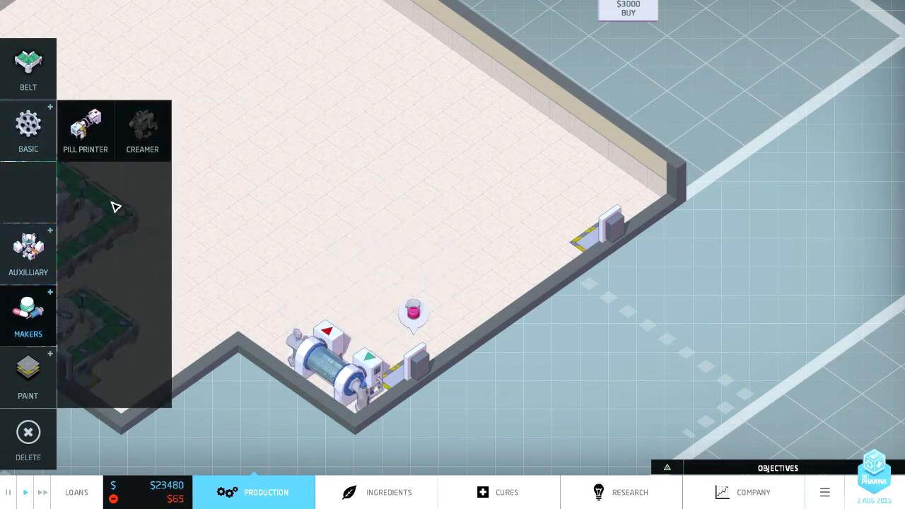
pyautogui.click(85, 131)
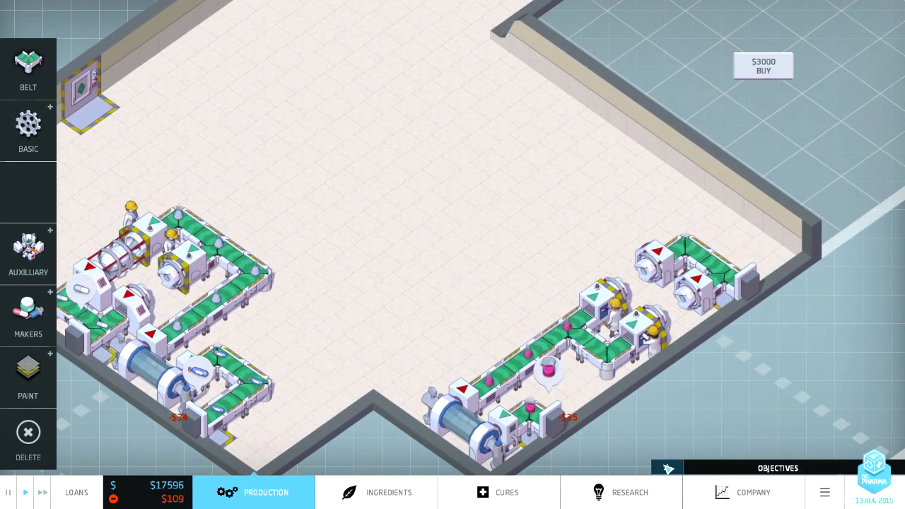
pyautogui.click(777, 468)
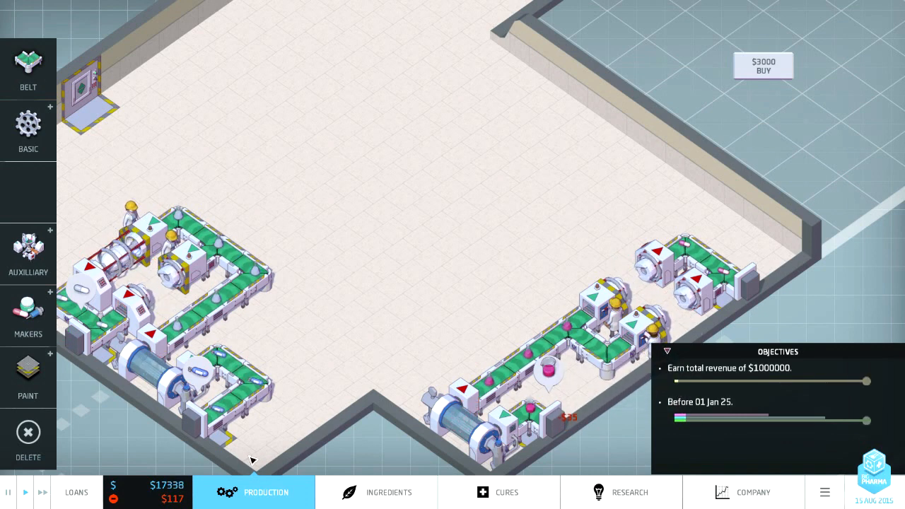
# Step: Replace the suggested antihistamine pill name with 'WoBro No-Achoo'
pyautogui.click(666, 352)
pyautogui.write('WoBro Sneeze Catcher')
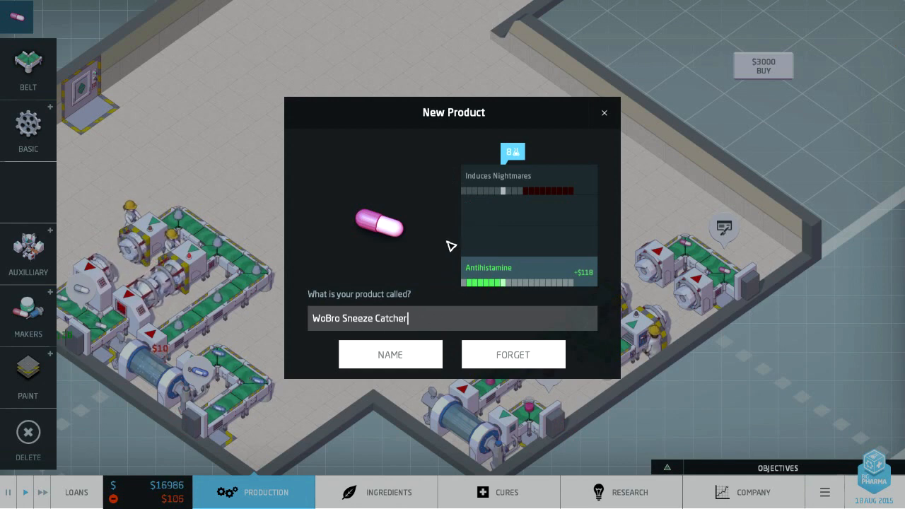
pyautogui.press('Backspace')
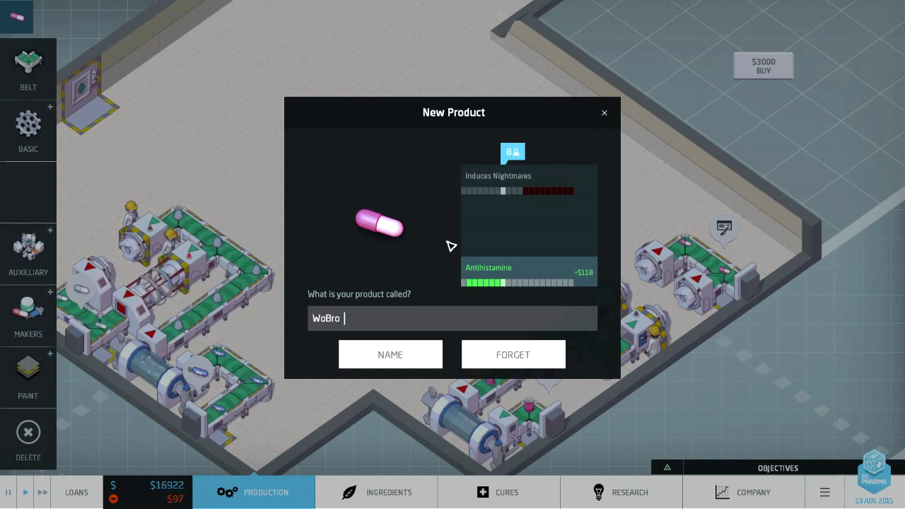
pyautogui.write('No-Acho')
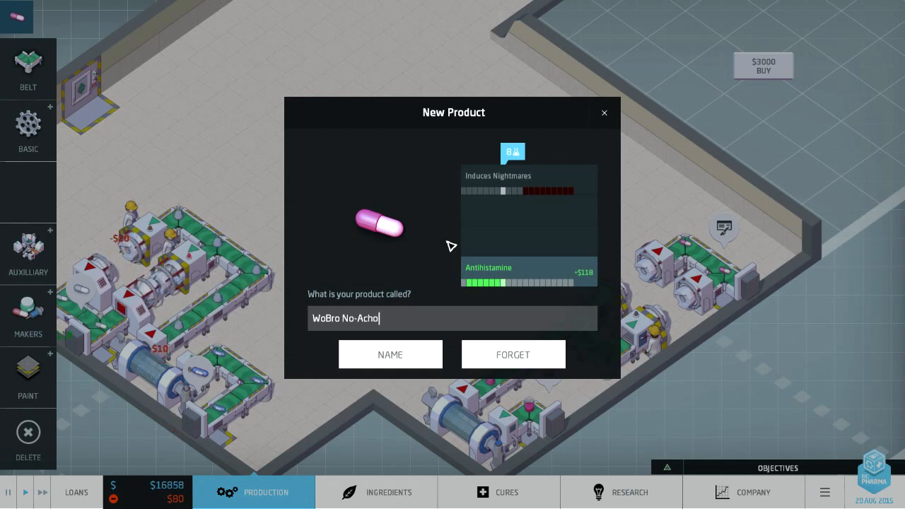
pyautogui.click(390, 355)
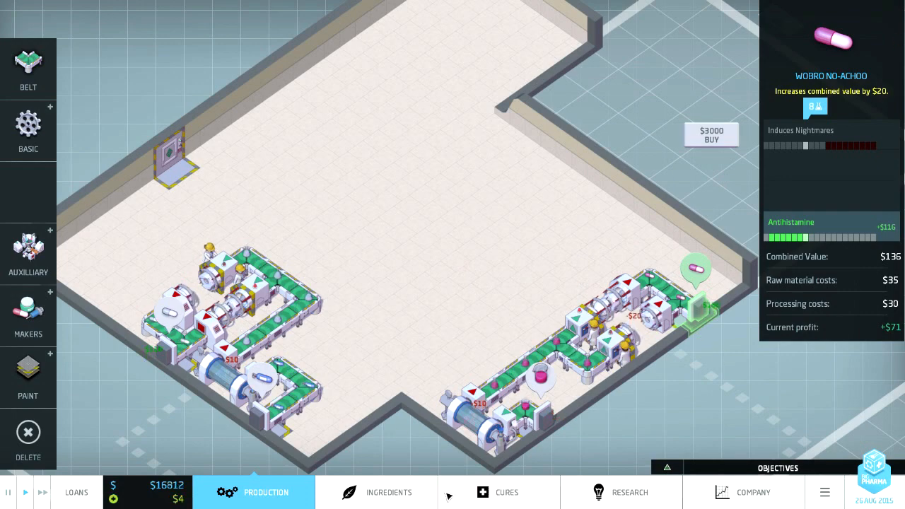
# Step: Scroll through the undiscovered ingredients in the Ingredients overview
pyautogui.click(389, 493)
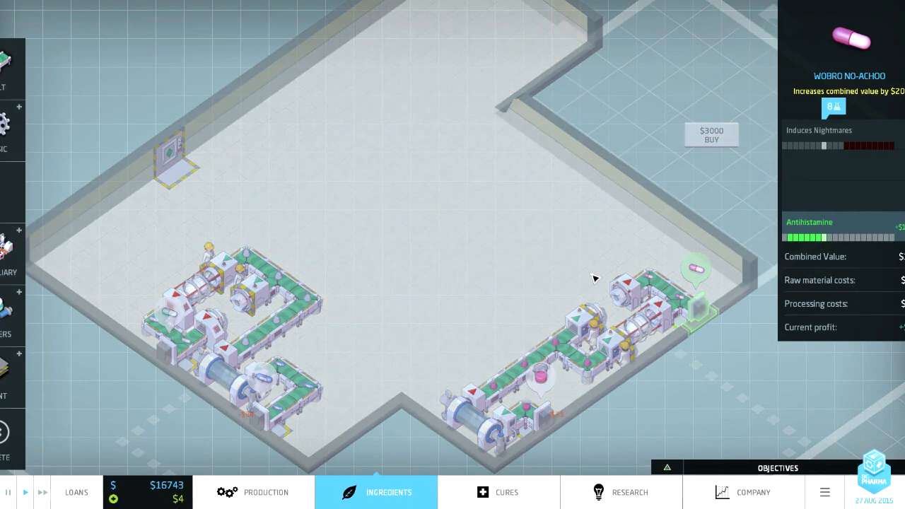
pyautogui.click(388, 492)
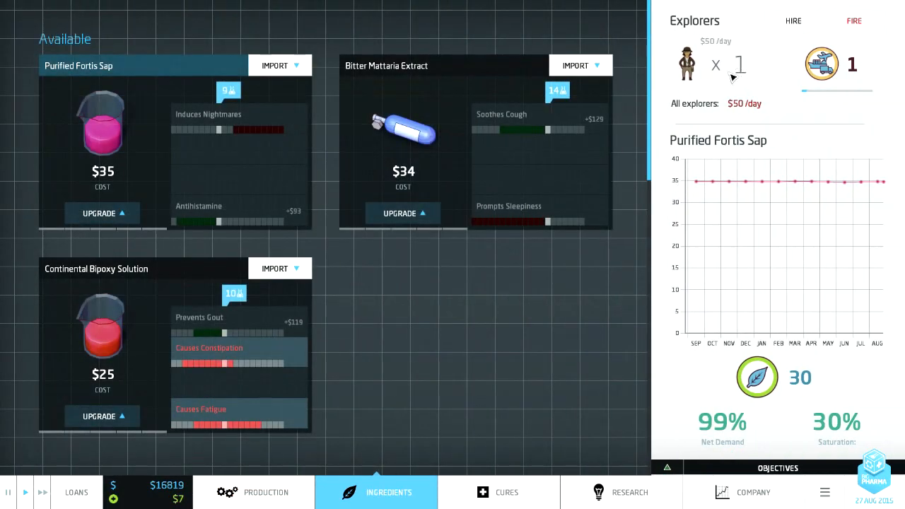
pyautogui.scroll(-3)
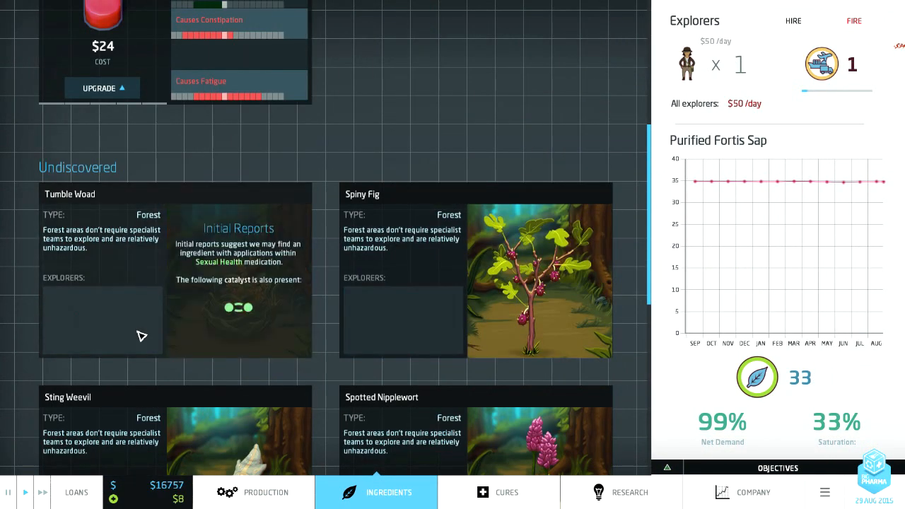
pyautogui.scroll(-3)
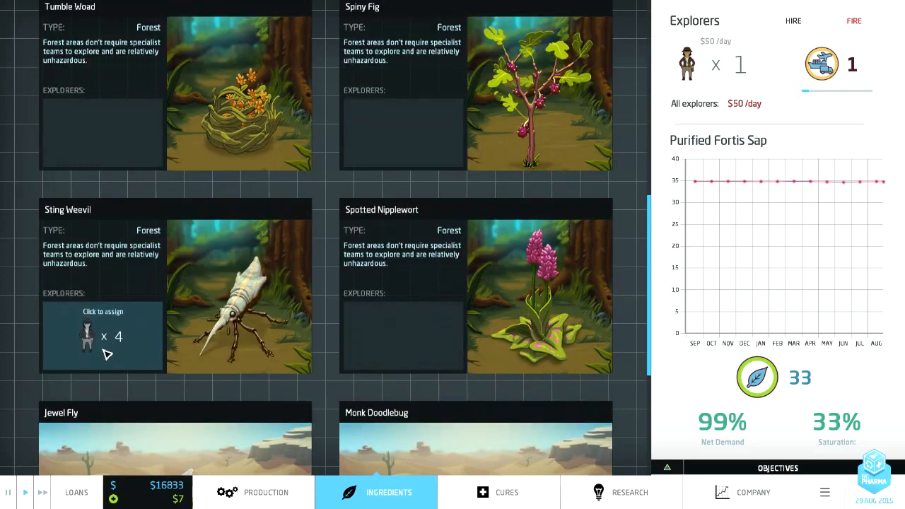
pyautogui.scroll(-3)
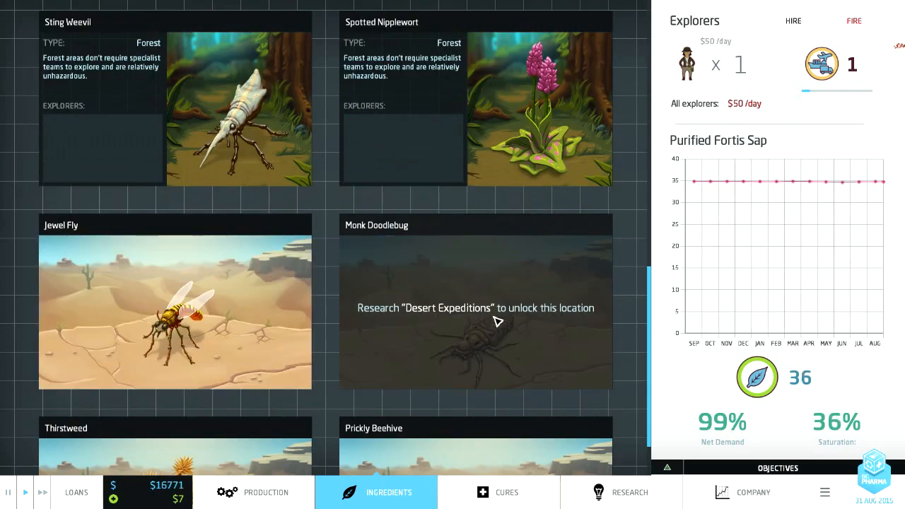
pyautogui.scroll(3)
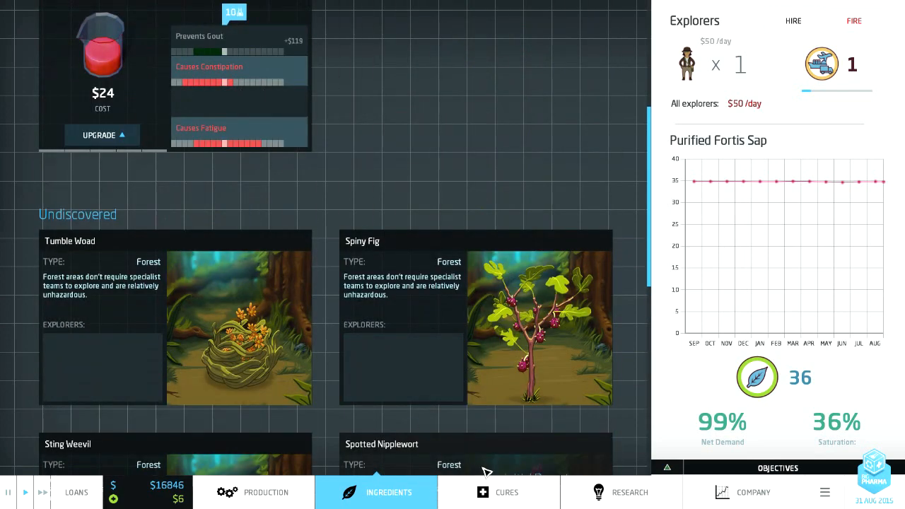
# Step: Check Agglomerator research progress, then return to the Ingredients overview
pyautogui.click(621, 492)
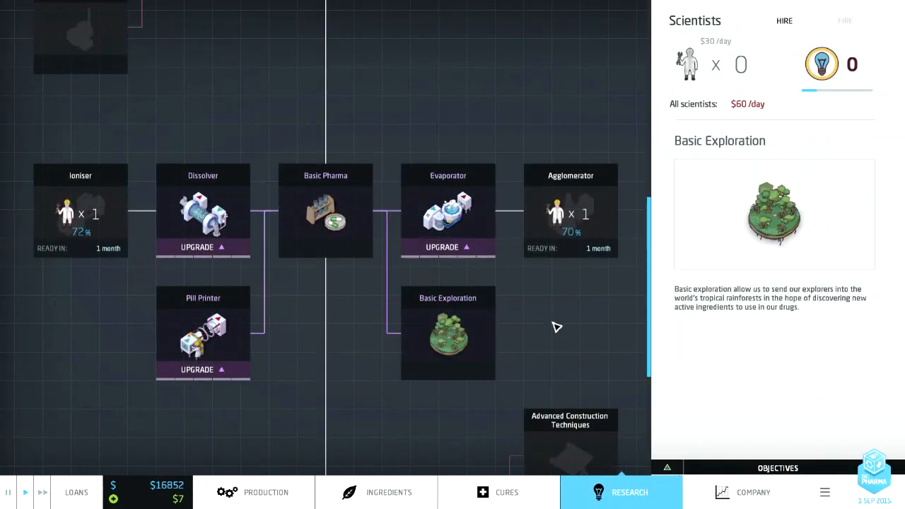
pyautogui.click(571, 212)
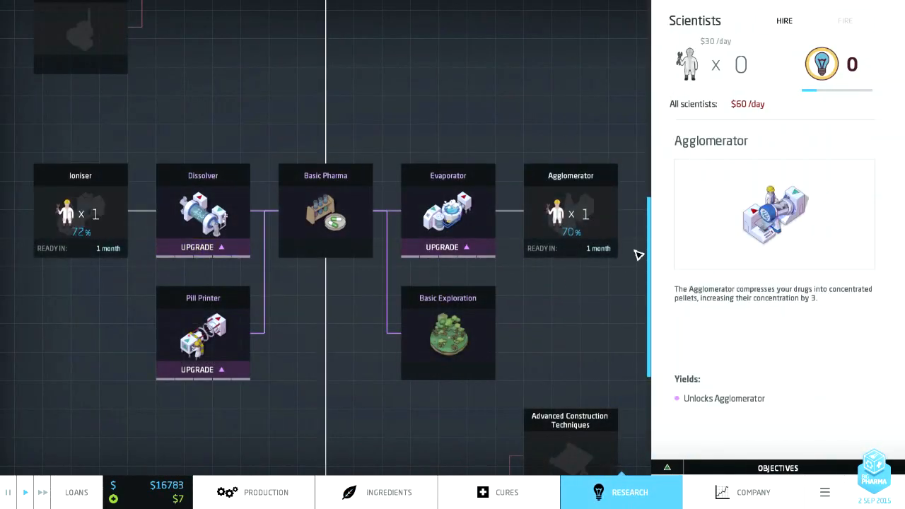
pyautogui.click(376, 492)
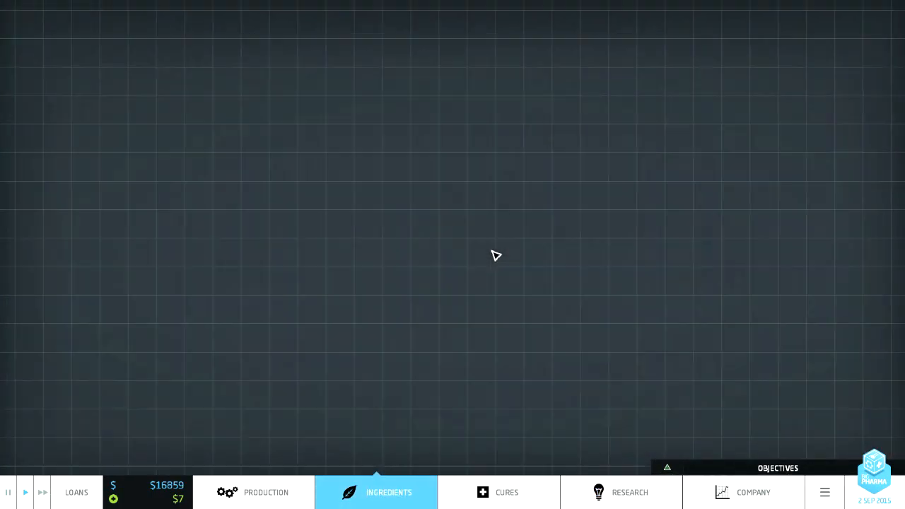
# Step: Upgrade Purified Fortis Sap for a cost discount
pyautogui.click(376, 492)
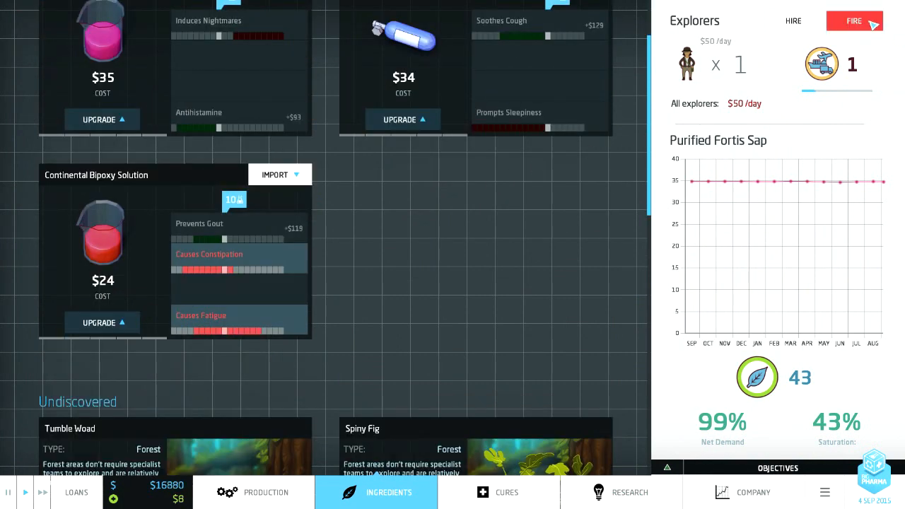
pyautogui.click(854, 21)
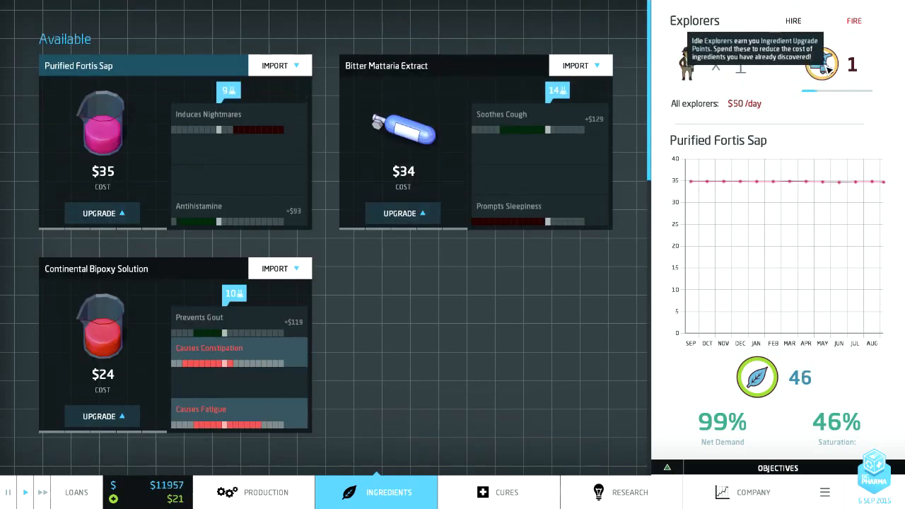
pyautogui.moveTo(102, 213)
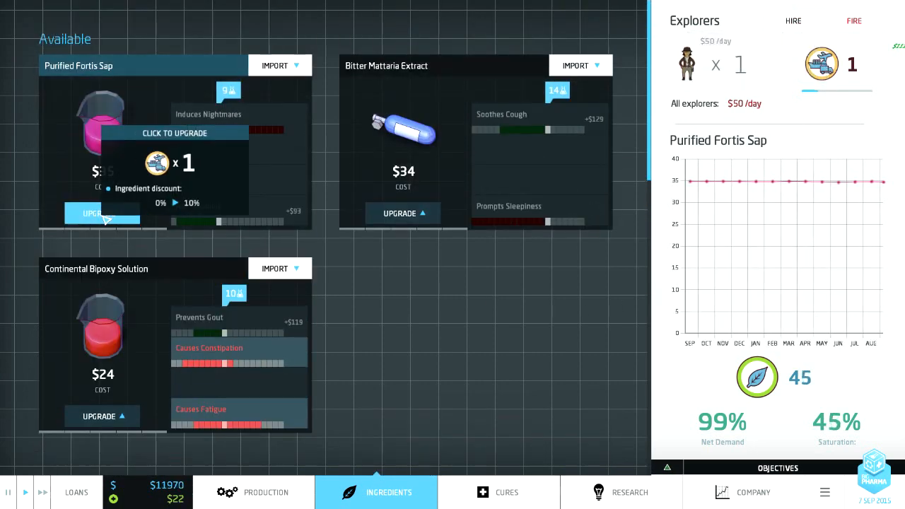
pyautogui.click(102, 213)
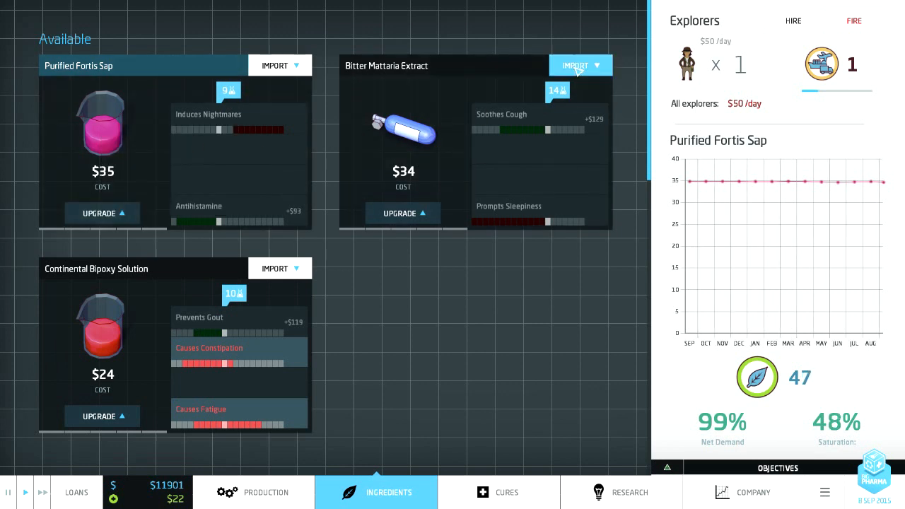
pyautogui.moveTo(414, 350)
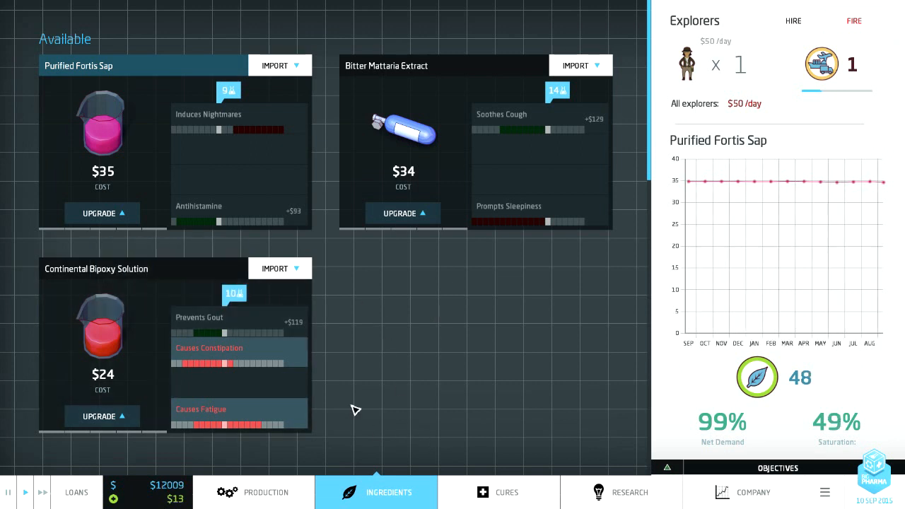
pyautogui.click(265, 492)
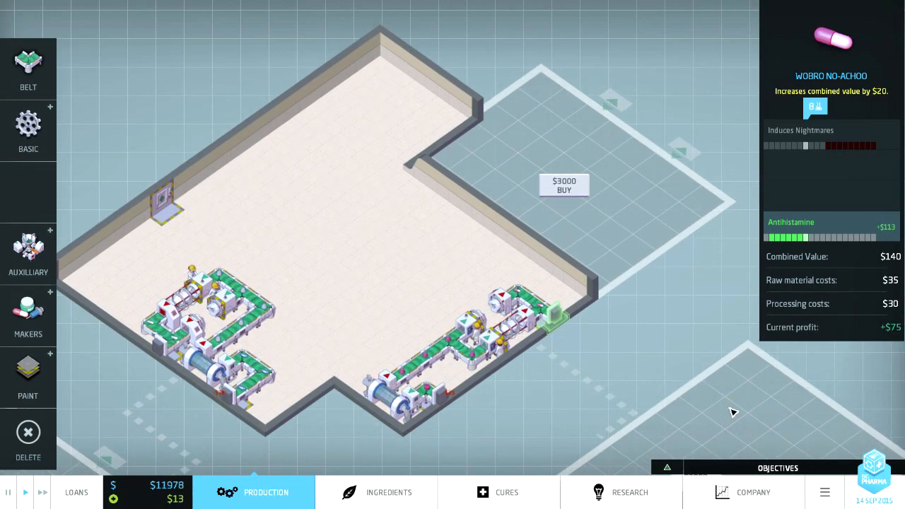
# Step: Review both current products in the Company Products table, then return to production
pyautogui.click(752, 492)
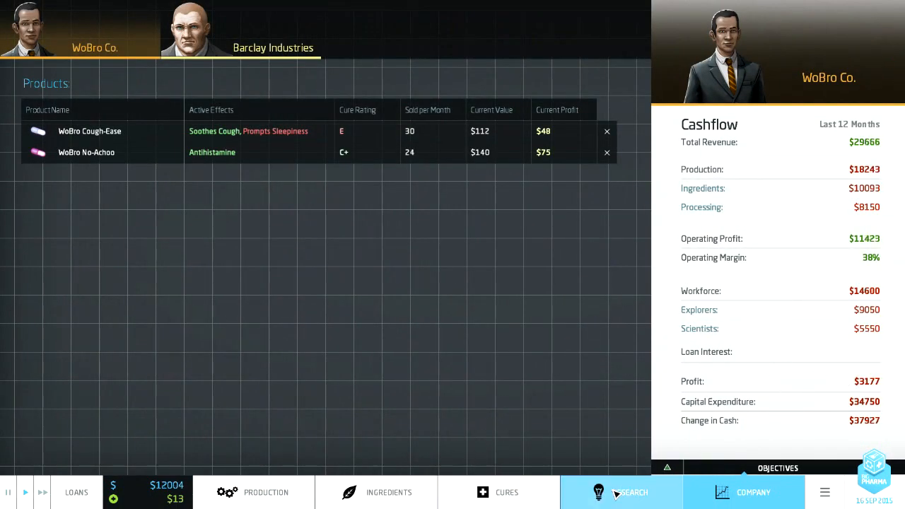
pyautogui.click(376, 493)
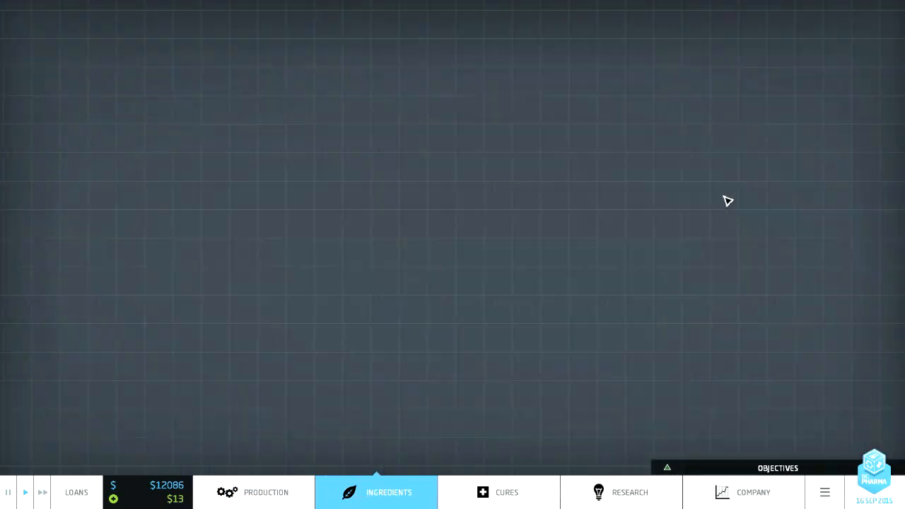
pyautogui.click(377, 492)
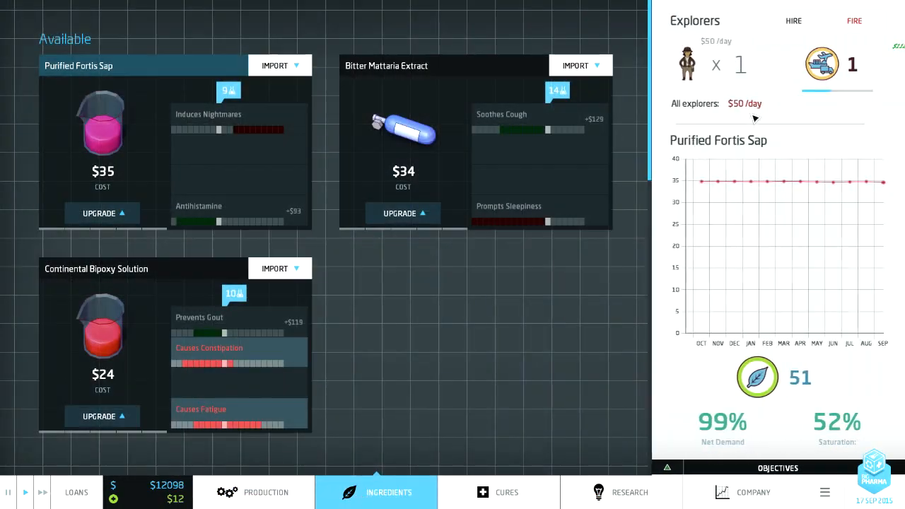
pyautogui.click(853, 20)
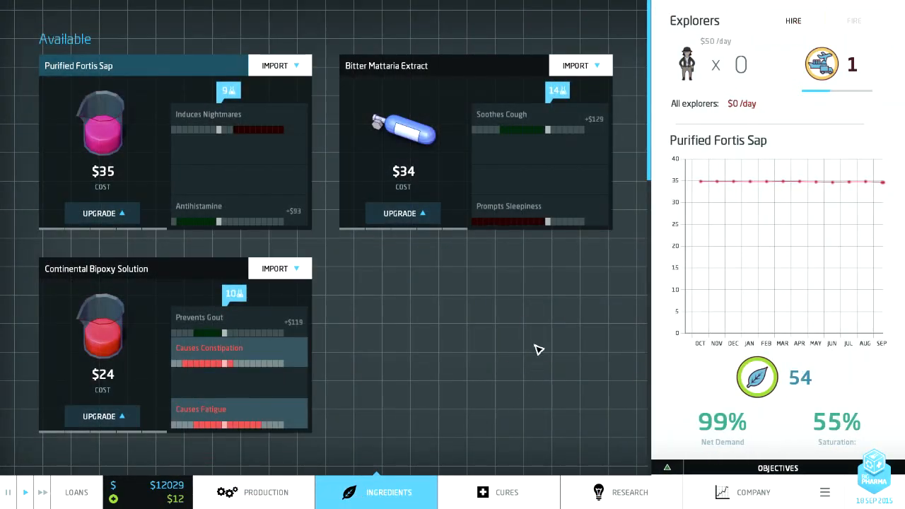
pyautogui.click(753, 492)
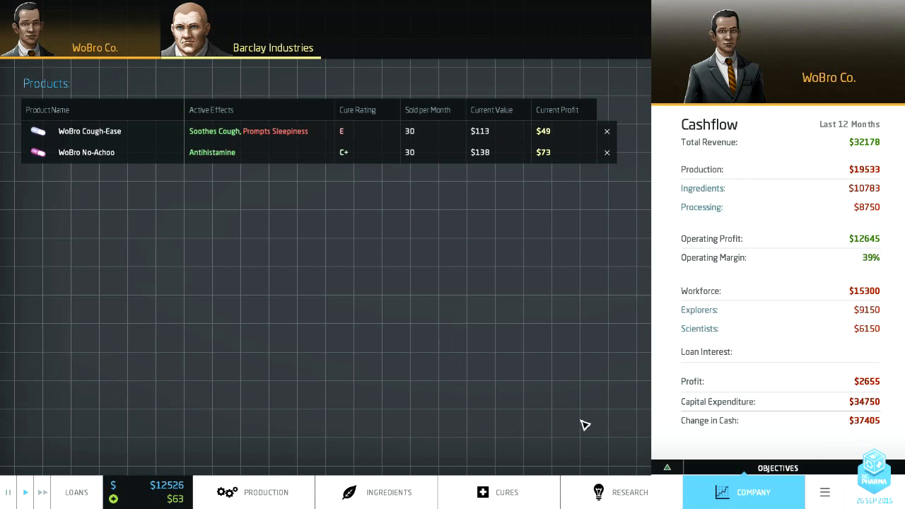
pyautogui.click(266, 492)
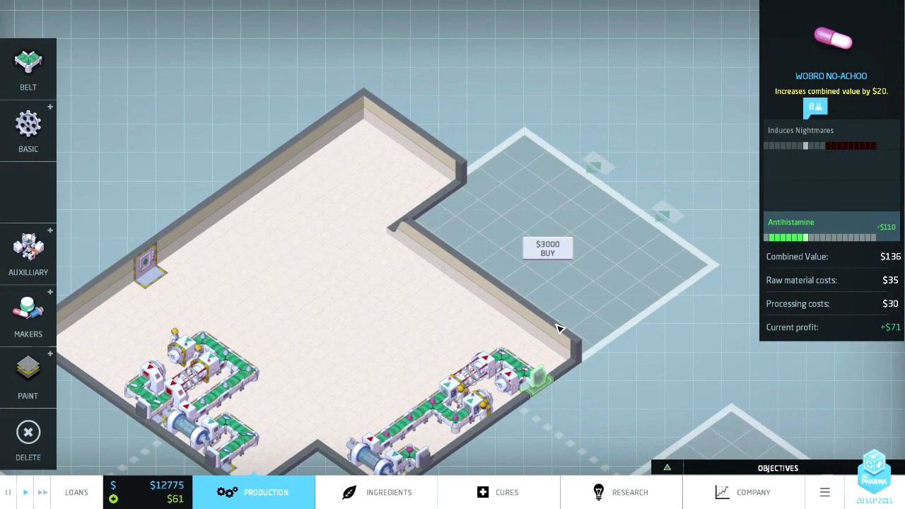
# Step: Read the Ioniser and Agglomerator Research Complete notices and go to the research tree
pyautogui.click(29, 375)
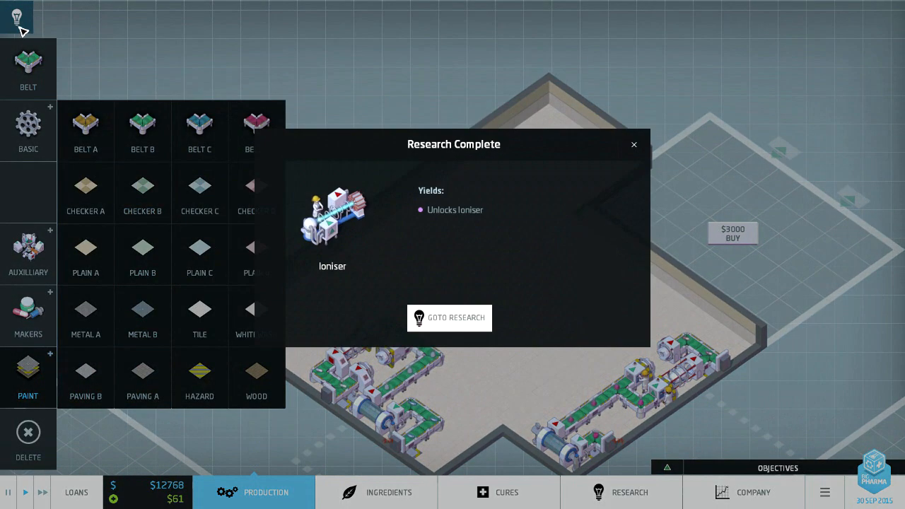
pyautogui.moveTo(449, 317)
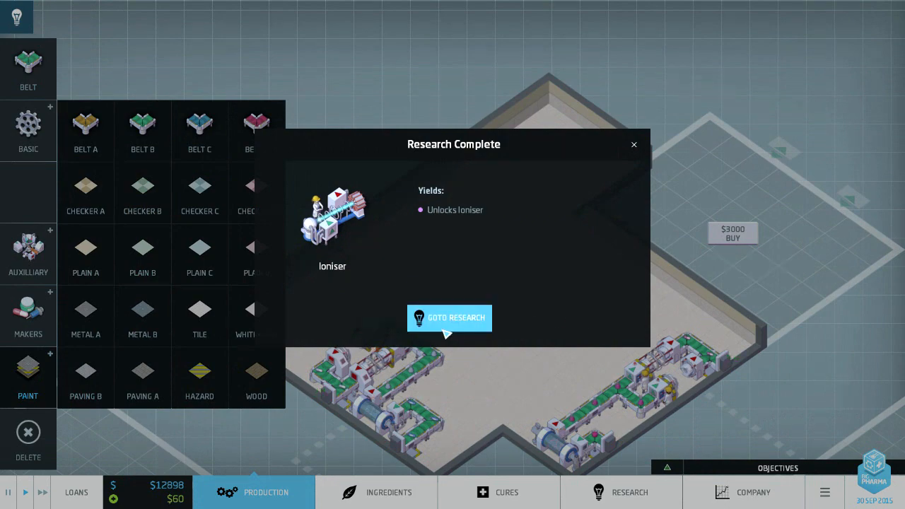
pyautogui.click(634, 144)
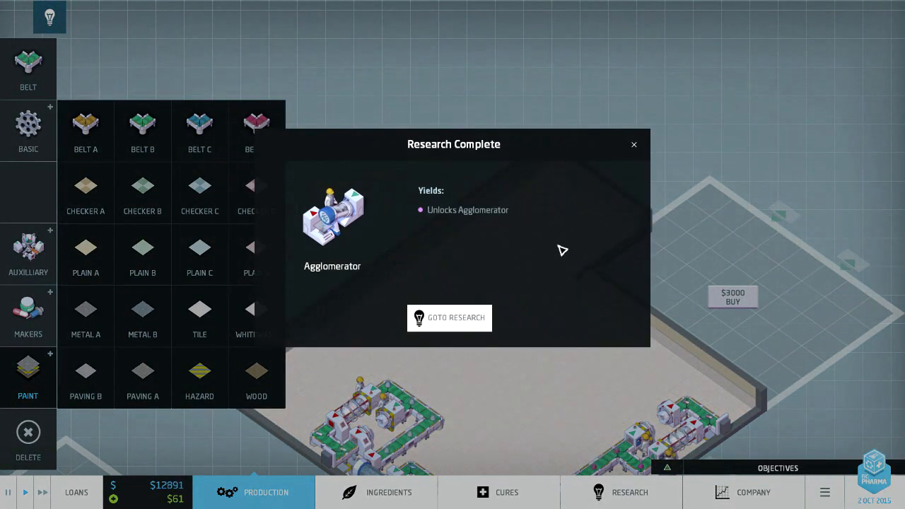
pyautogui.click(449, 318)
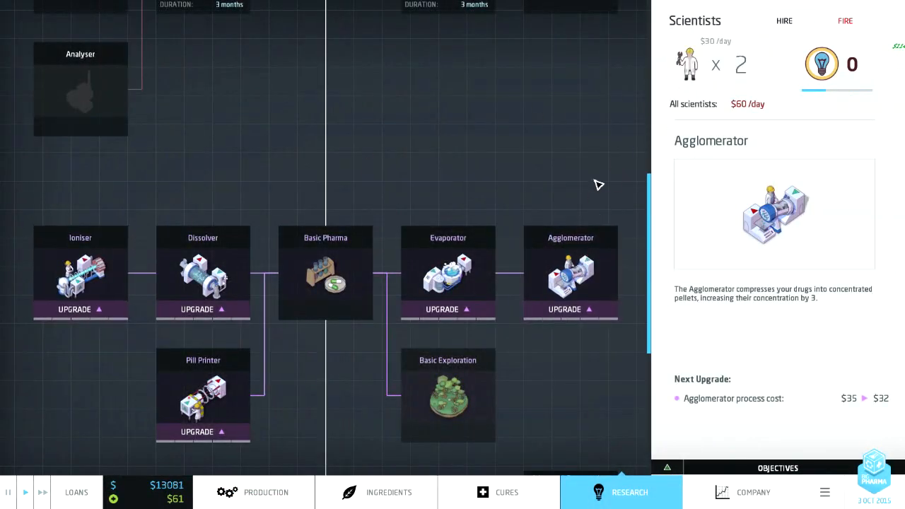
pyautogui.moveTo(481, 159)
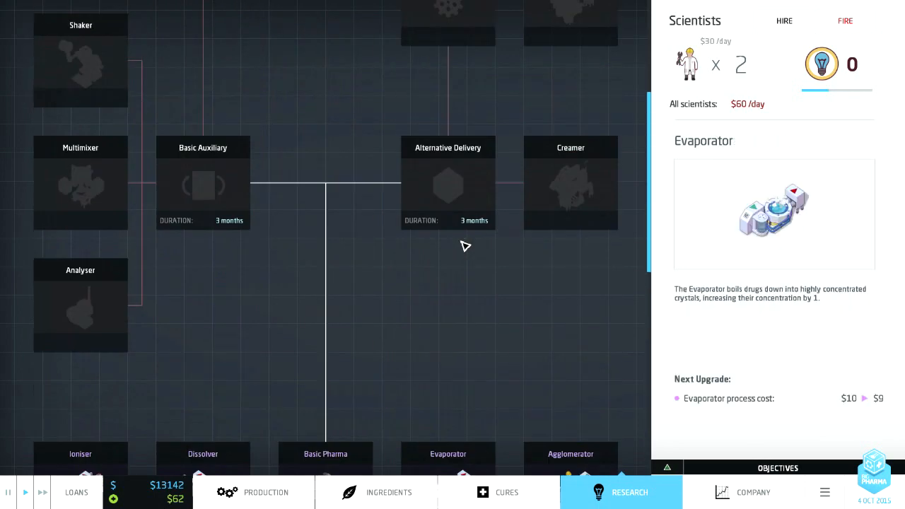
pyautogui.click(448, 183)
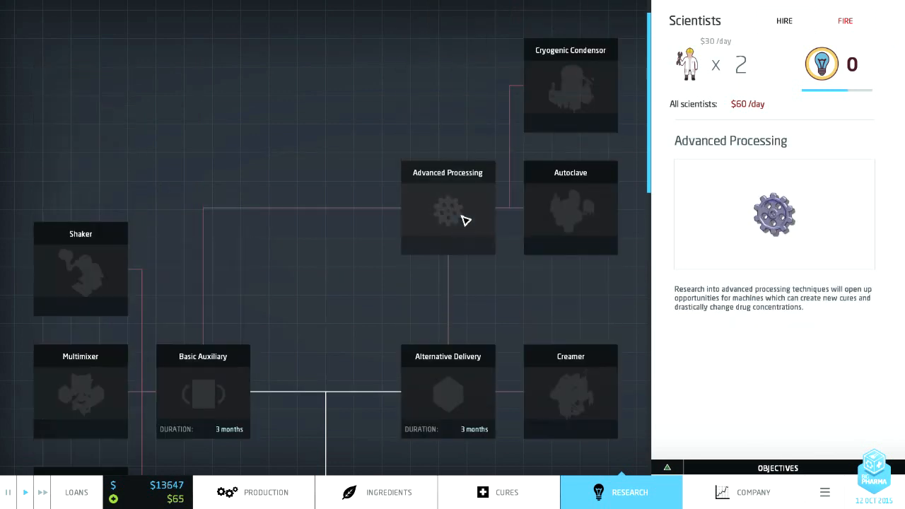
pyautogui.click(570, 212)
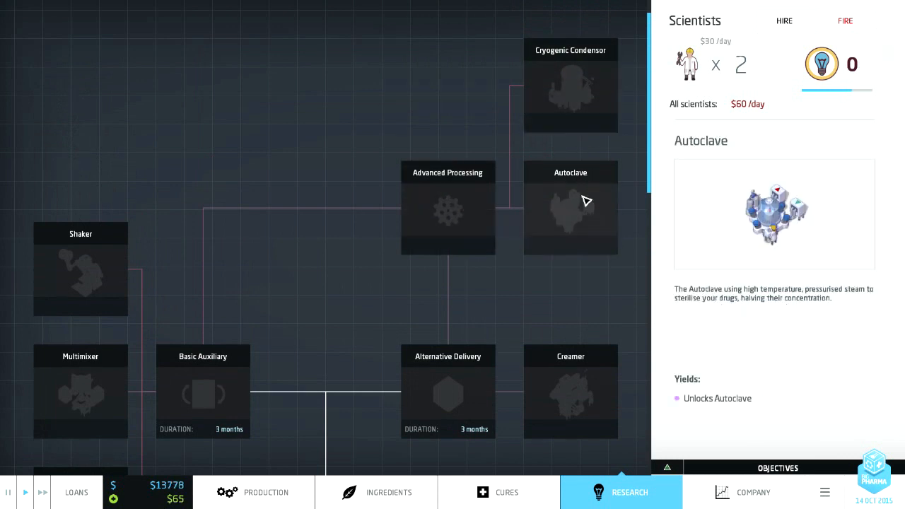
pyautogui.click(571, 85)
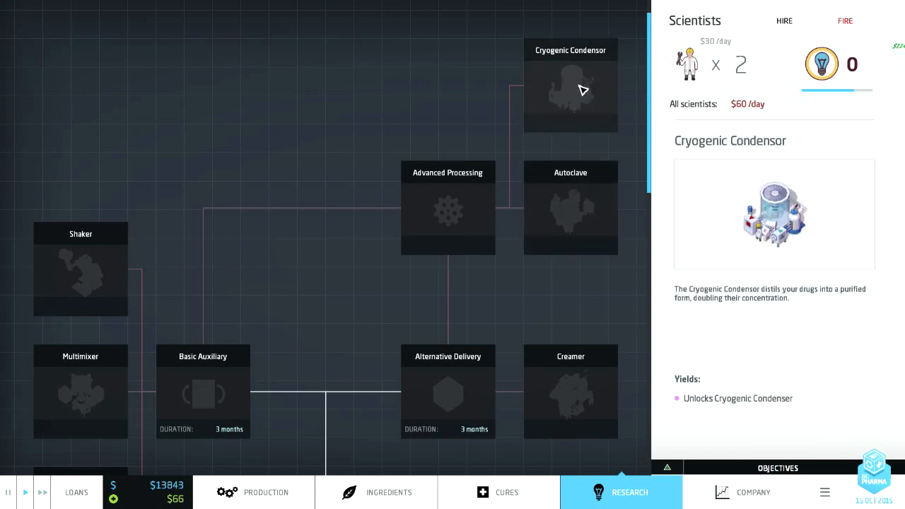
pyautogui.click(570, 208)
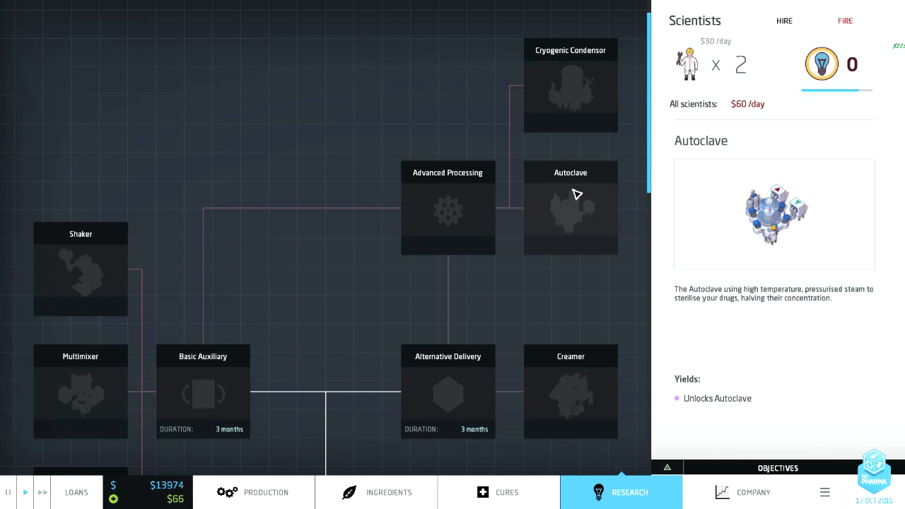
pyautogui.click(571, 85)
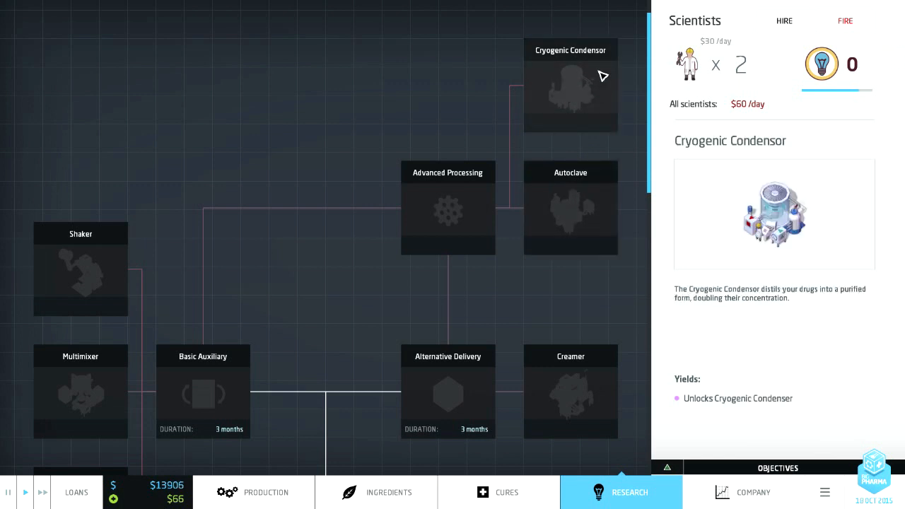
pyautogui.click(570, 208)
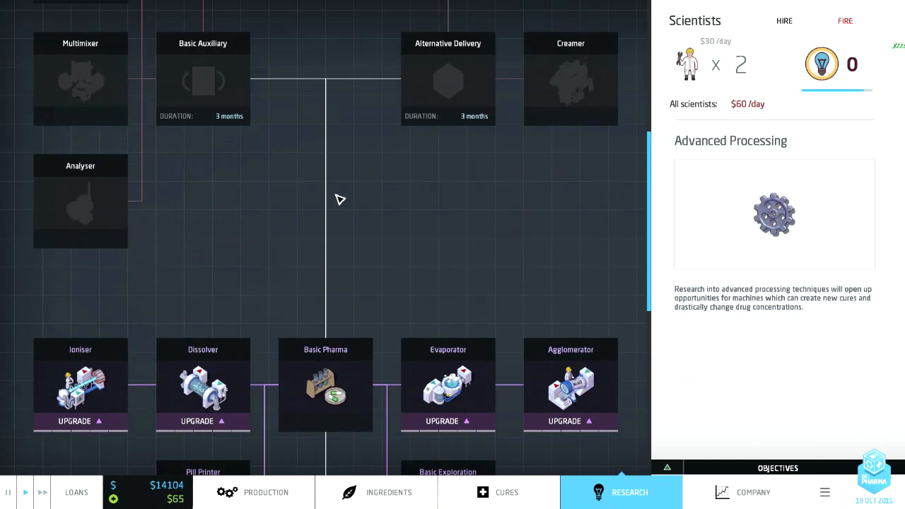
pyautogui.moveTo(376, 206)
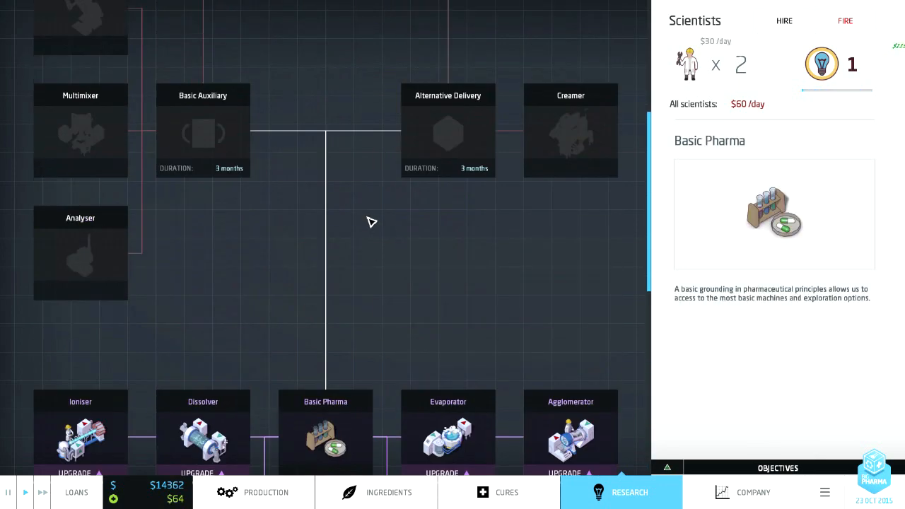
pyautogui.scroll(-3)
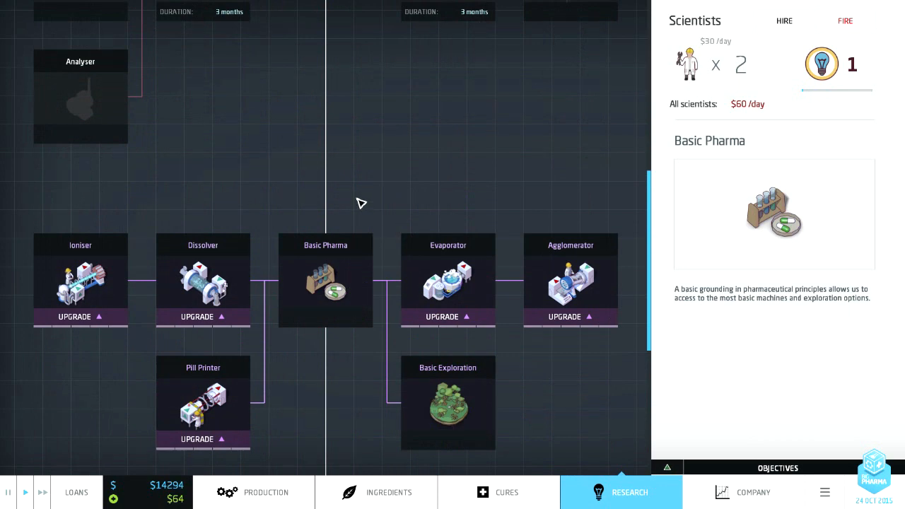
# Step: Fire both scientists and spend the research point on the Pill Printer's pill bonus
pyautogui.click(447, 403)
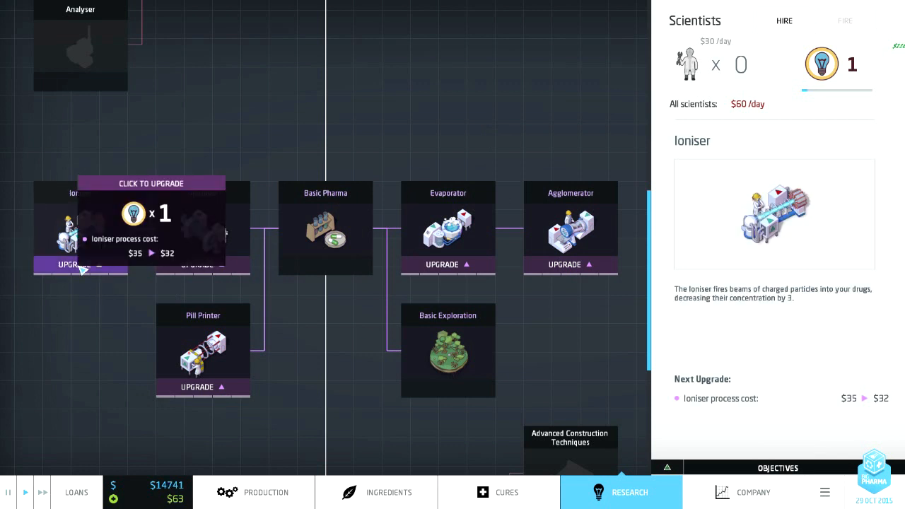
pyautogui.click(81, 263)
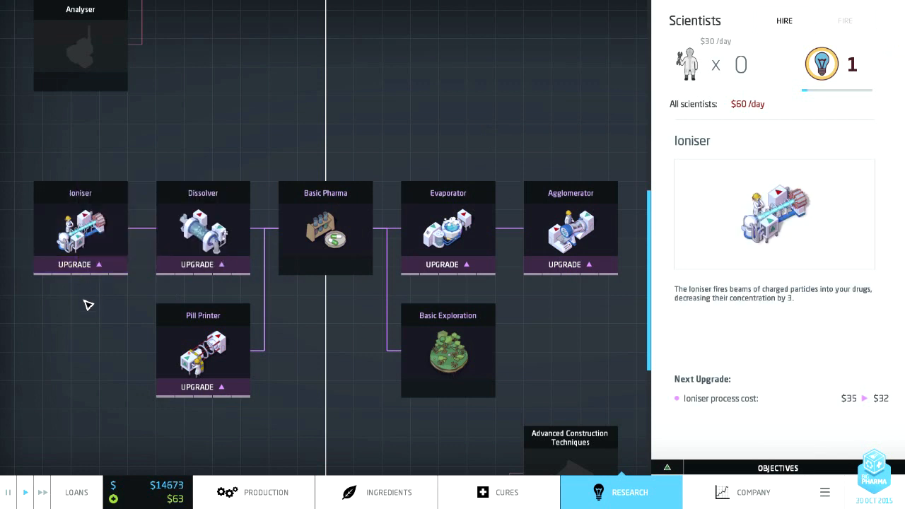
pyautogui.moveTo(169, 291)
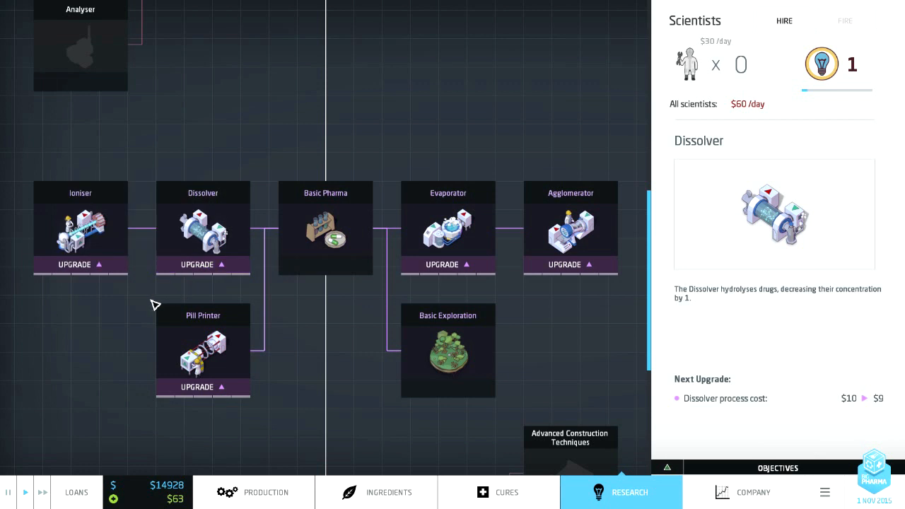
pyautogui.click(203, 350)
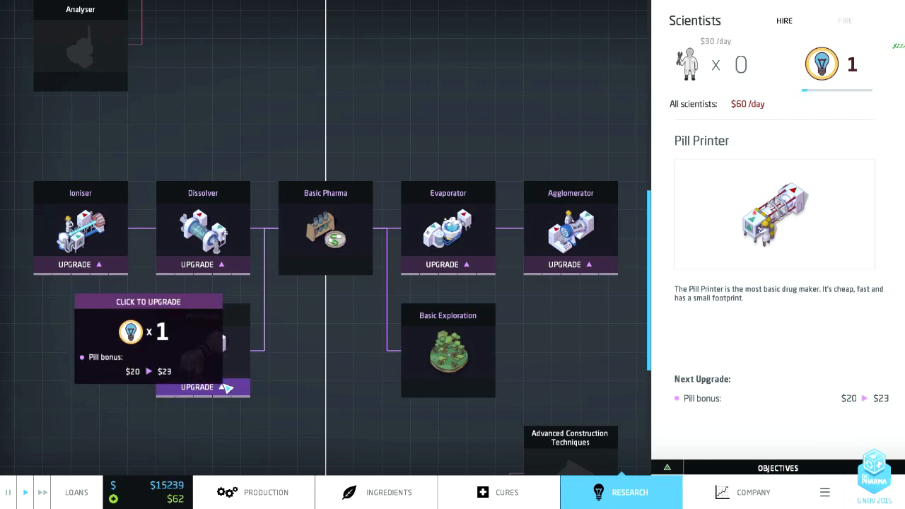
pyautogui.click(203, 387)
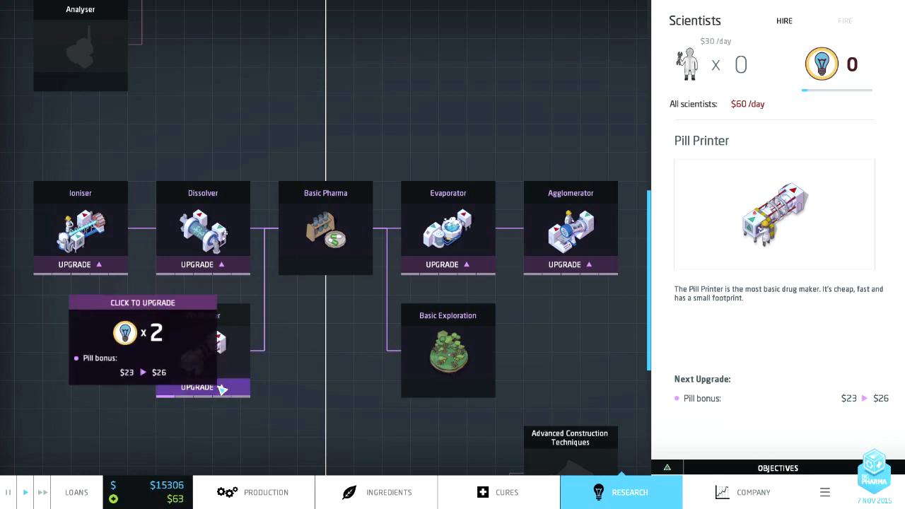
pyautogui.click(448, 350)
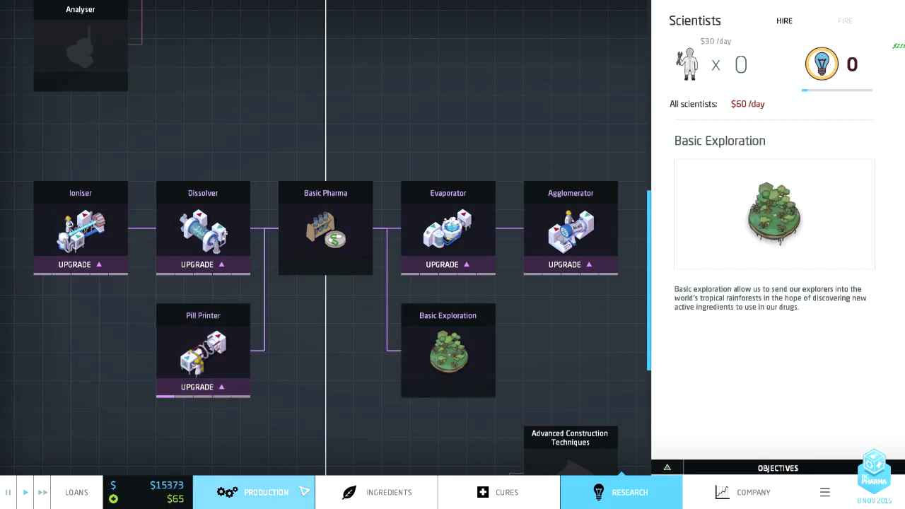
pyautogui.click(254, 493)
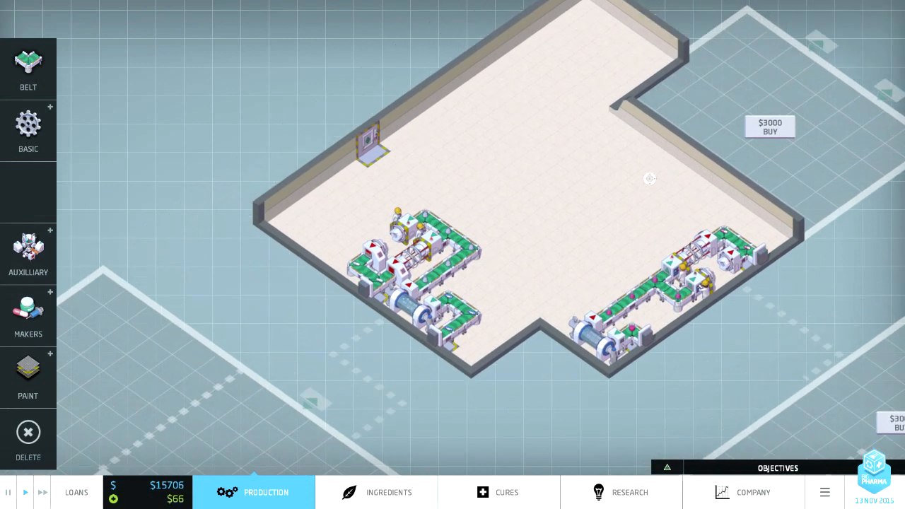
# Step: Inspect Antihistamine's path to Alleviates Insomnia, then buy the $3000 adjoining floor plot
pyautogui.click(498, 492)
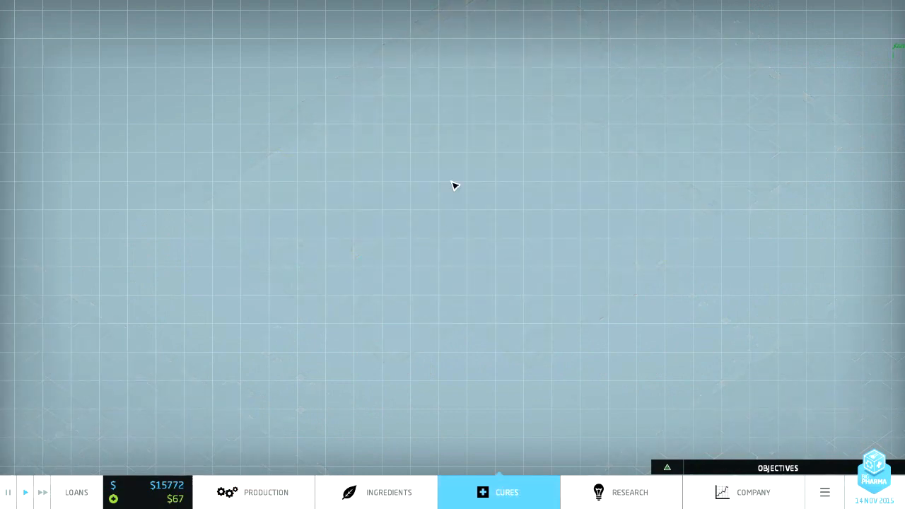
pyautogui.click(498, 492)
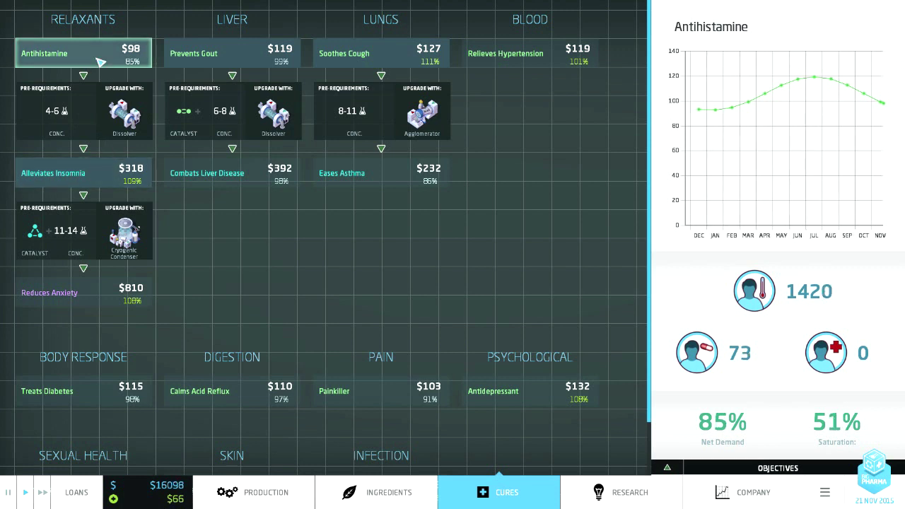
pyautogui.click(253, 493)
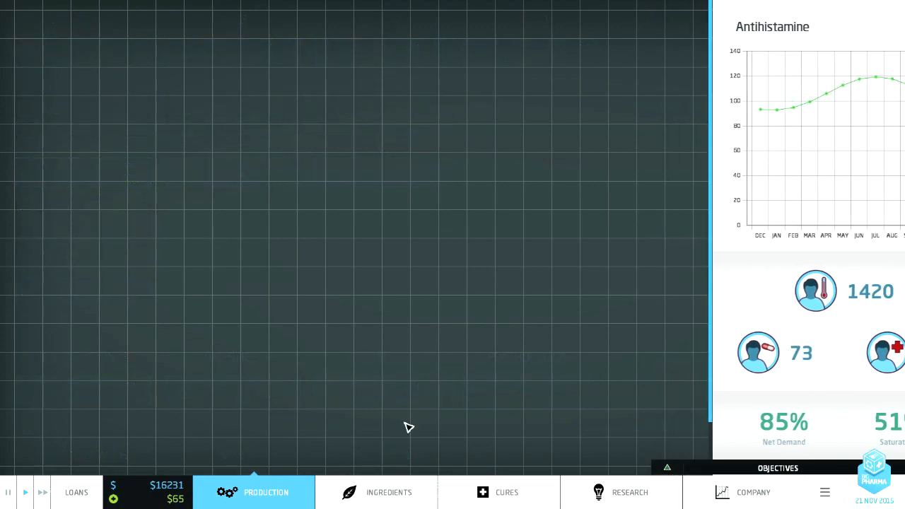
pyautogui.click(253, 493)
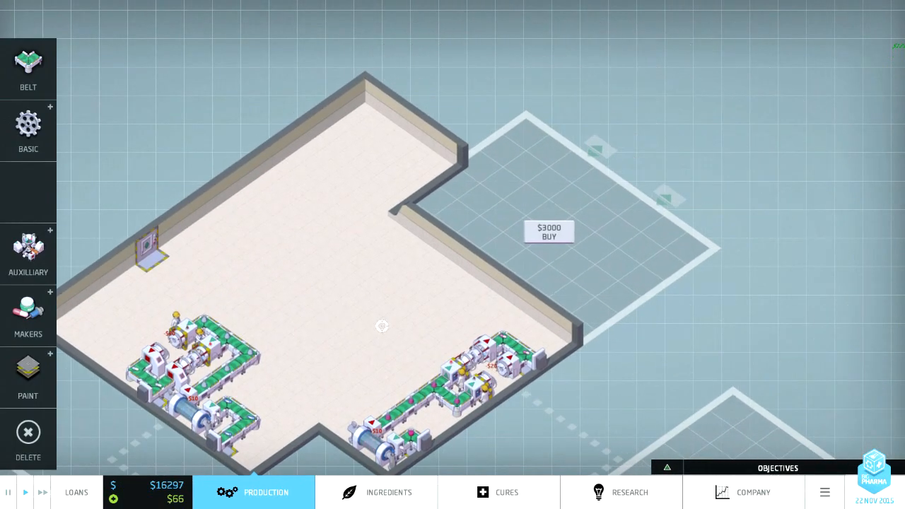
pyautogui.click(548, 232)
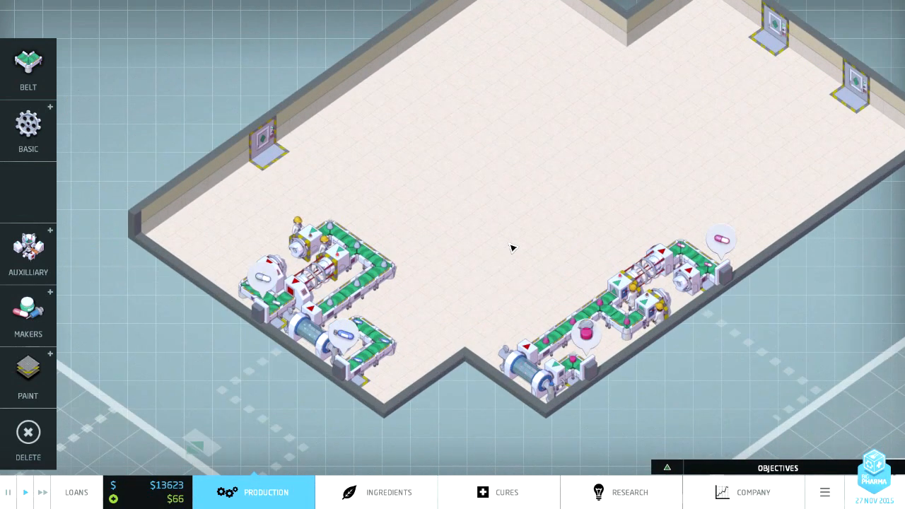
# Step: View the Alleviates Insomnia market stats in Cures
pyautogui.click(388, 492)
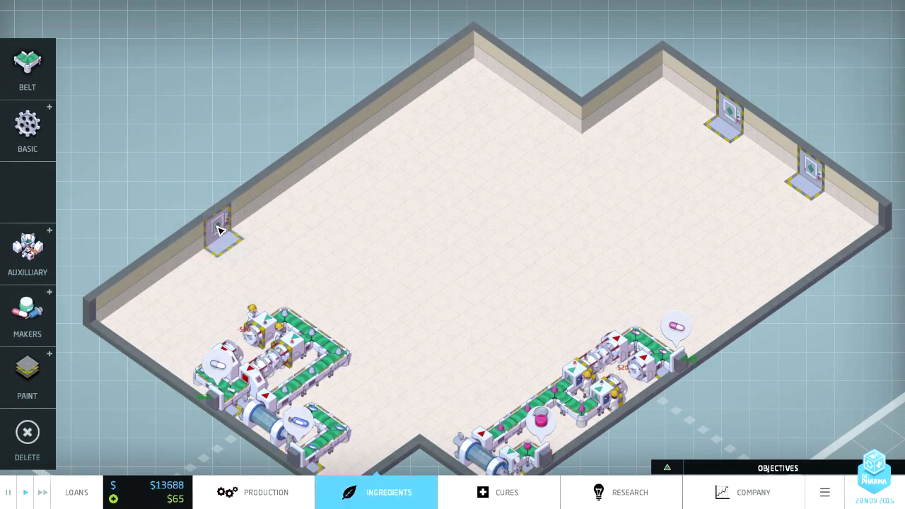
pyautogui.click(376, 493)
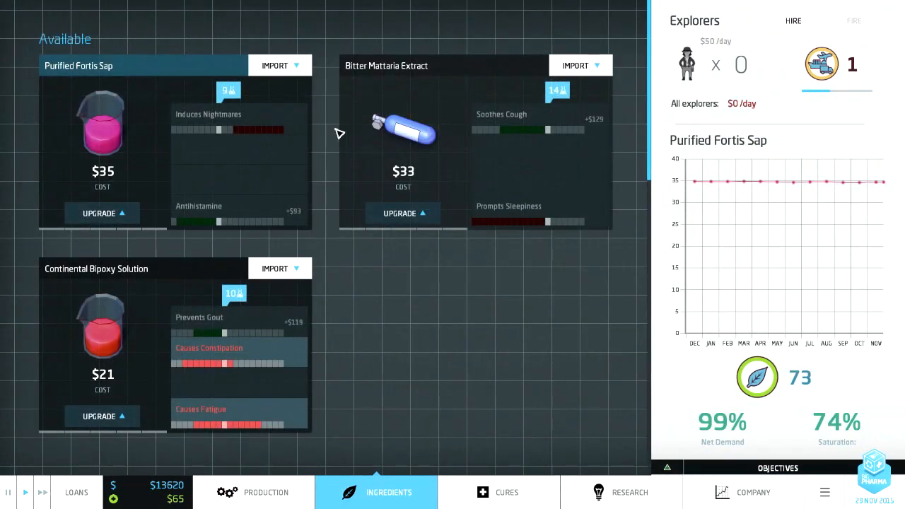
pyautogui.moveTo(244, 214)
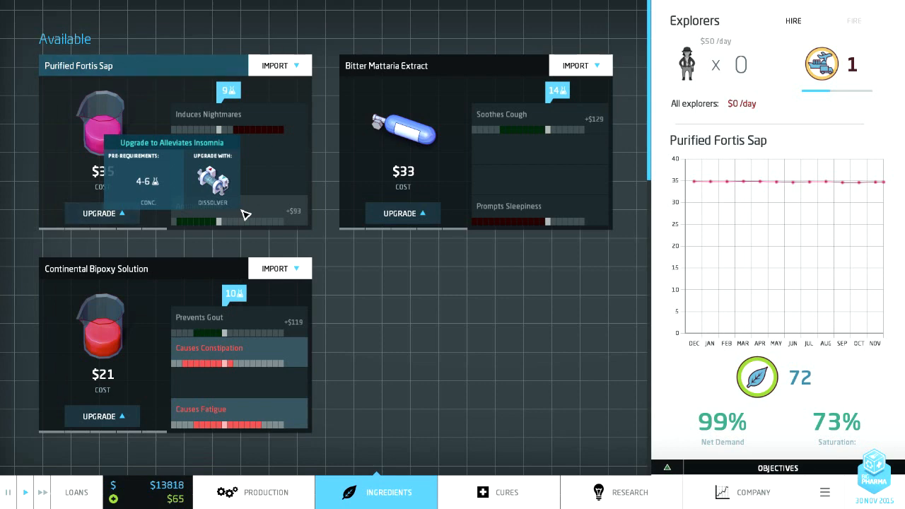
pyautogui.click(498, 493)
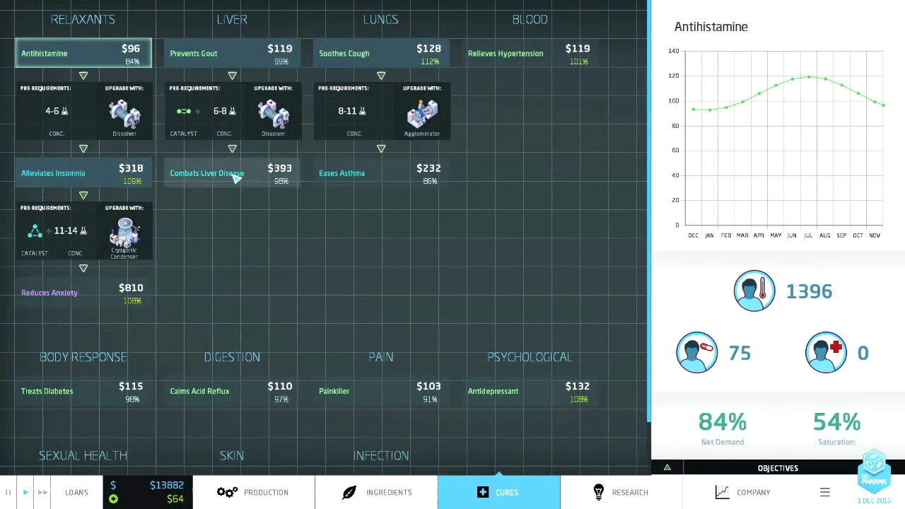
pyautogui.click(207, 173)
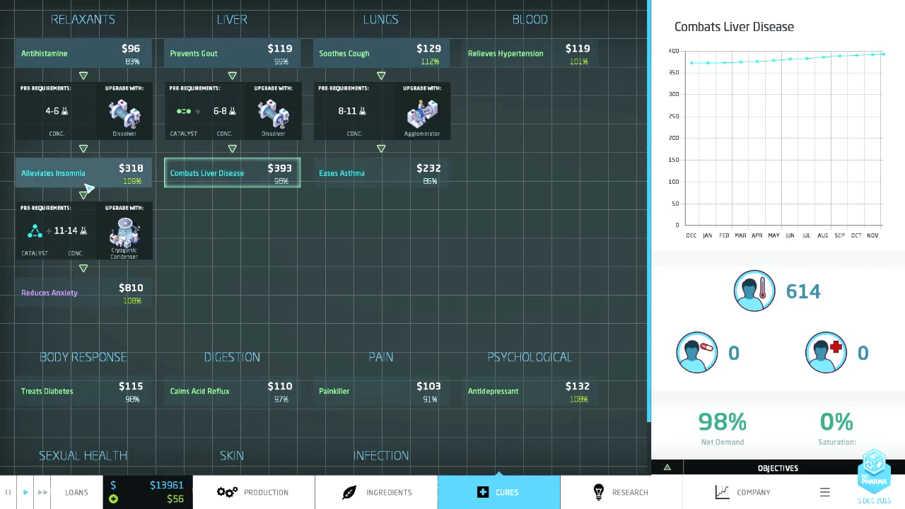
pyautogui.click(53, 173)
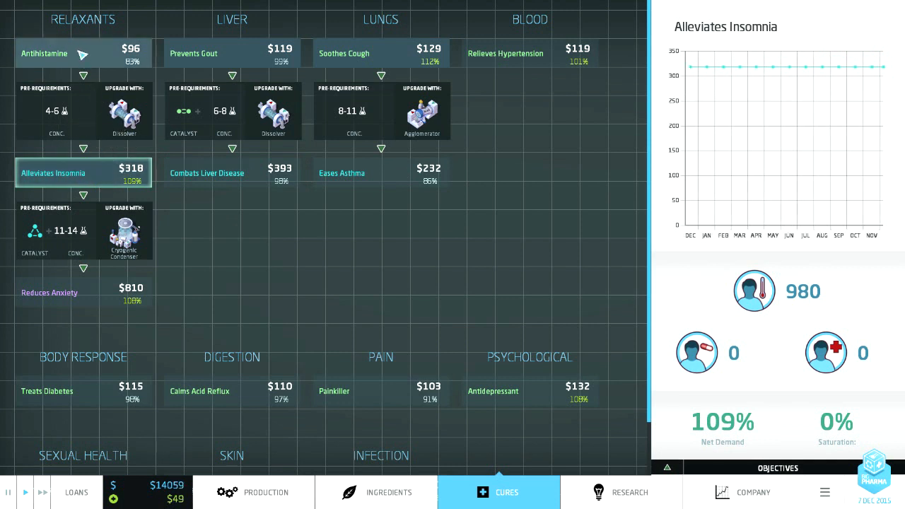
pyautogui.click(254, 493)
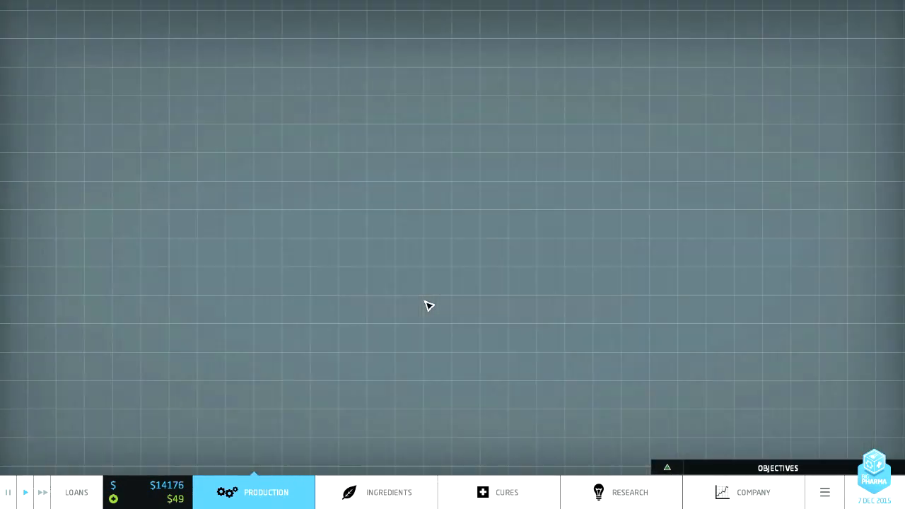
# Step: Import Purified Fortis Sap into the left wall loading bay
pyautogui.click(389, 493)
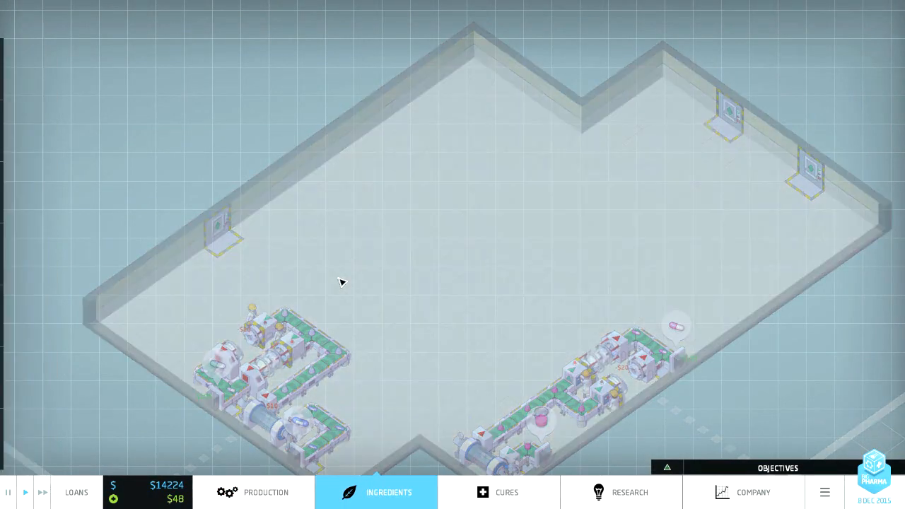
pyautogui.click(376, 492)
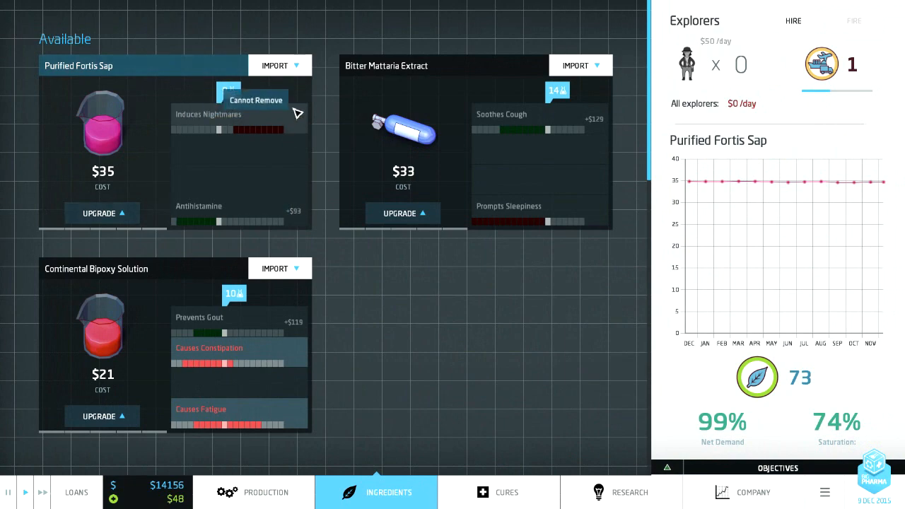
pyautogui.click(254, 493)
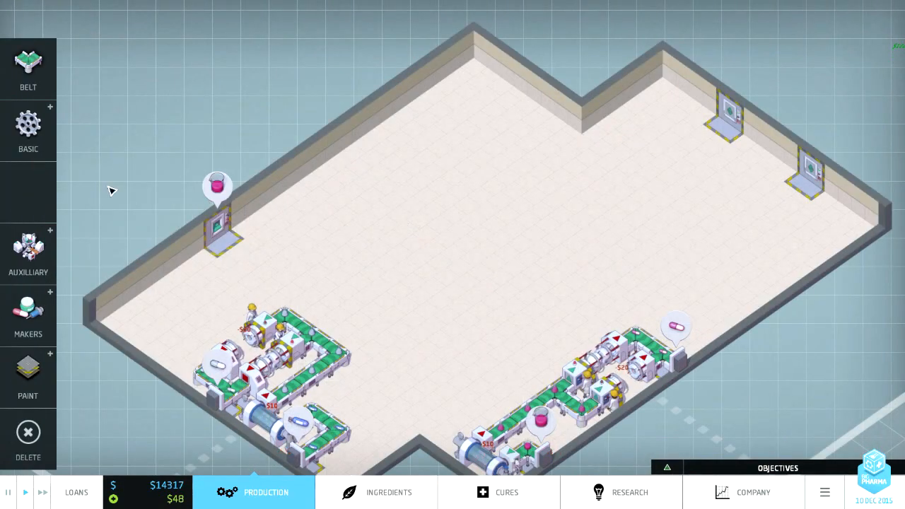
# Step: Place an Ioniser at the sap bay followed by a Dissolver, inspecting their outputs
pyautogui.click(218, 222)
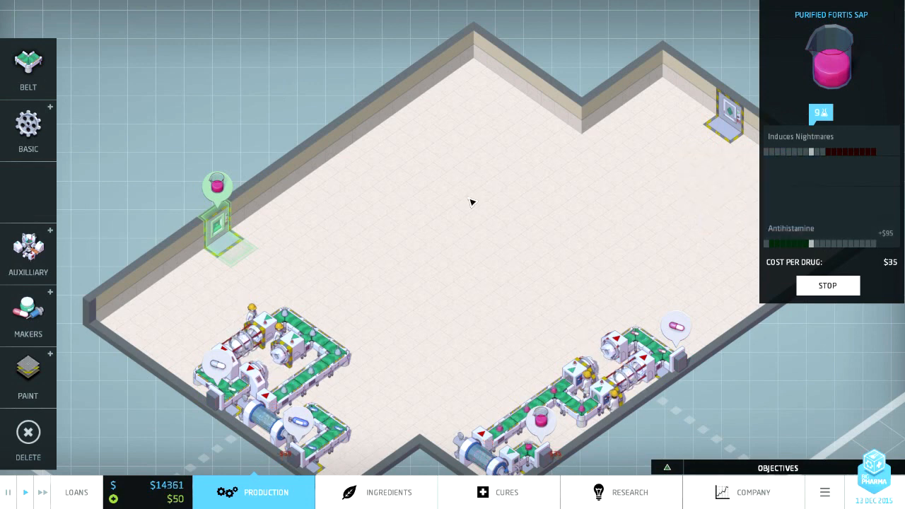
pyautogui.click(28, 131)
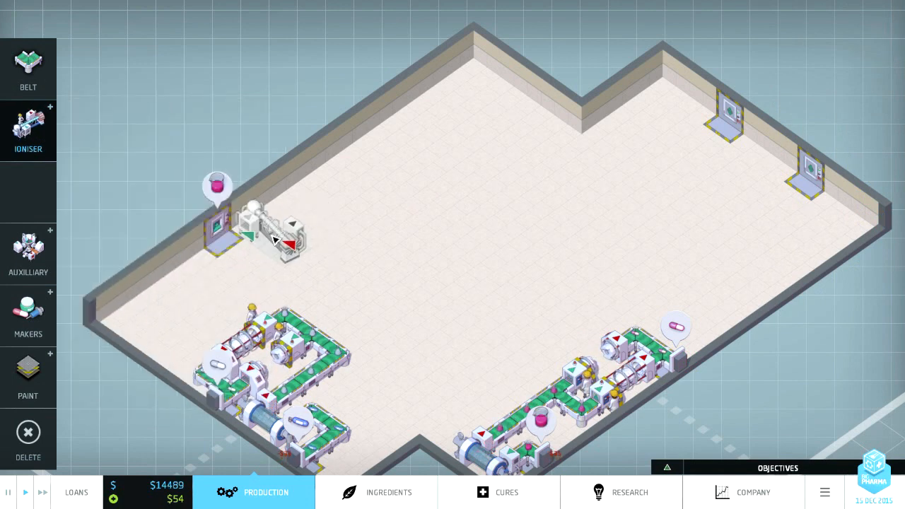
pyautogui.click(28, 131)
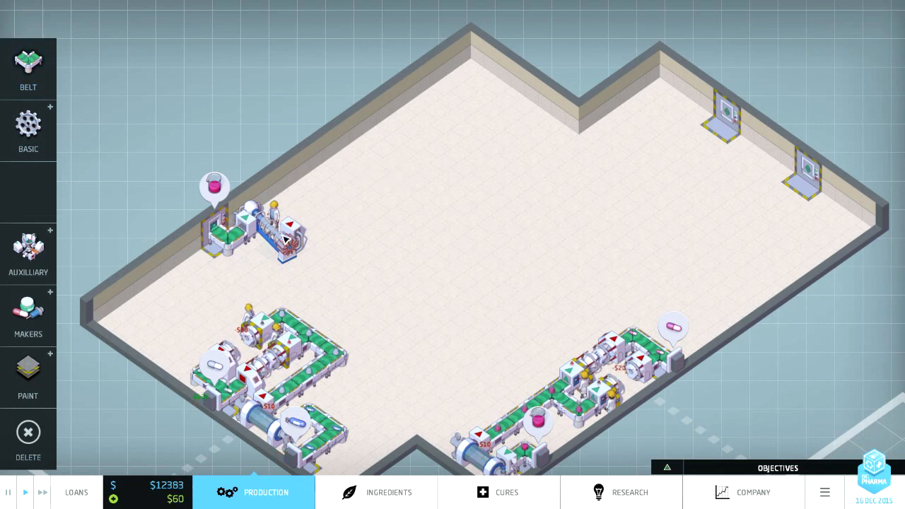
pyautogui.click(283, 234)
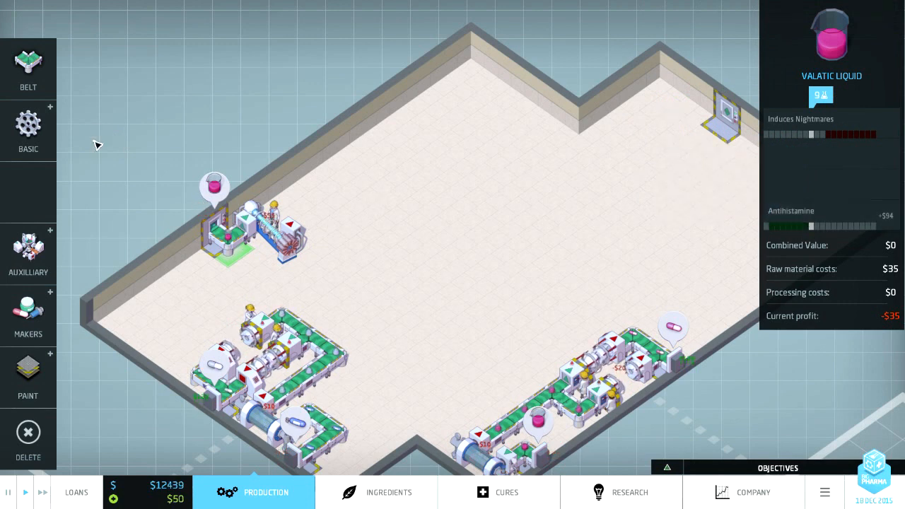
pyautogui.click(28, 124)
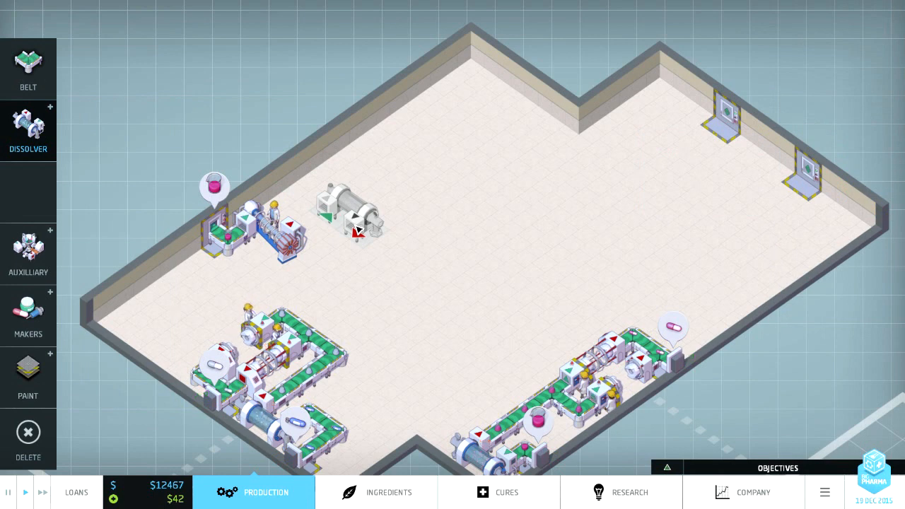
pyautogui.click(28, 67)
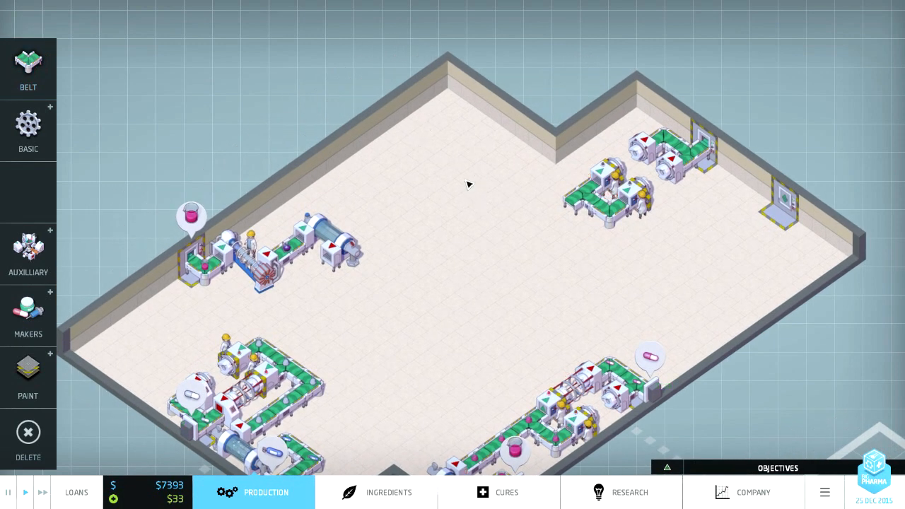
pyautogui.moveTo(569, 193)
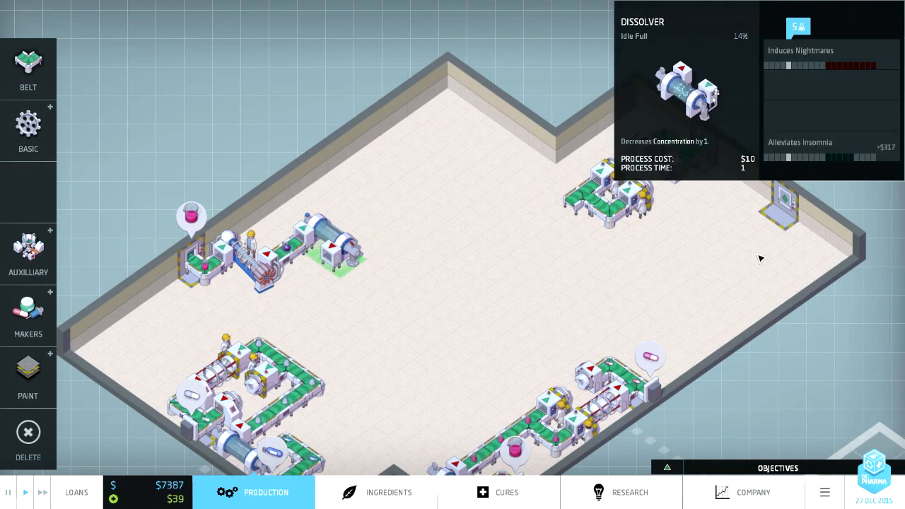
pyautogui.moveTo(795, 148)
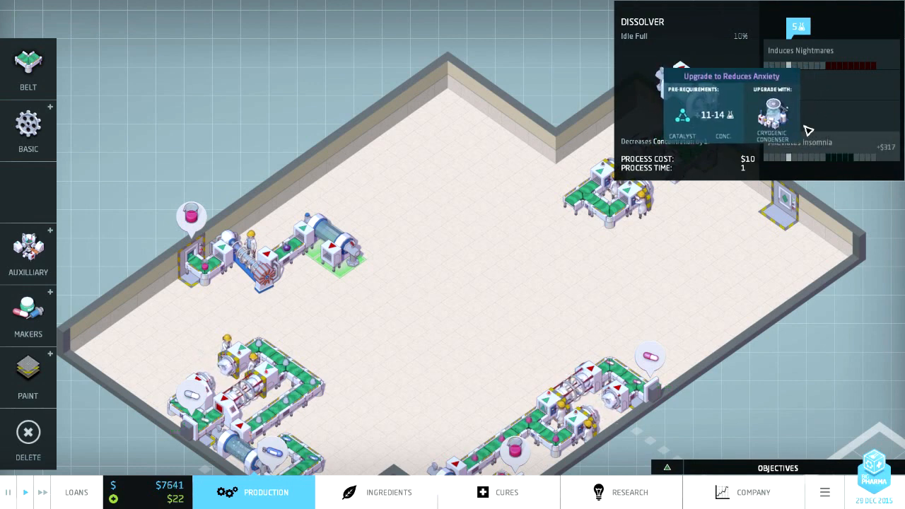
pyautogui.moveTo(837, 104)
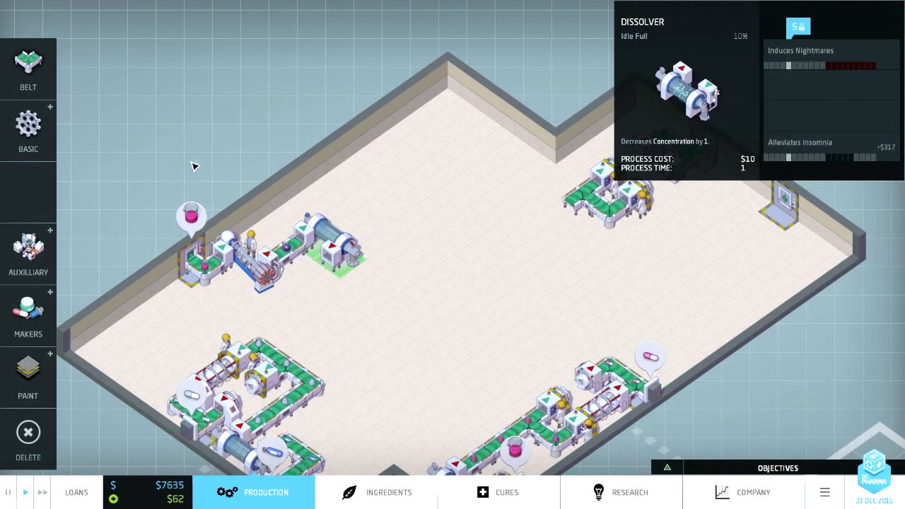
pyautogui.click(28, 131)
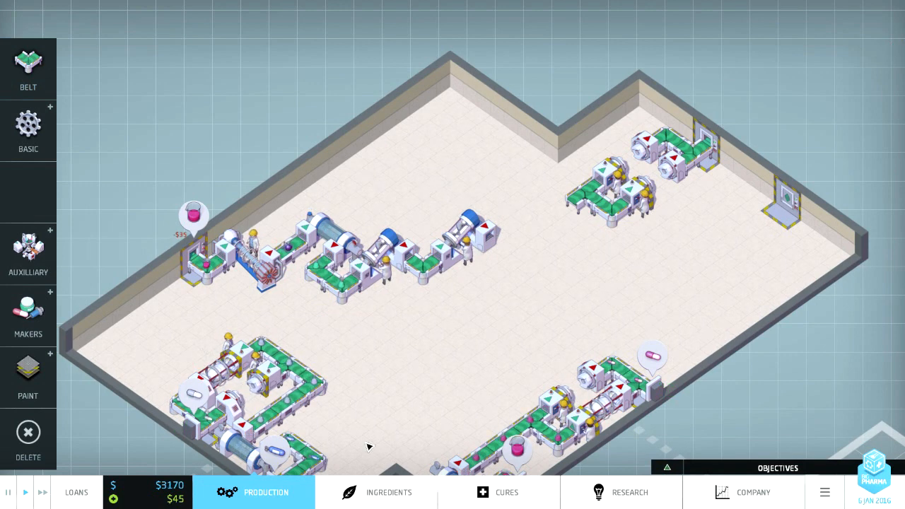
# Step: View Alleviates Insomnia demand and confirm the agglomerator outputs concentration 11
pyautogui.click(506, 492)
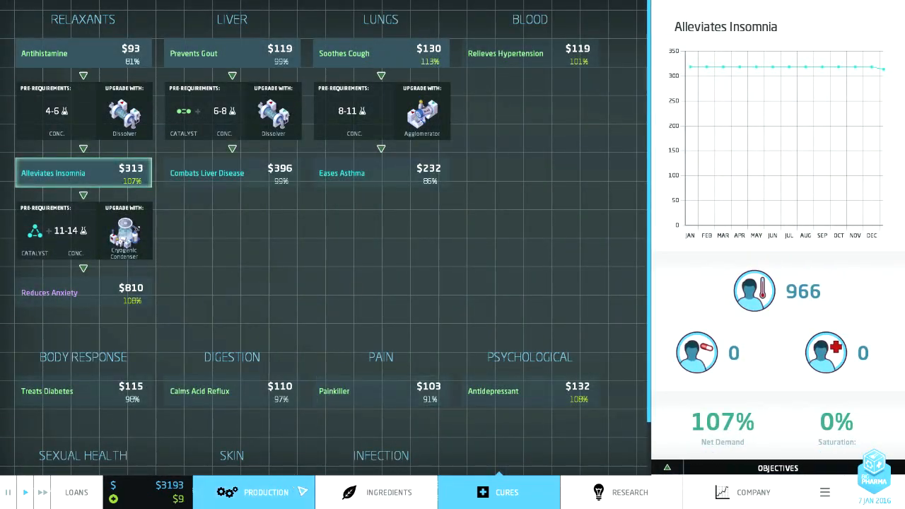
pyautogui.click(254, 492)
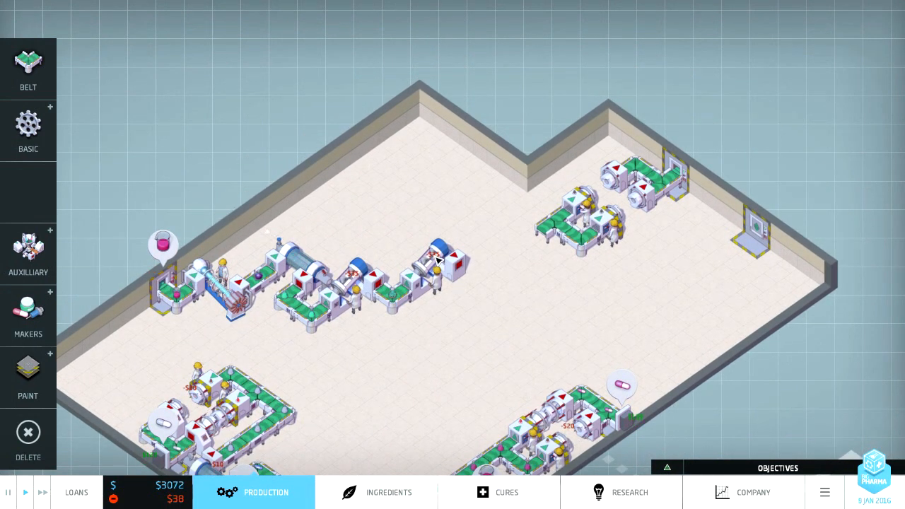
pyautogui.click(431, 266)
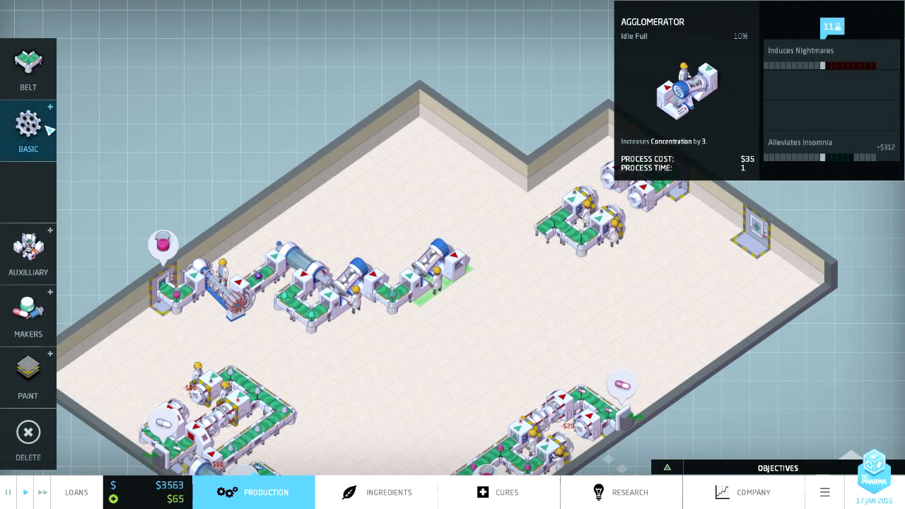
# Step: Place an Evaporator after the agglomerator and belt it into the pill maker line
pyautogui.click(29, 128)
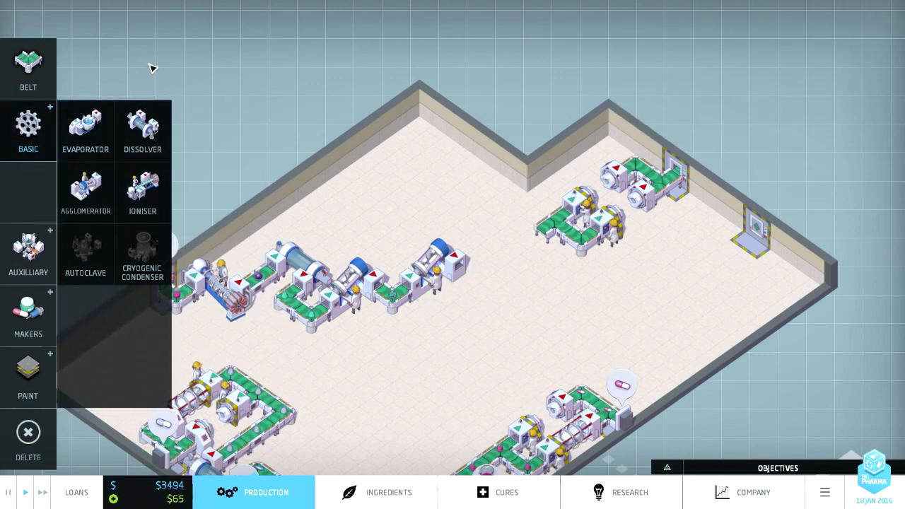
pyautogui.click(85, 131)
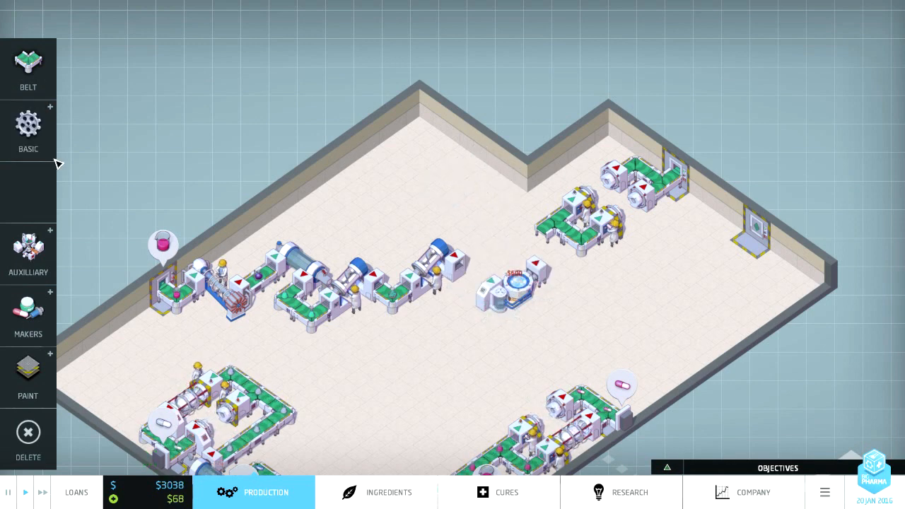
pyautogui.click(28, 67)
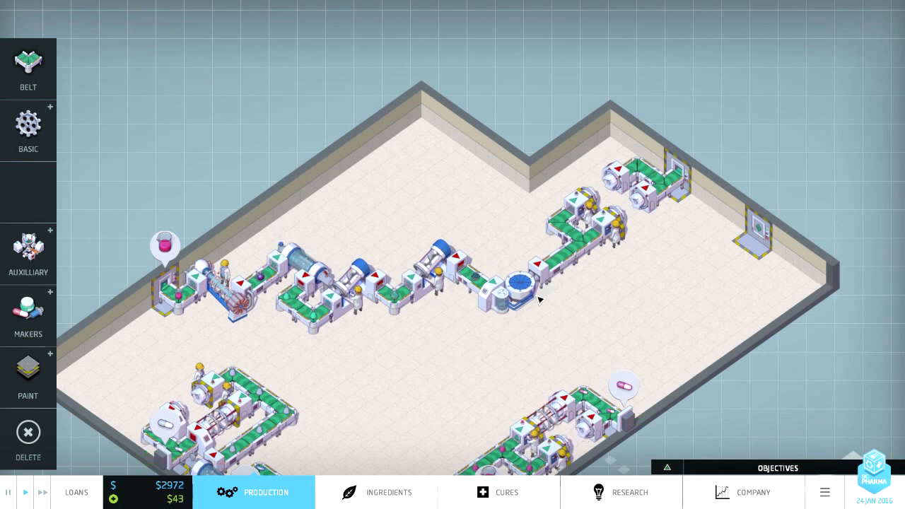
pyautogui.click(516, 290)
pyautogui.write('WoBro Soft Slumber')
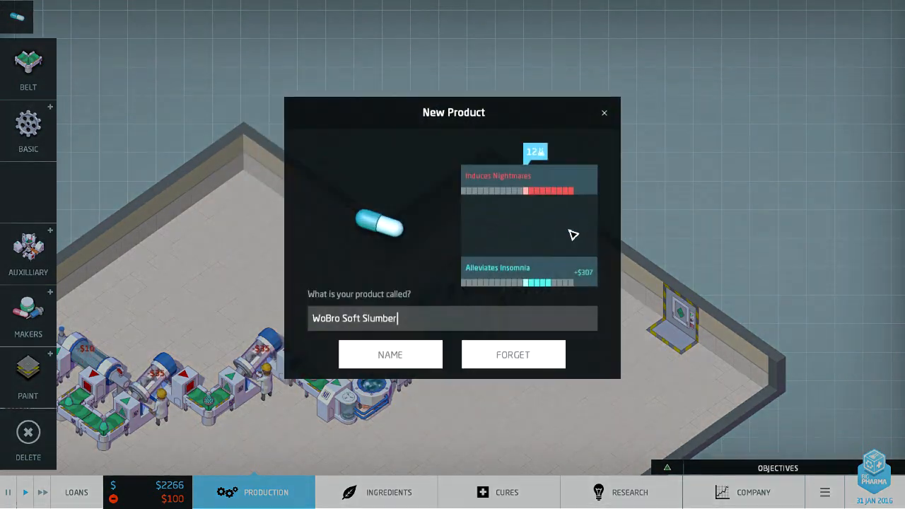
pyautogui.moveTo(637, 277)
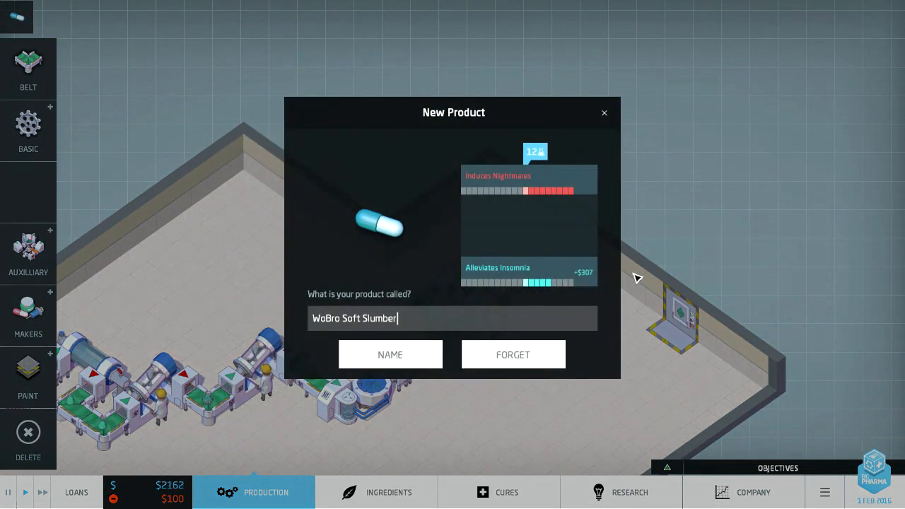
# Step: Replace the suggested name 'WoBro Soft Slumber' with 'WoBro Night Terror' and confirm
pyautogui.press('Backspace')
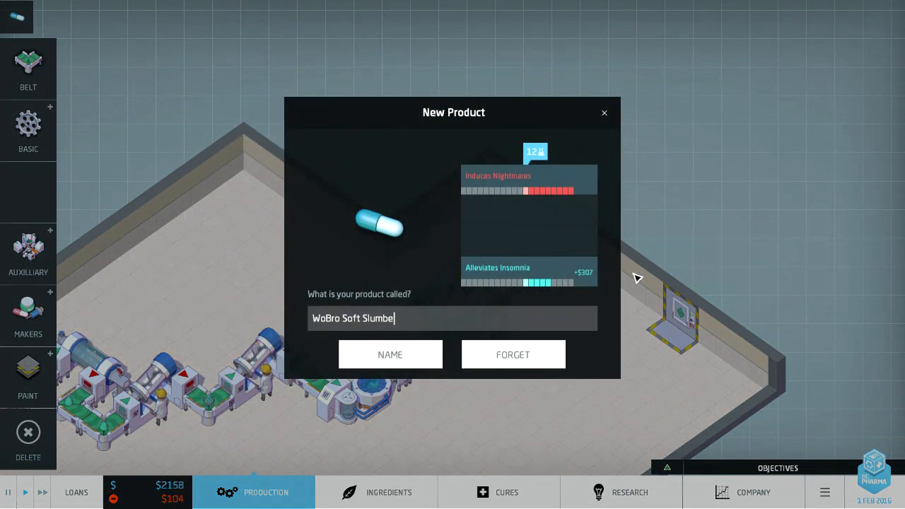
pyautogui.write('WoBro Ni')
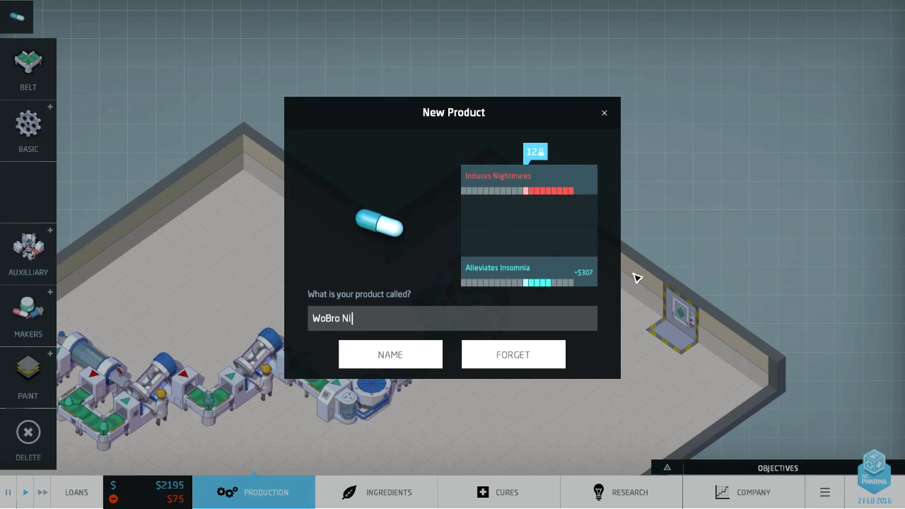
pyautogui.write('ght Terror')
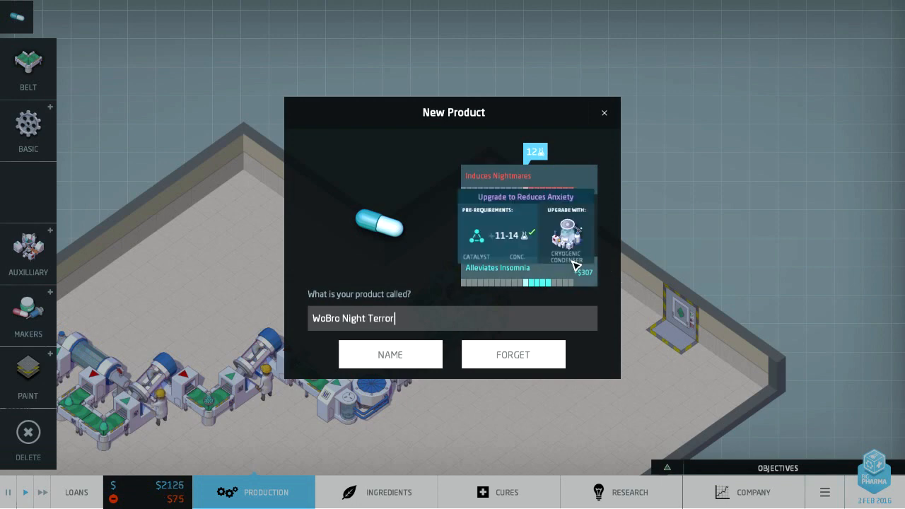
pyautogui.moveTo(423, 267)
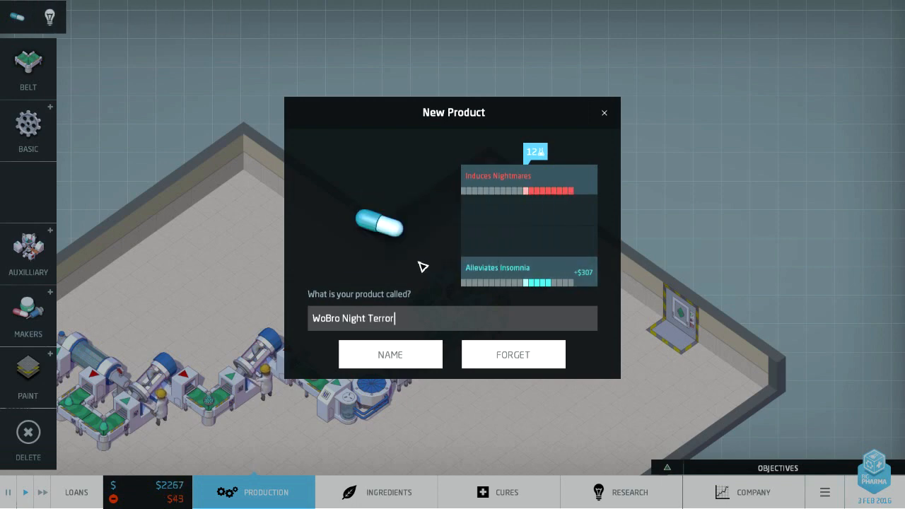
pyautogui.click(390, 355)
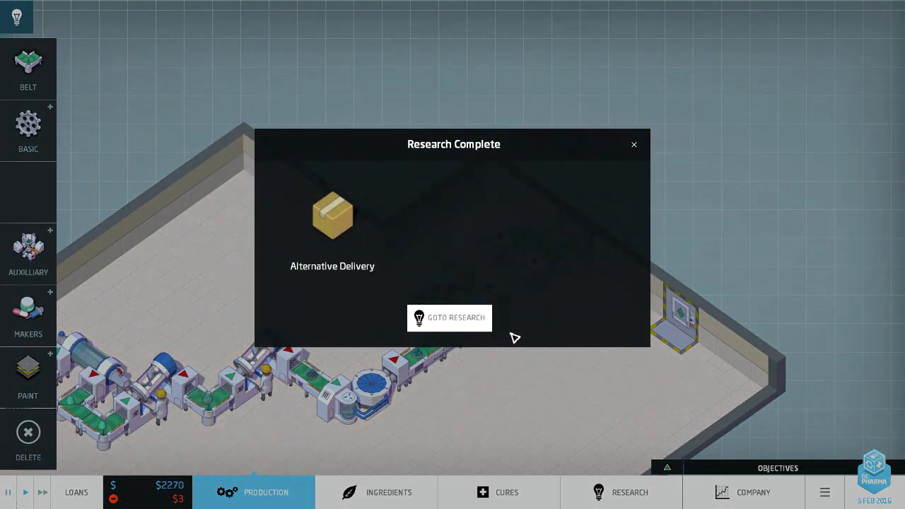
# Step: Review the Alternative Delivery research, dismiss the insomnia demand news, and return to production
pyautogui.click(449, 318)
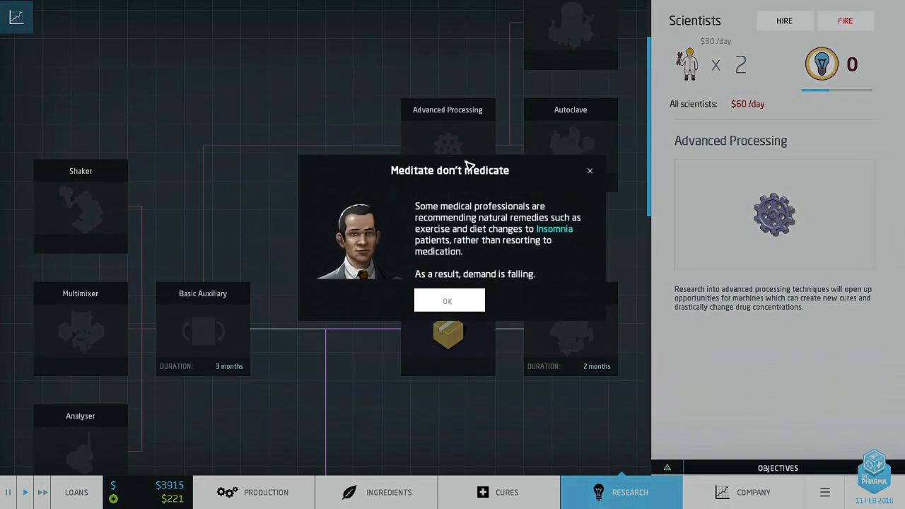
pyautogui.moveTo(546, 182)
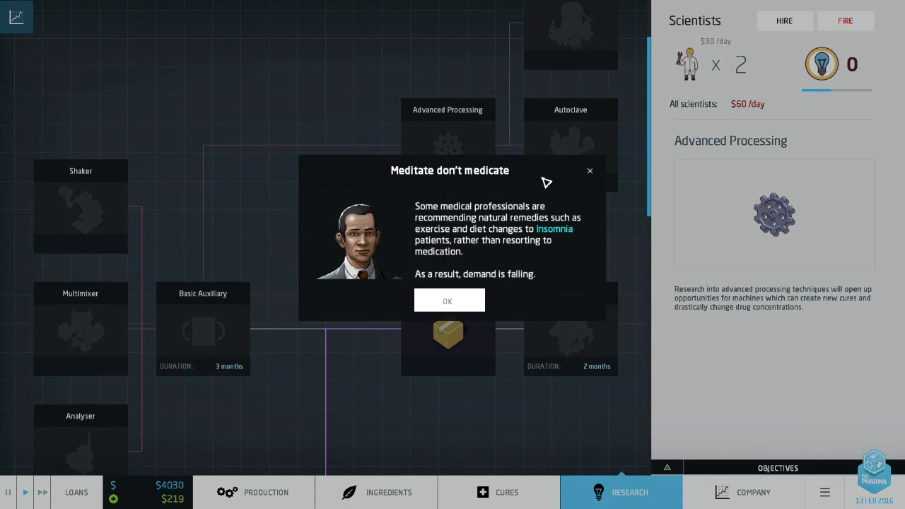
pyautogui.moveTo(513, 285)
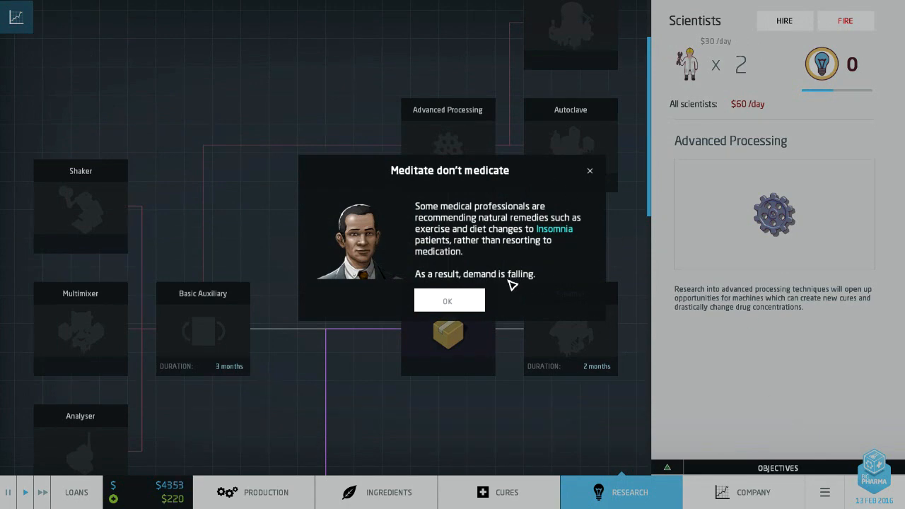
pyautogui.click(449, 300)
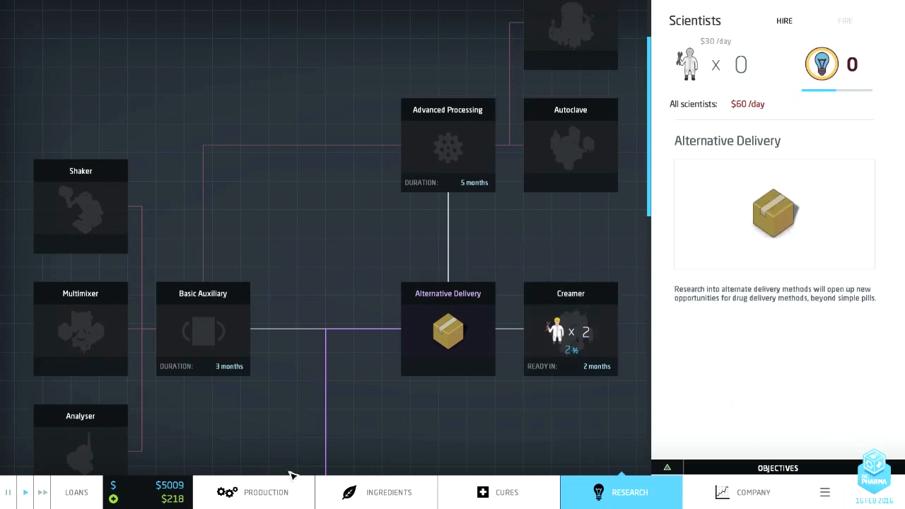
pyautogui.click(266, 492)
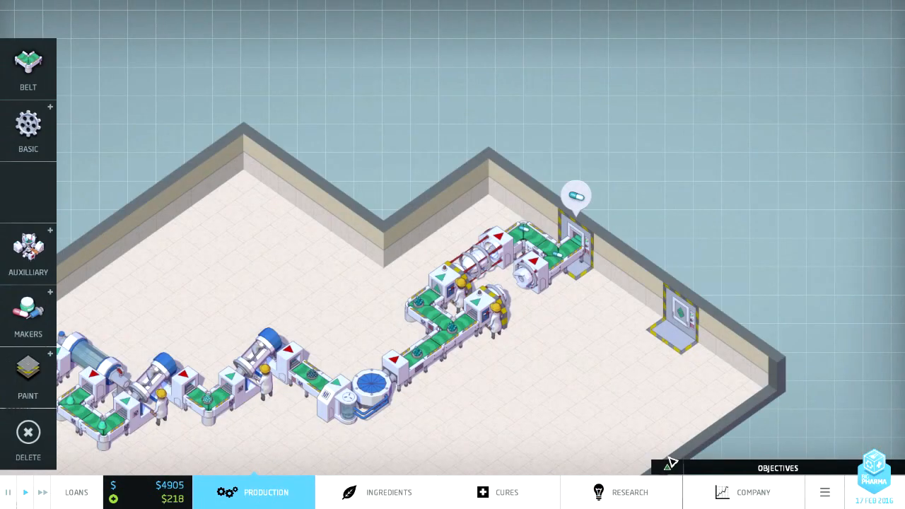
# Step: Show the objectives, including the $1,000,000 revenue target, and zoom out over the factory and $4000 plots
pyautogui.click(777, 468)
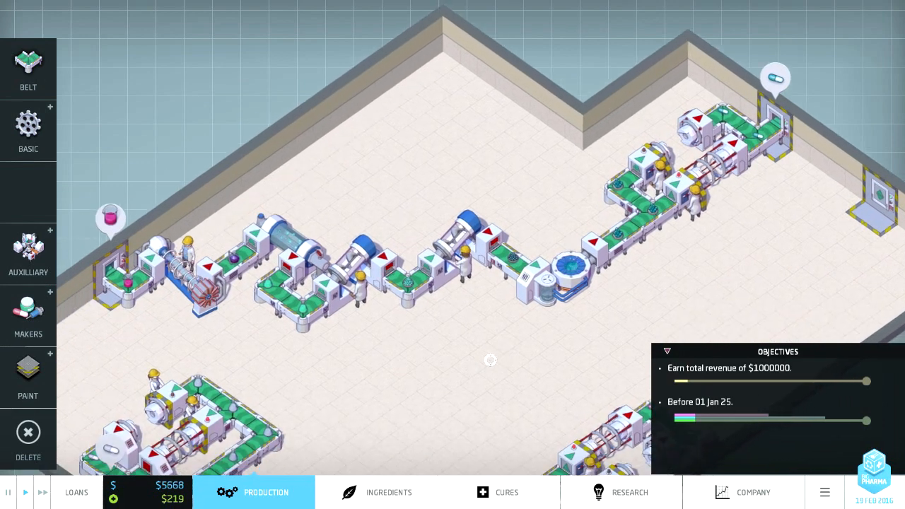
pyautogui.click(25, 492)
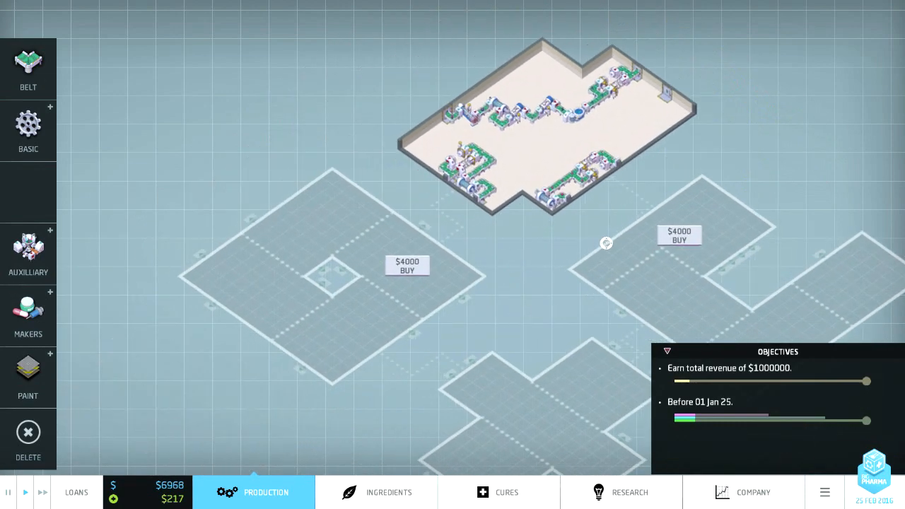
pyautogui.scroll(-3)
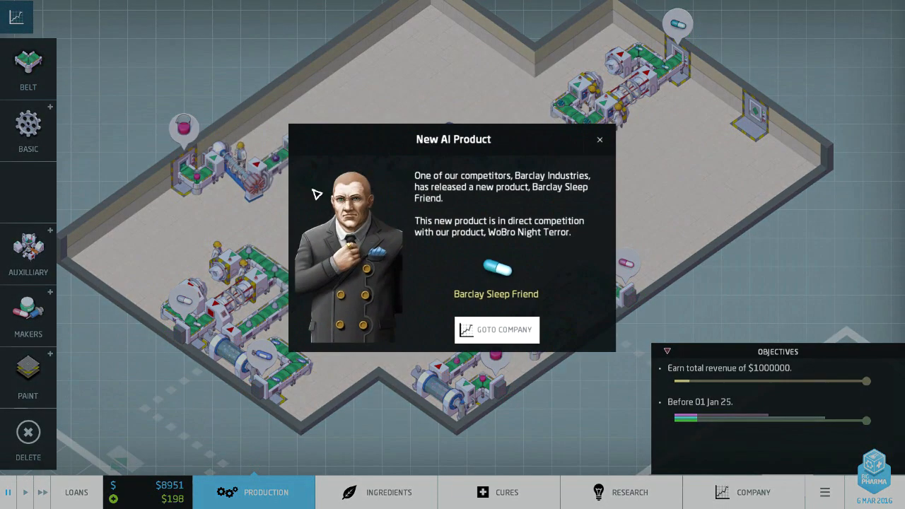
pyautogui.moveTo(571, 237)
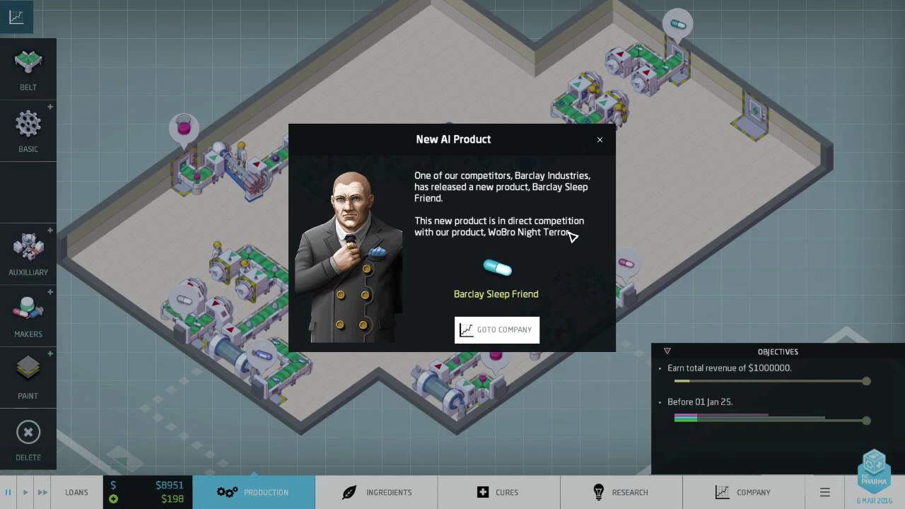
pyautogui.moveTo(537, 142)
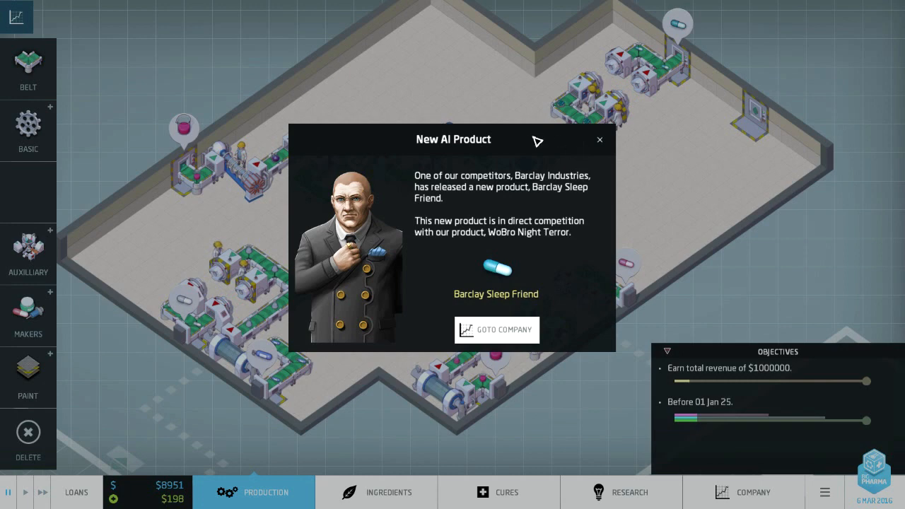
pyautogui.moveTo(540, 178)
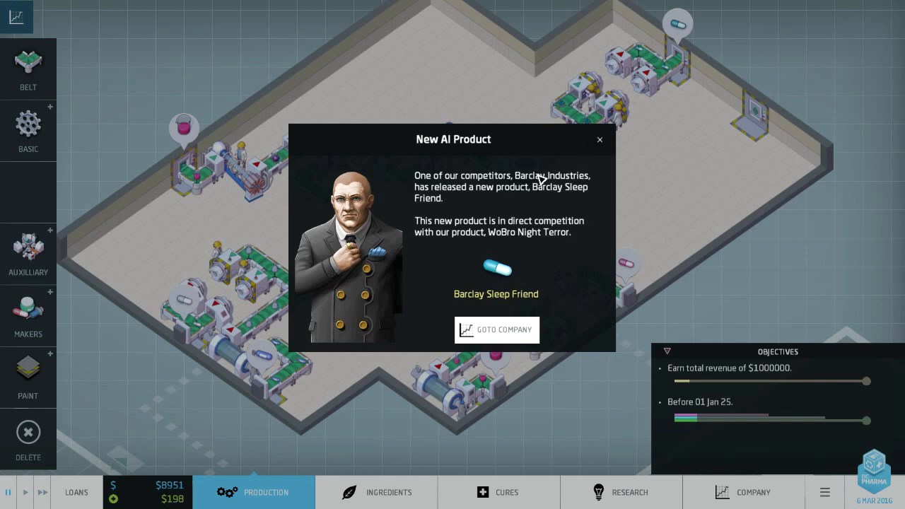
pyautogui.moveTo(484, 214)
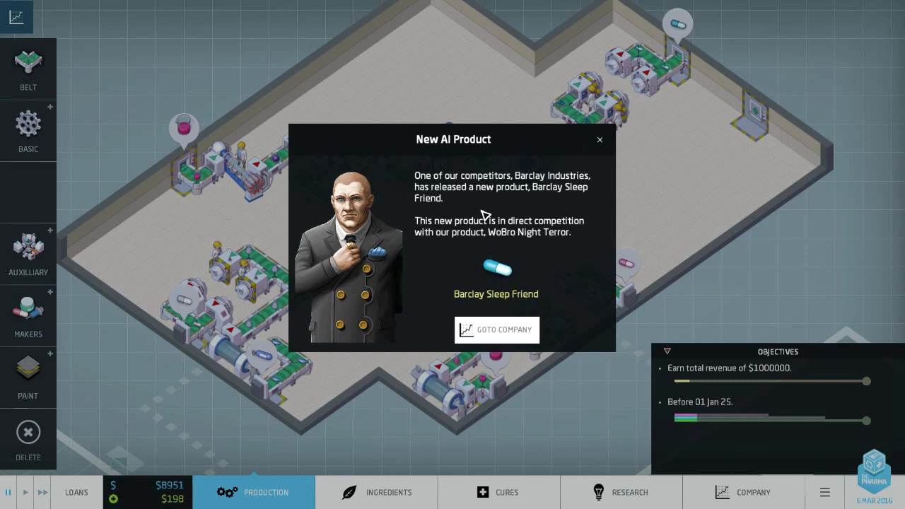
pyautogui.moveTo(537, 215)
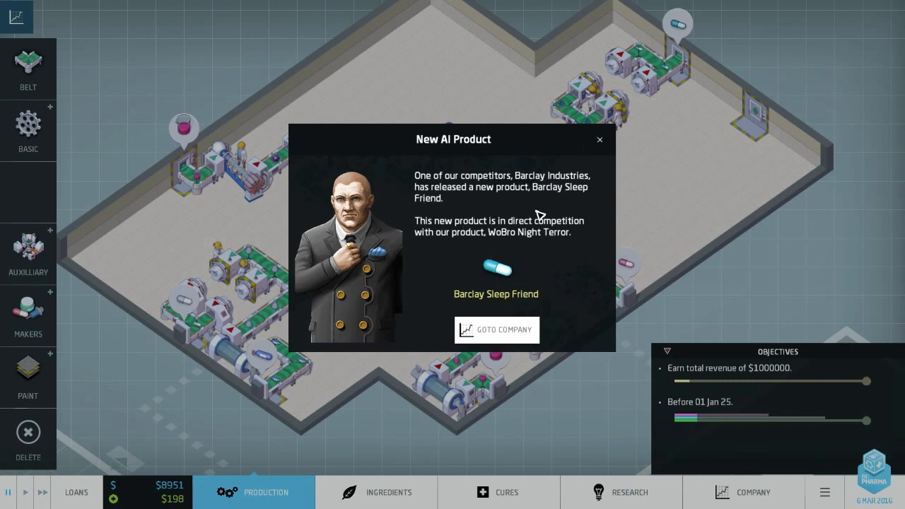
pyautogui.moveTo(539, 204)
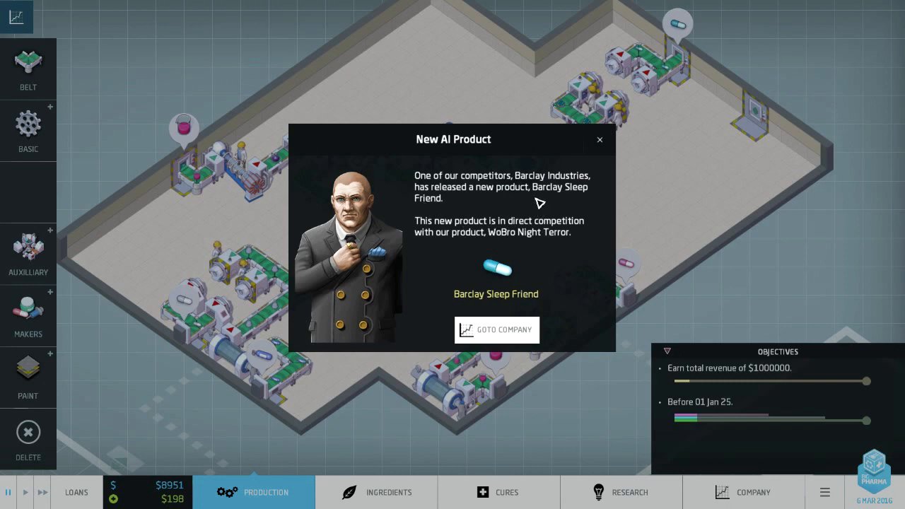
pyautogui.moveTo(596, 237)
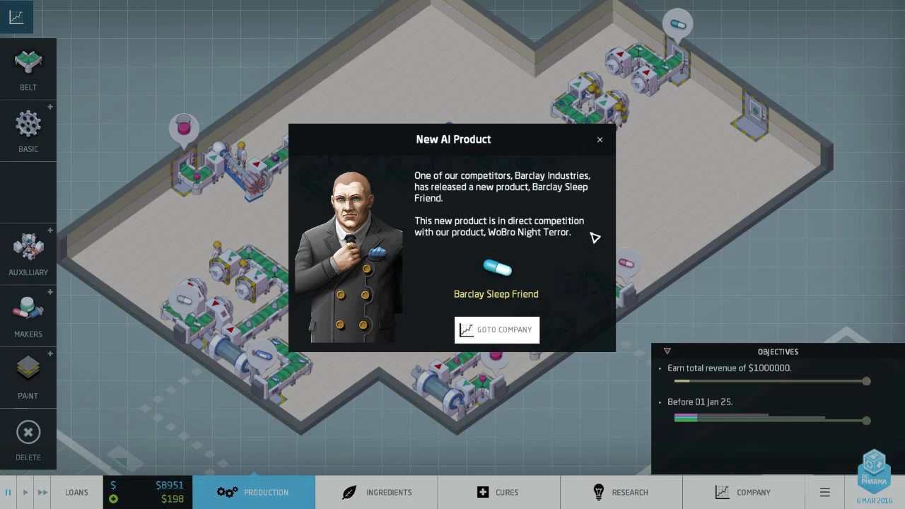
# Step: Go to the company overview from the Barclay Sleep Friend competitor alert
pyautogui.click(496, 329)
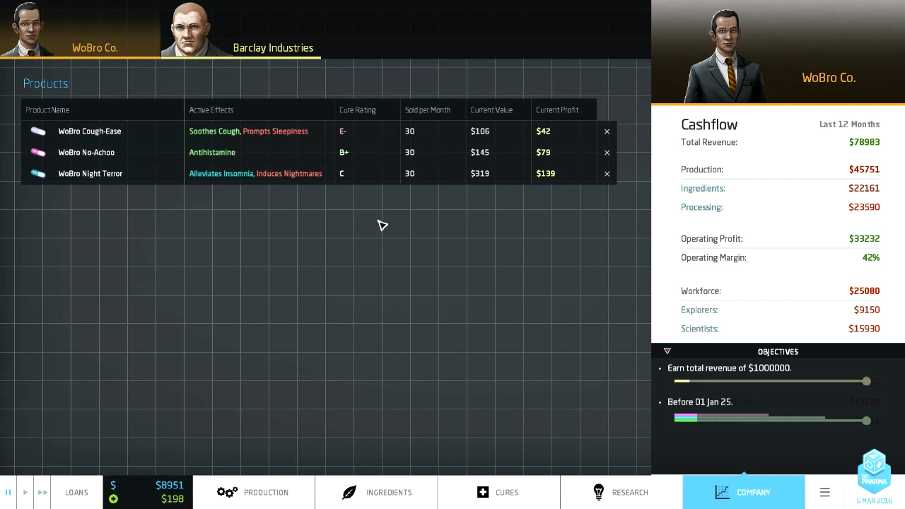
pyautogui.moveTo(344, 130)
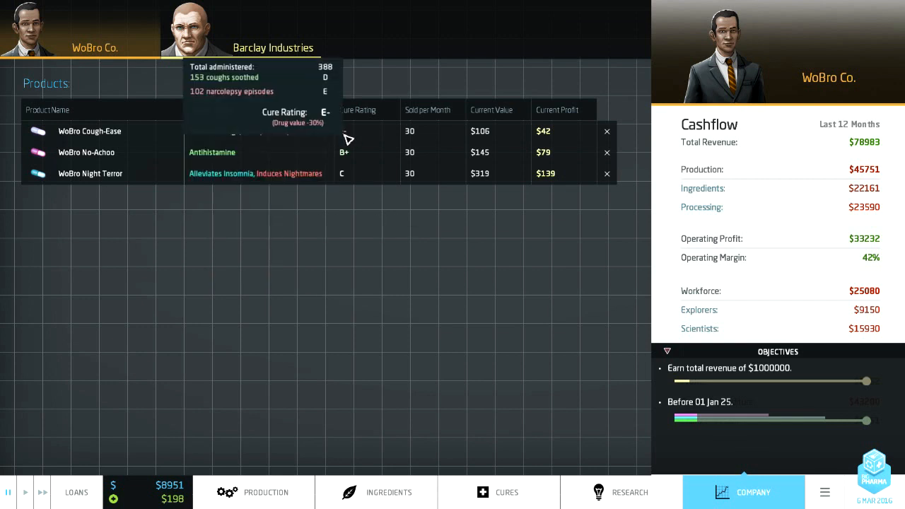
pyautogui.moveTo(269, 138)
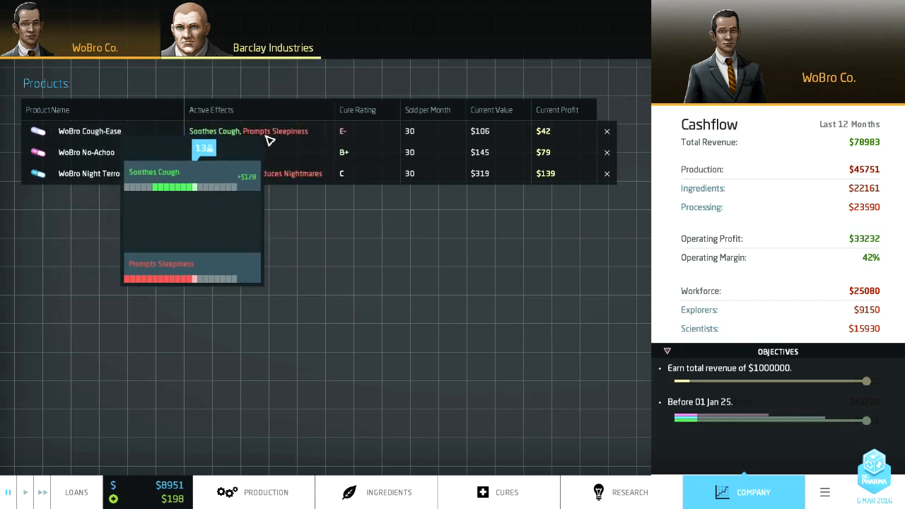
pyautogui.moveTo(240, 186)
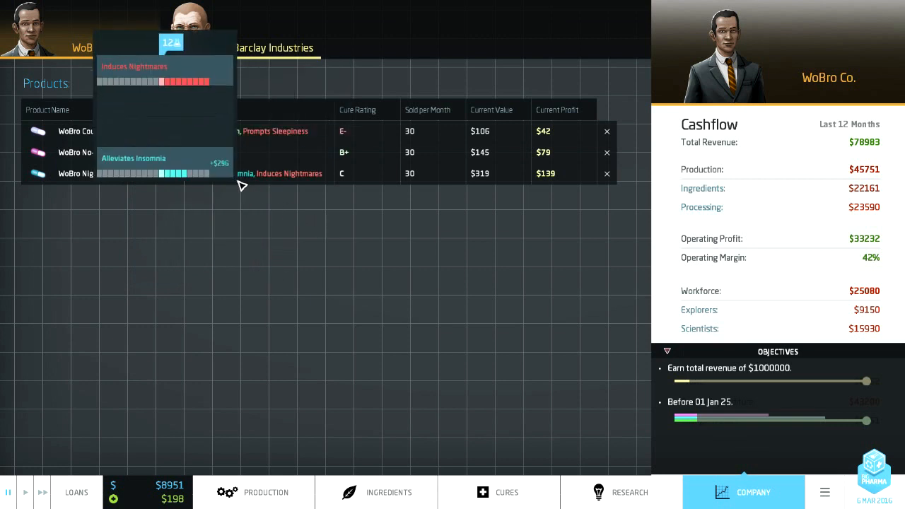
pyautogui.moveTo(345, 139)
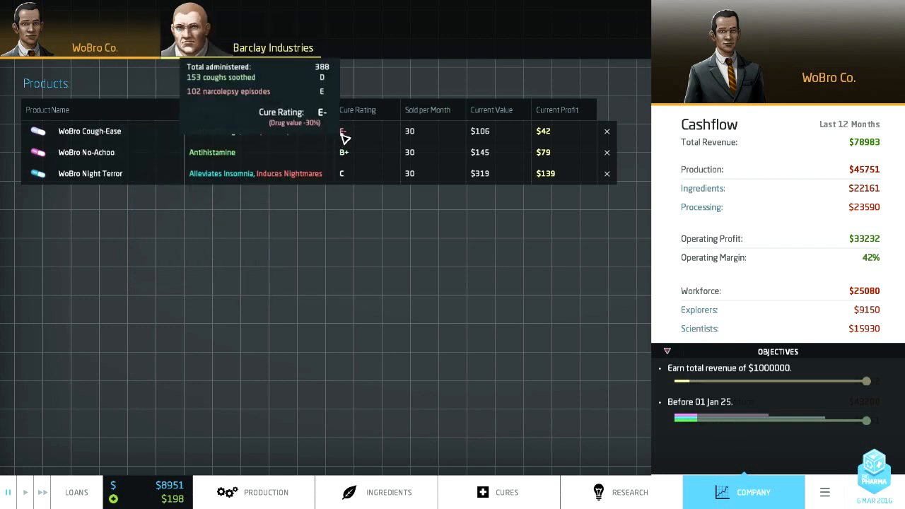
pyautogui.moveTo(343, 141)
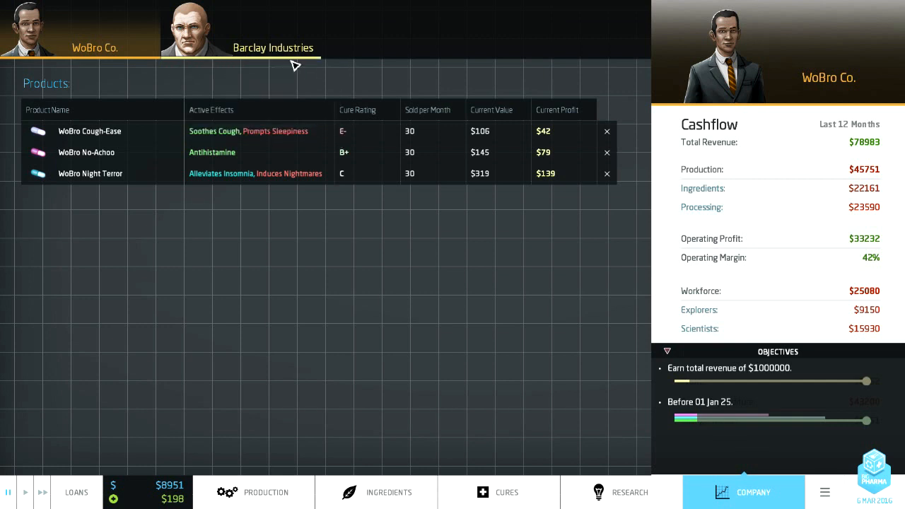
# Step: Check Barclay Industries' products and cashflow, then return to the production floor
pyautogui.click(273, 29)
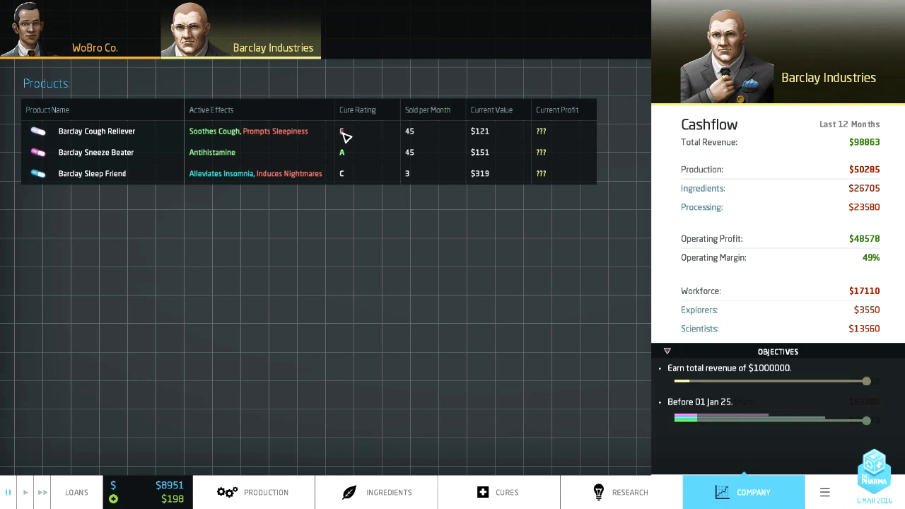
pyautogui.moveTo(347, 164)
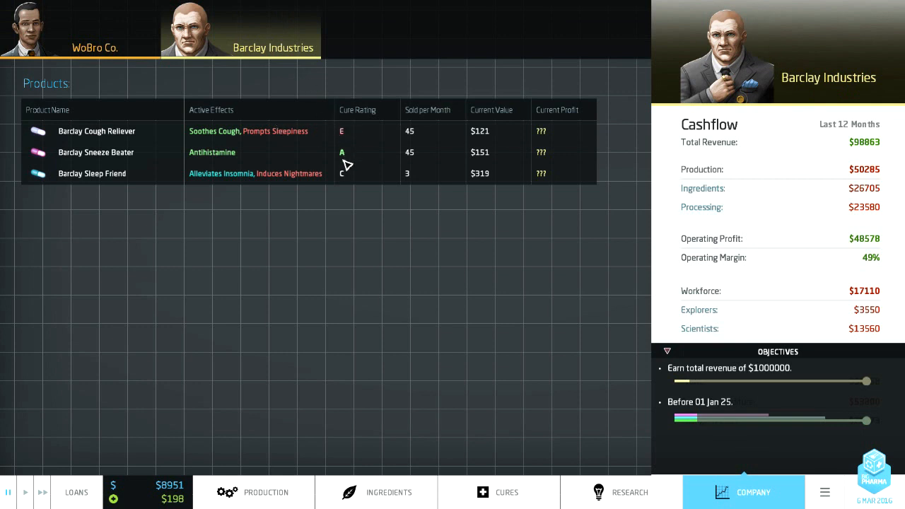
pyautogui.moveTo(341, 178)
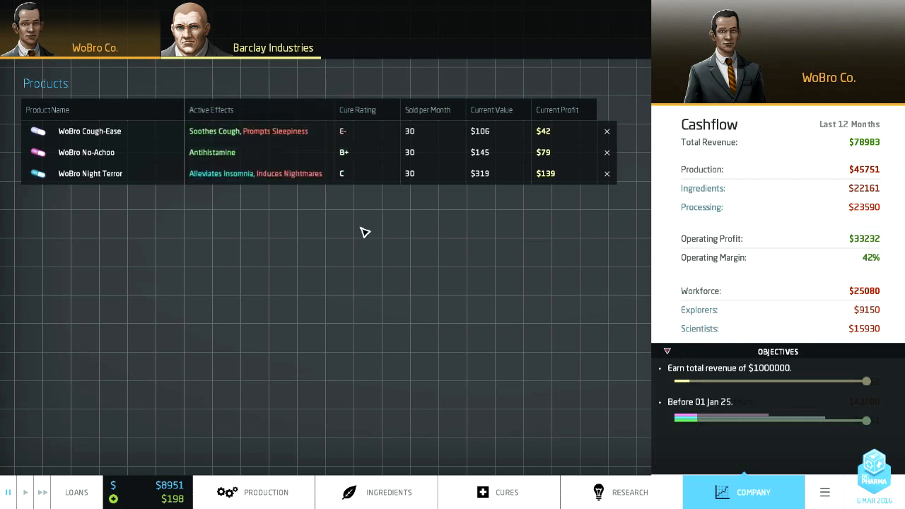
pyautogui.moveTo(346, 179)
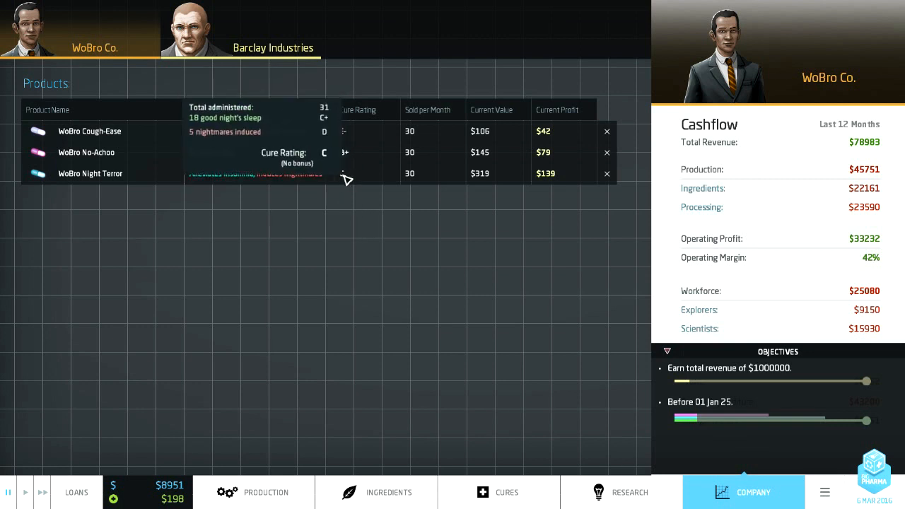
pyautogui.moveTo(296, 113)
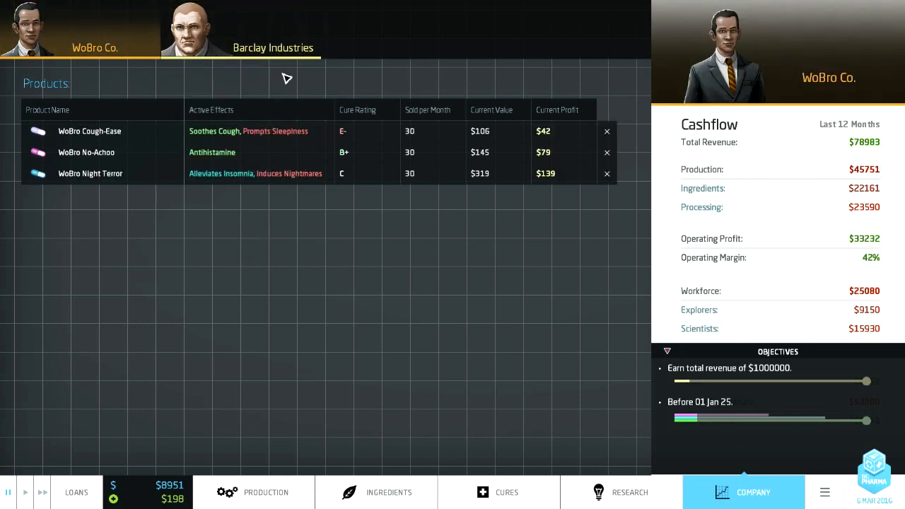
pyautogui.click(254, 492)
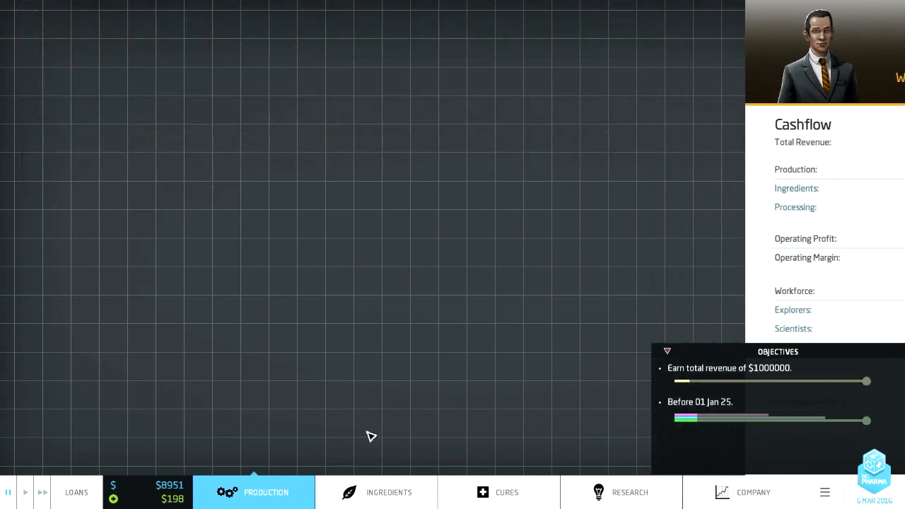